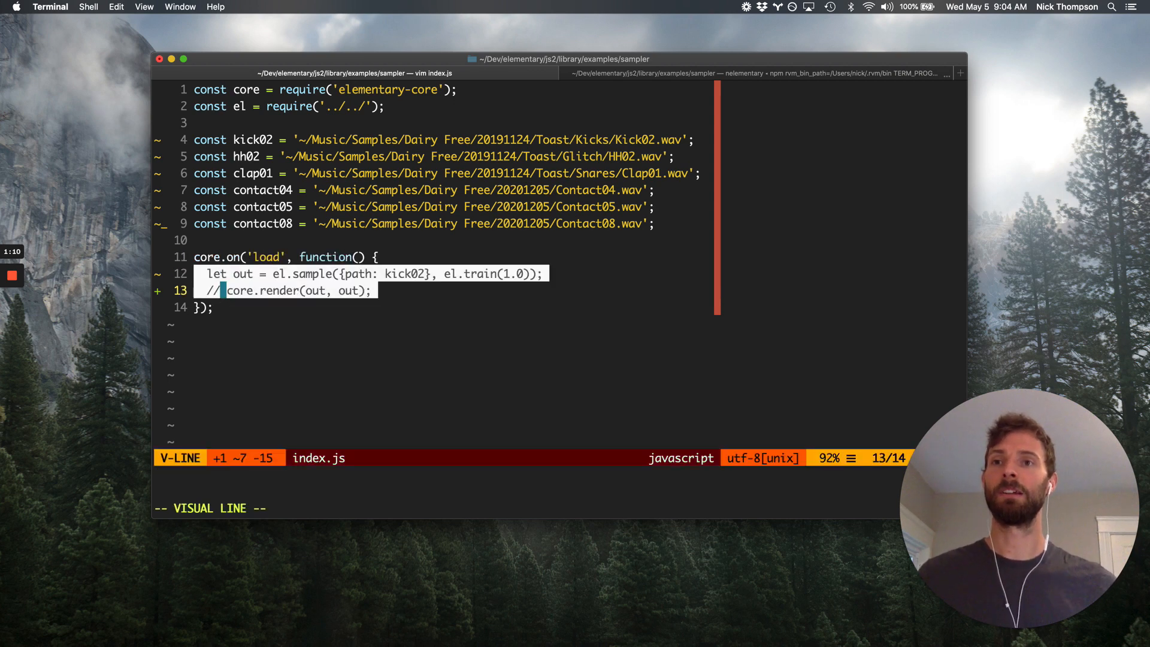
Note a nodemon --exec elementary command line above the load handler, then remove it and save
{"action": "key", "text": "Escape"}
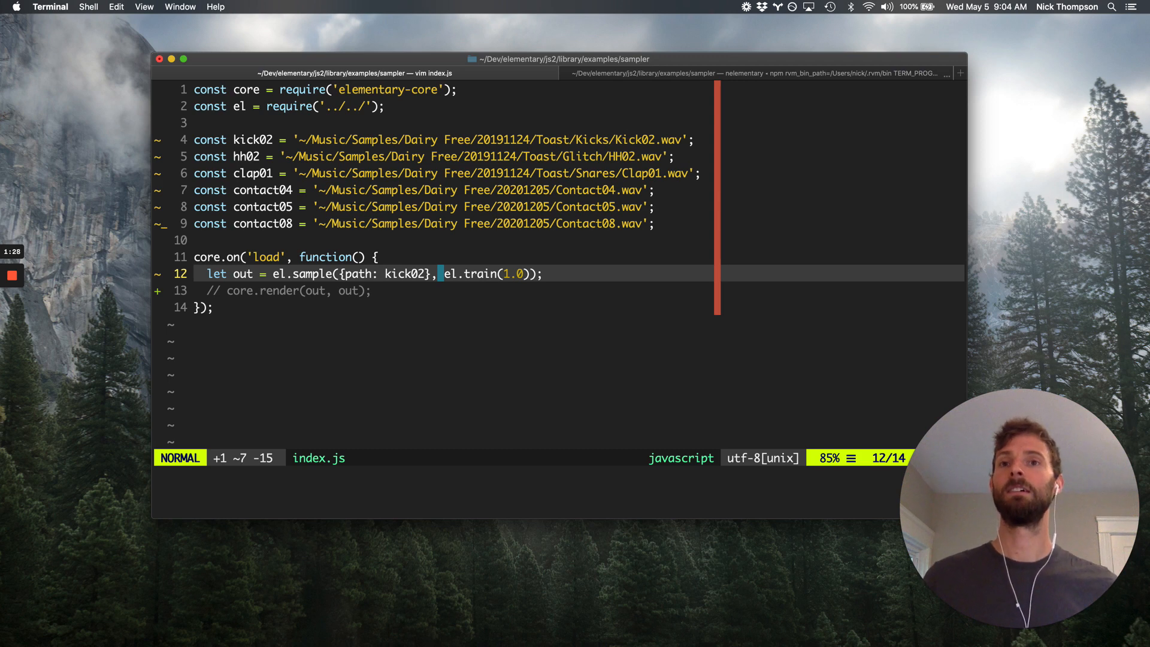
{"action": "key", "text": "j"}
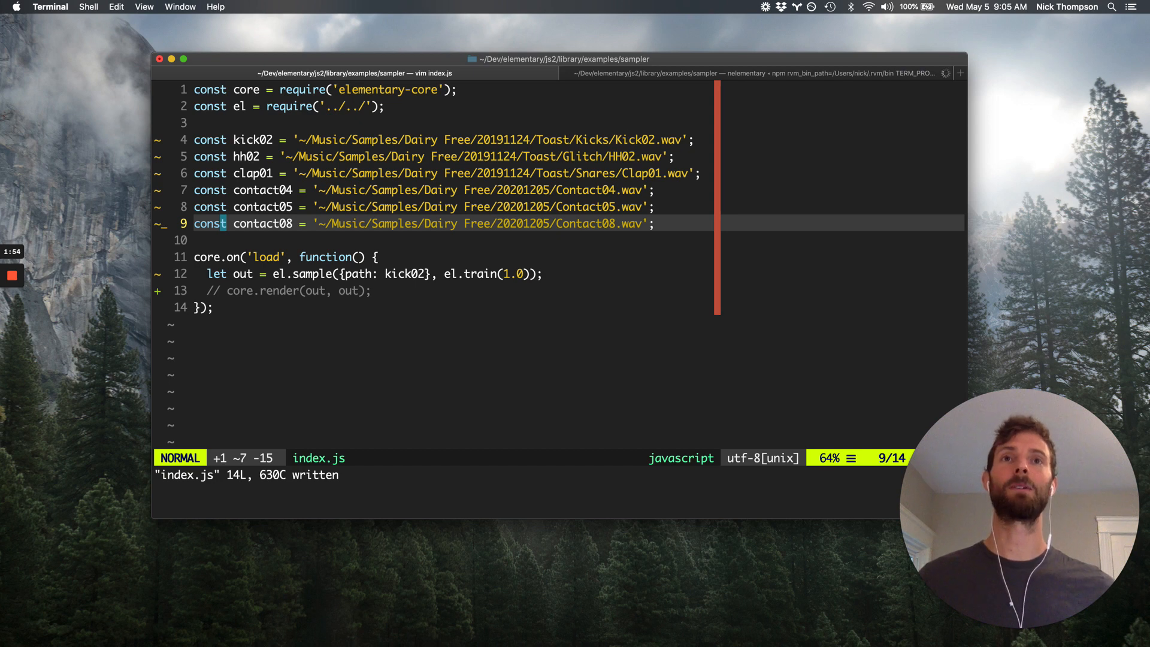
{"action": "mouse_move", "coordinate": [564, 204]}
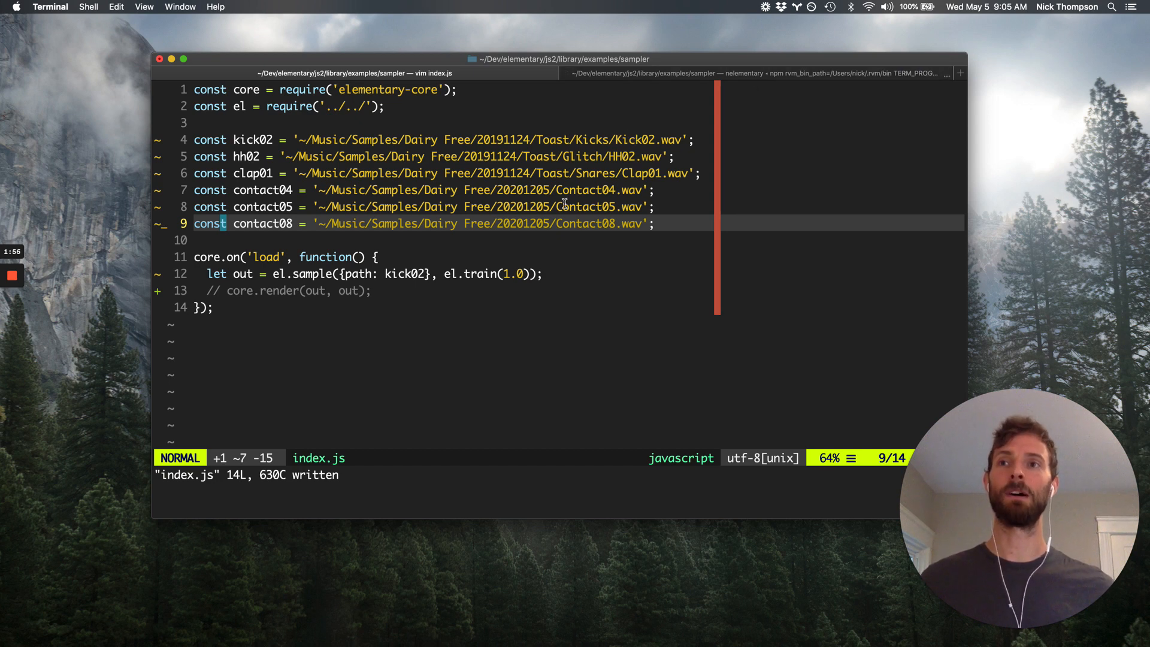
{"action": "key", "text": "o"}
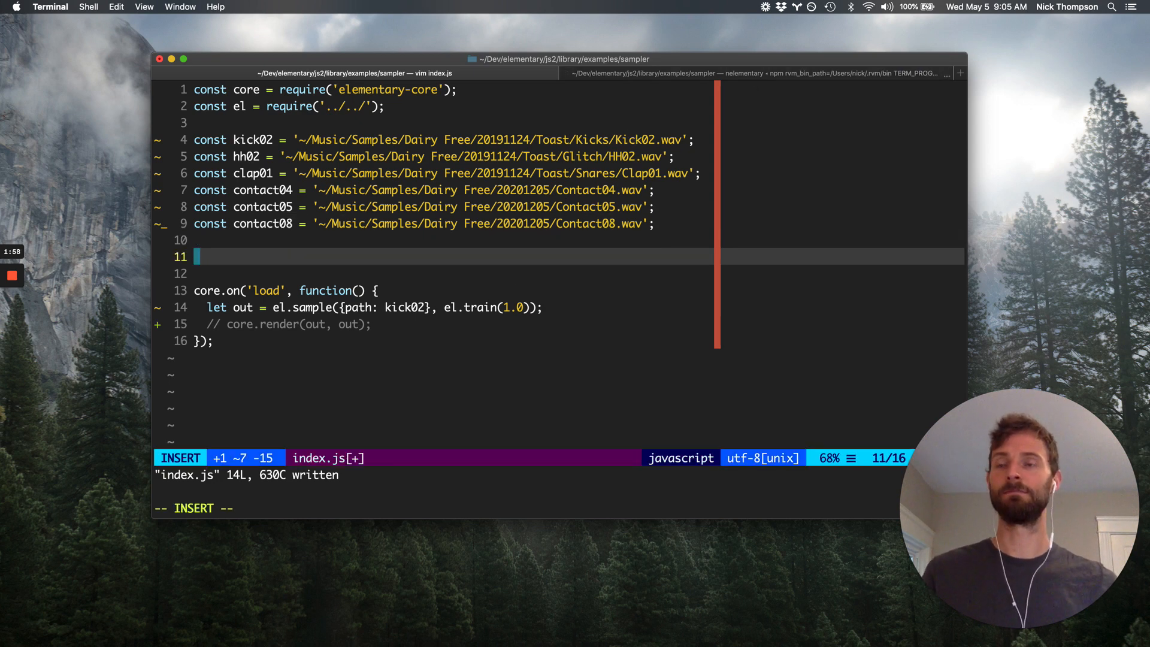
{"action": "type", "text": "node"}
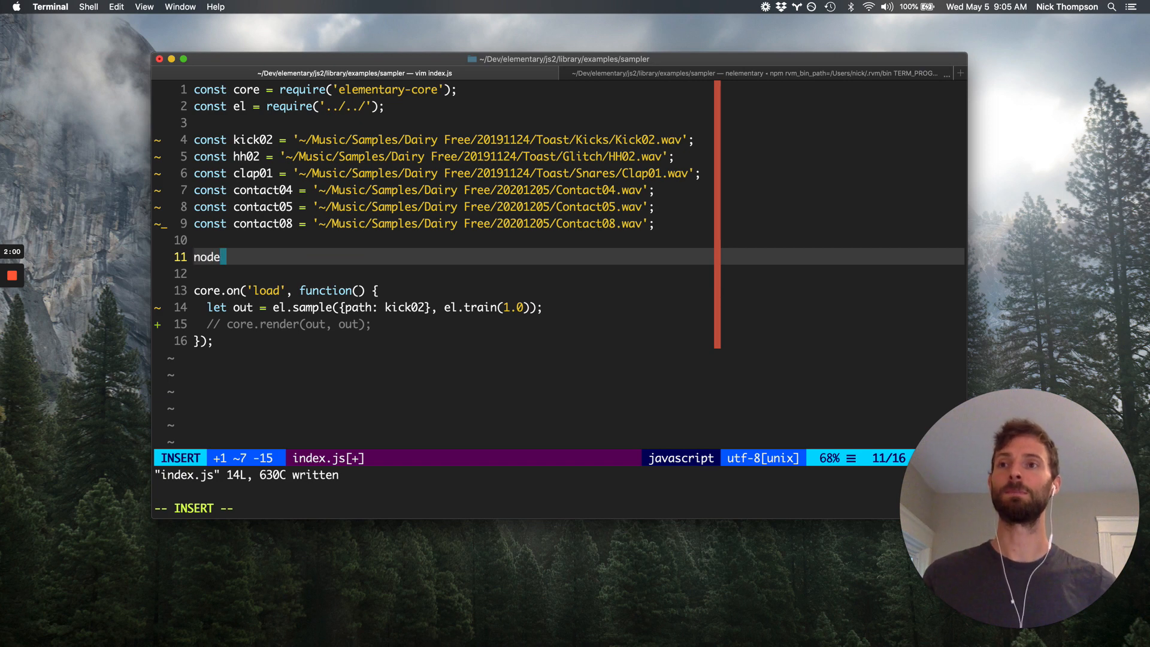
{"action": "type", "text": "mon"}
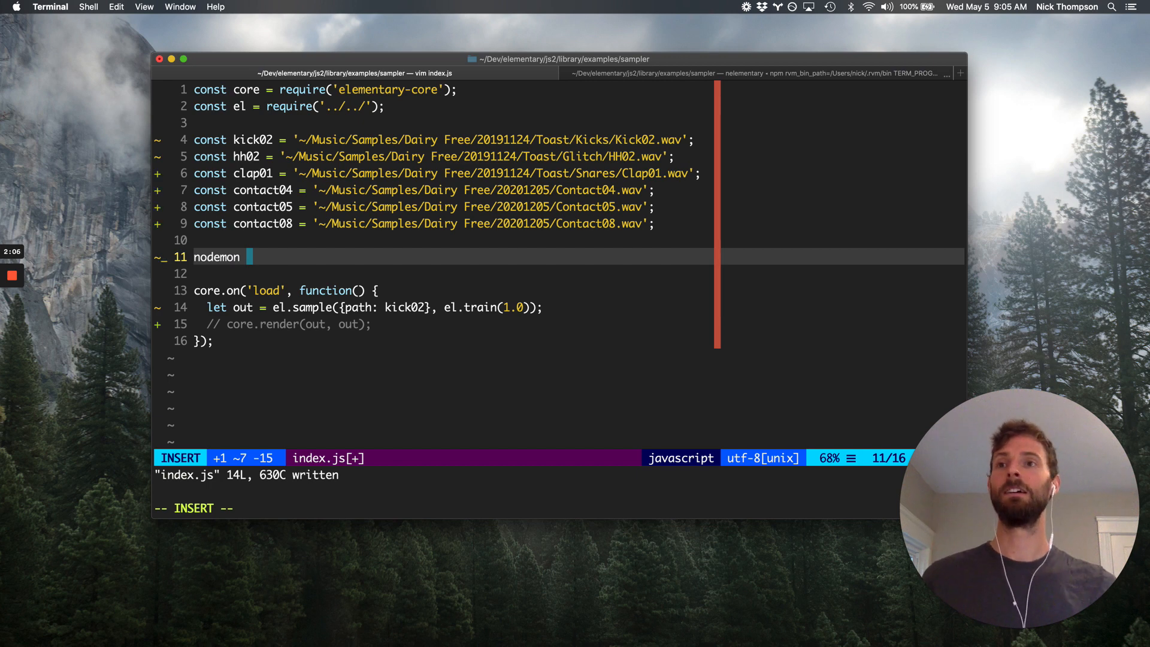
{"action": "type", "text": "--exec \""}
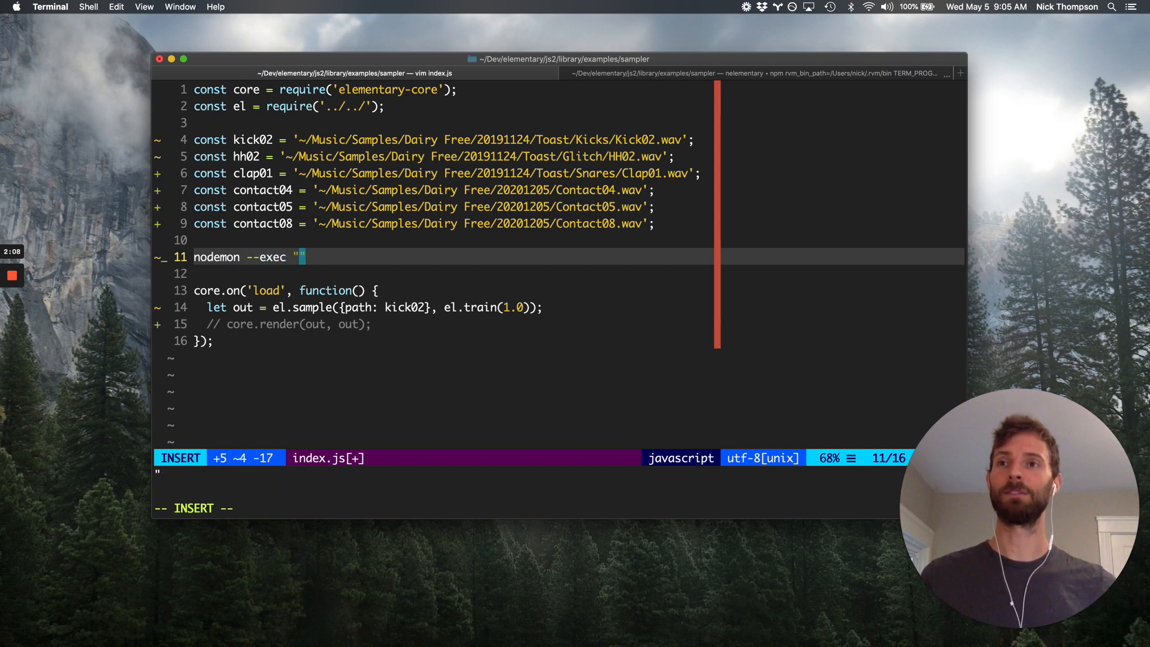
{"action": "type", "text": "elementary"}
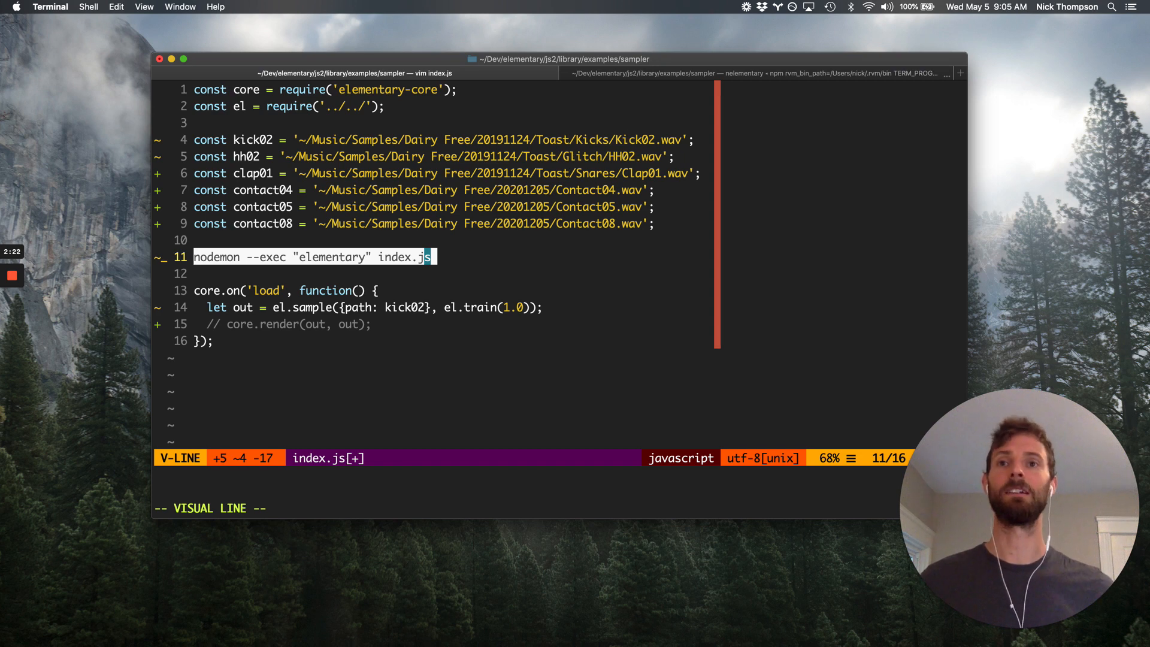
{"action": "key", "text": "j"}
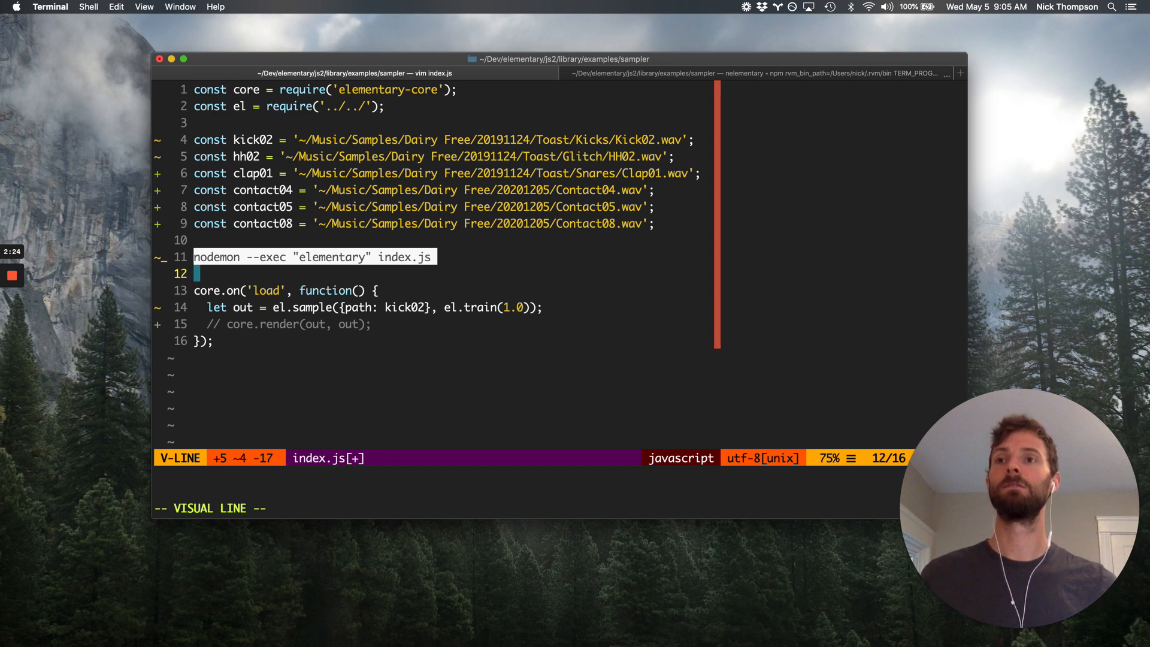
{"action": "key", "text": "d"}
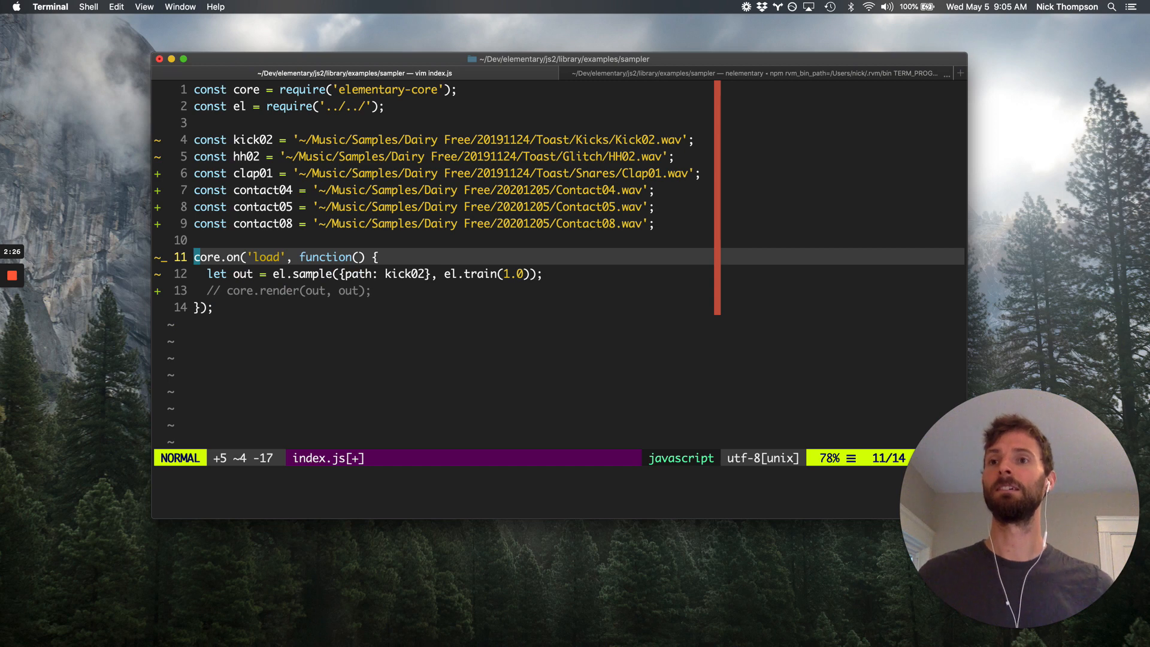
{"action": "type", "text": ":w"}
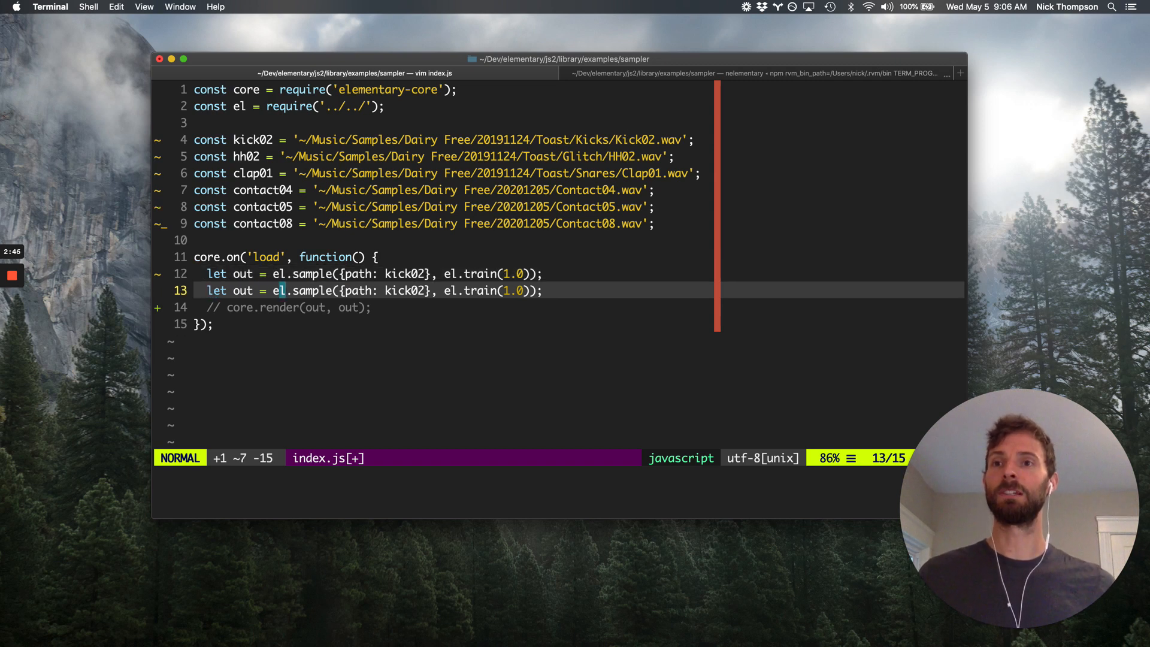
Add the voices table mapping notes 60–65 to kick02, hh02, clap01, contact04, contact05, contact08, gates off
{"action": "type", "text": "table"}
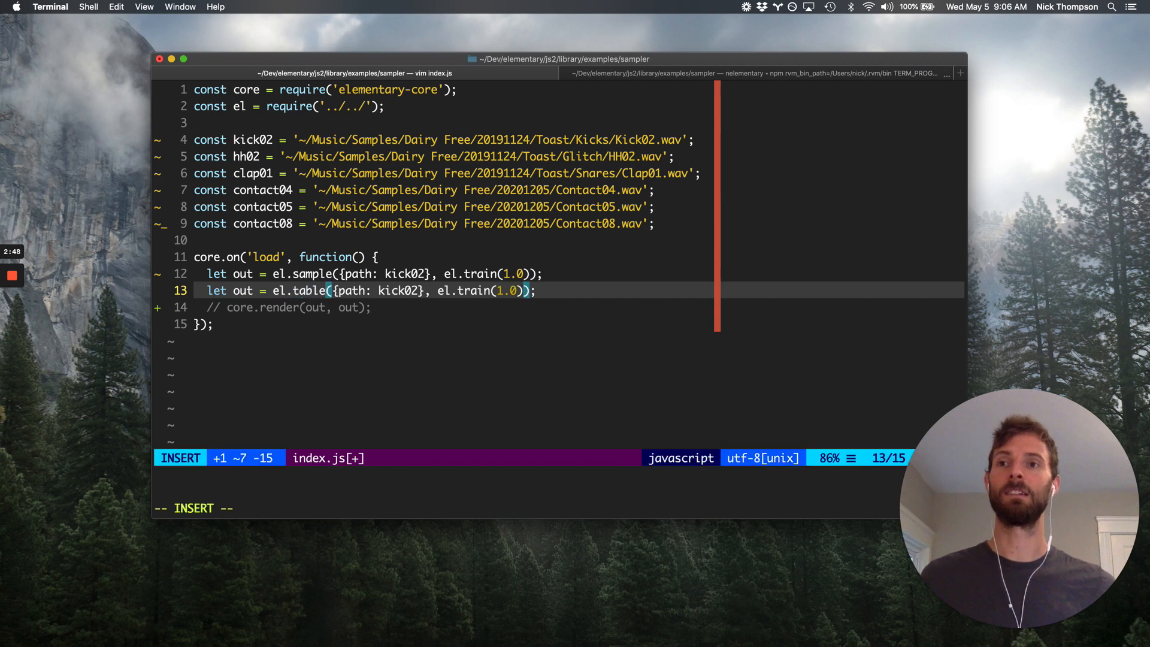
{"action": "key", "text": "Escape"}
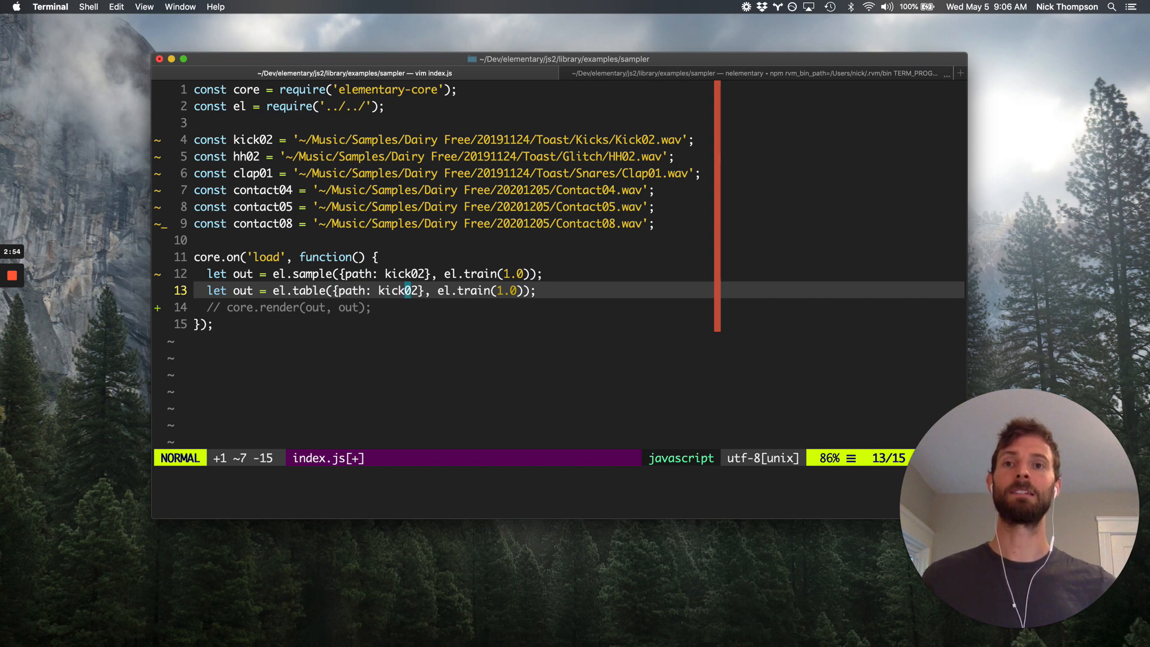
{"action": "key", "text": "i"}
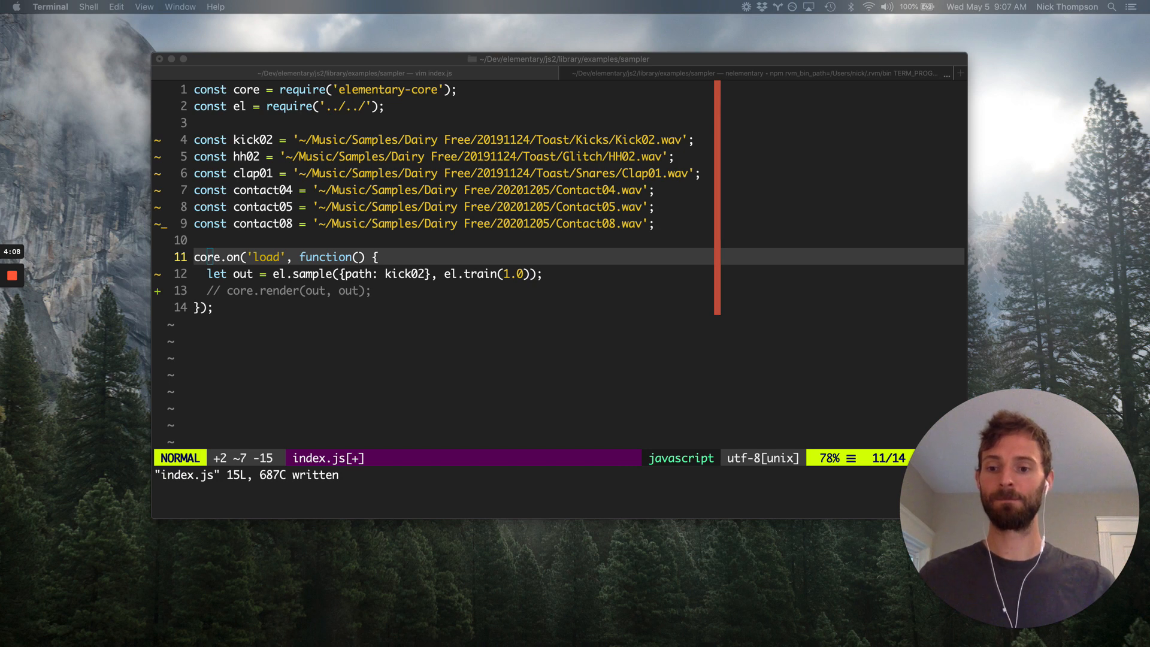
{"action": "mouse_move", "coordinate": [308, 246]}
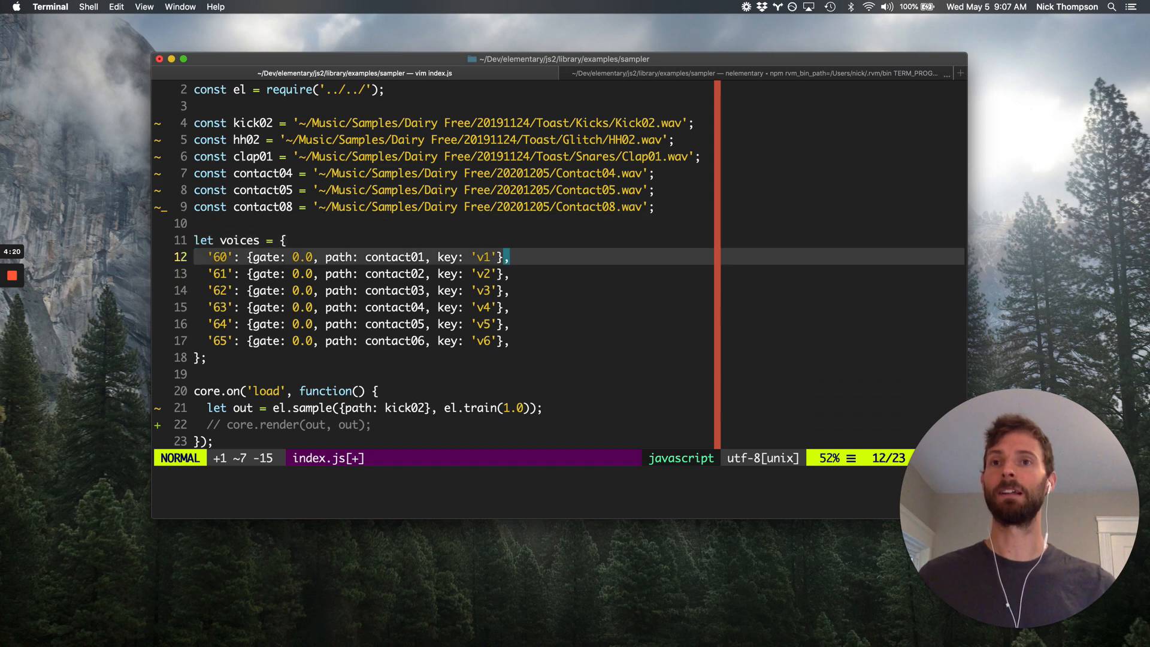
{"action": "type", "text": "kick0"}
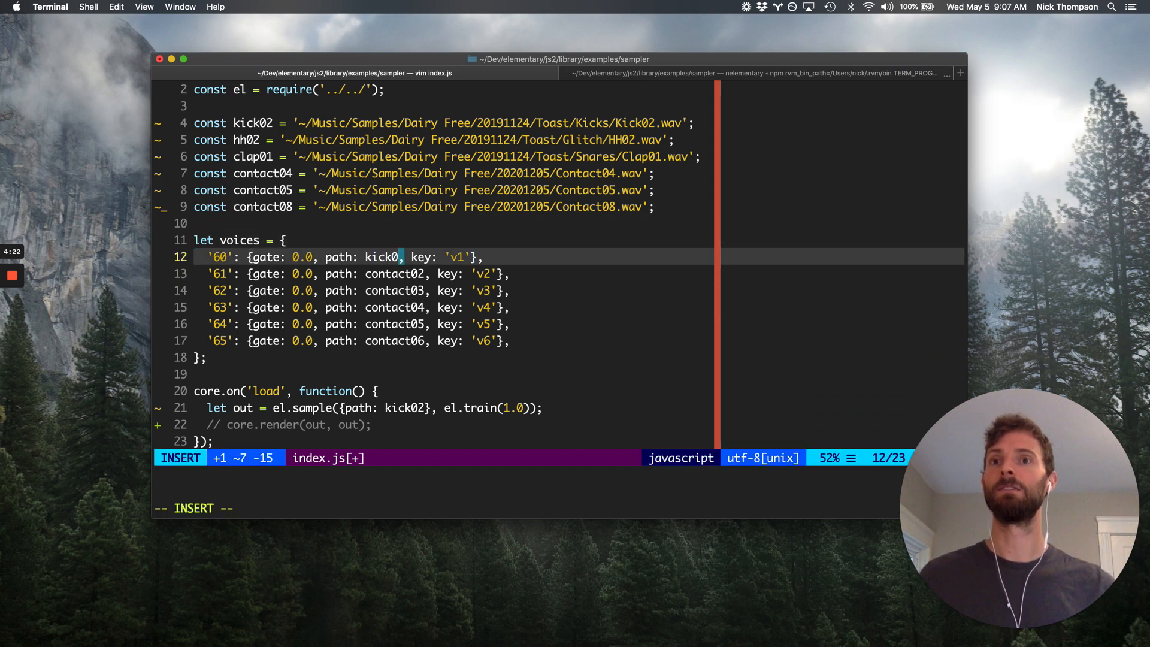
{"action": "key", "text": "Escape"}
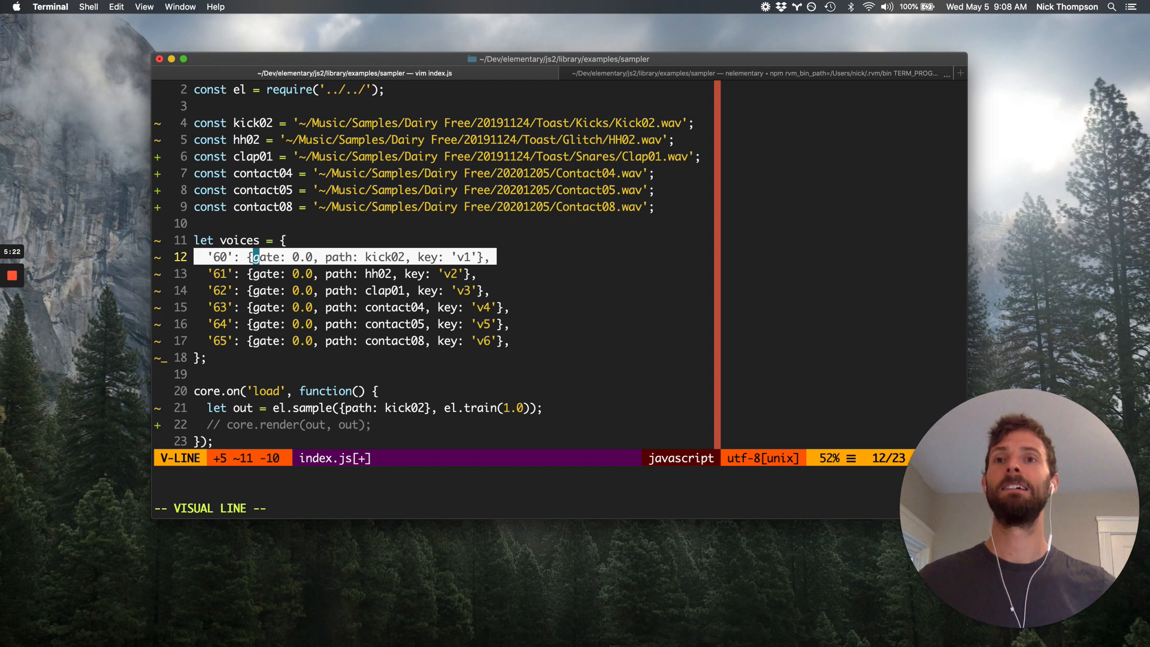
{"action": "key", "text": "Escape"}
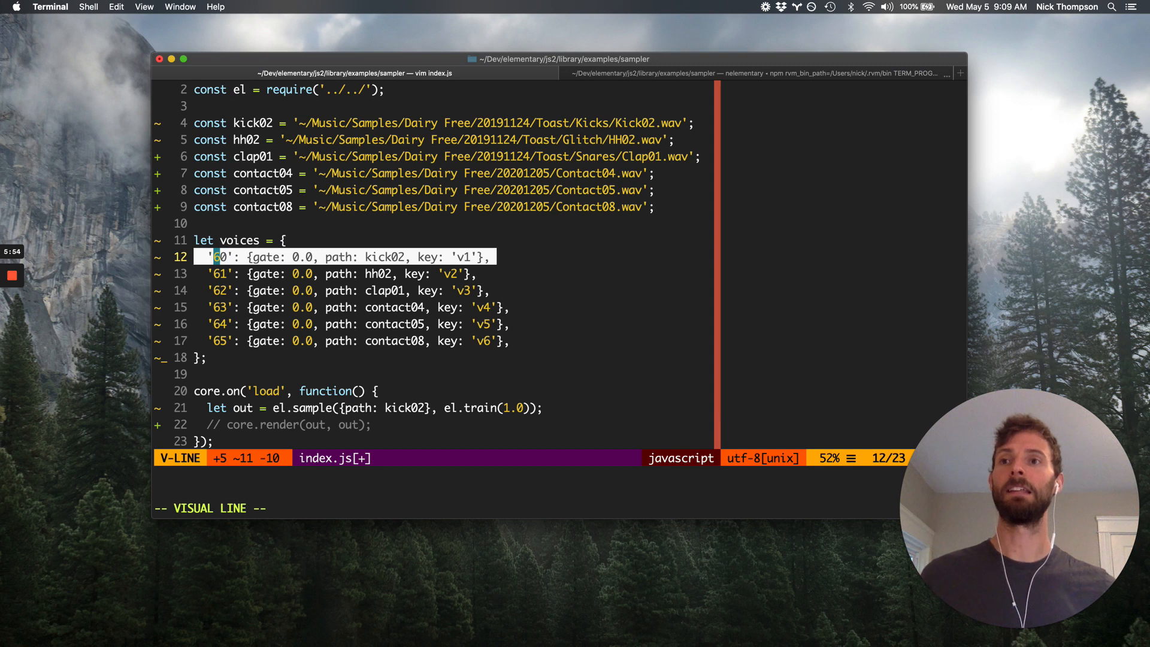
{"action": "key", "text": "j"}
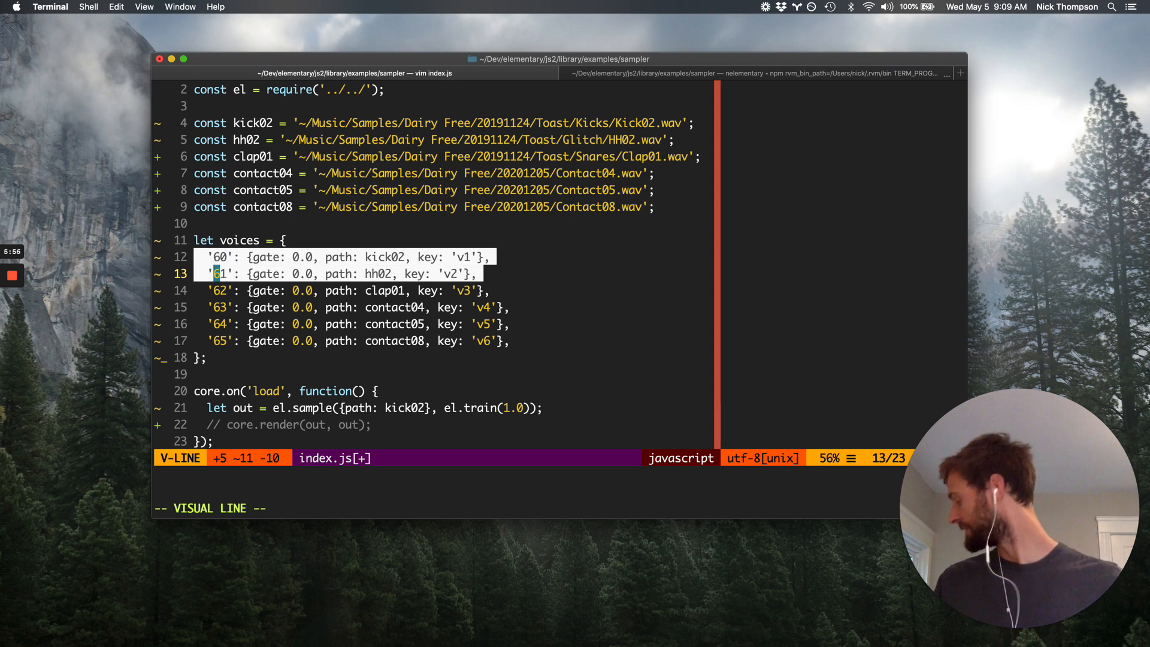
{"action": "key", "text": "j"}
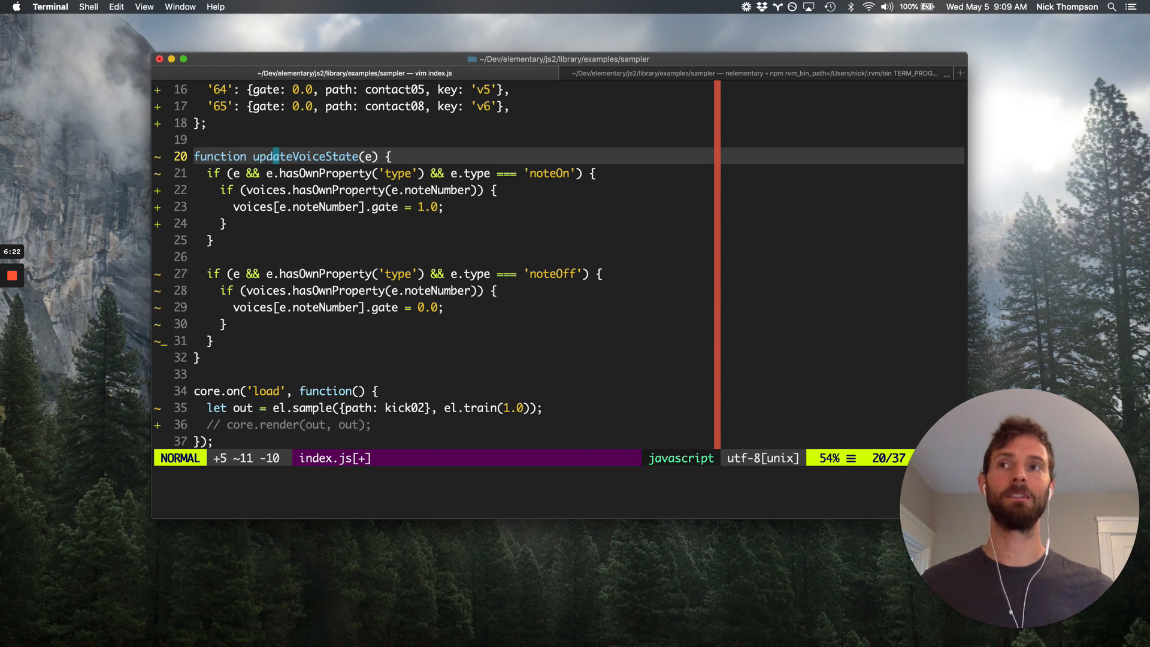
Review updateVoiceState so noteOn sets voices[e.noteNumber].gate = 1.0 and noteOff sets 0.0
{"action": "key", "text": "j"}
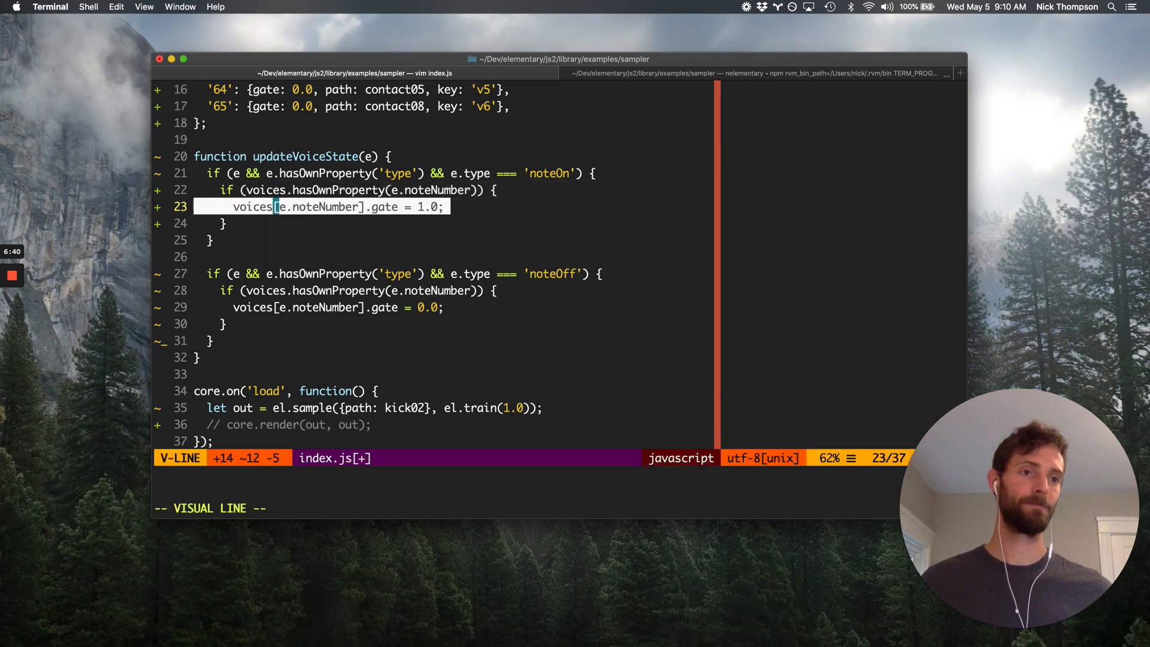
{"action": "key", "text": "Escape"}
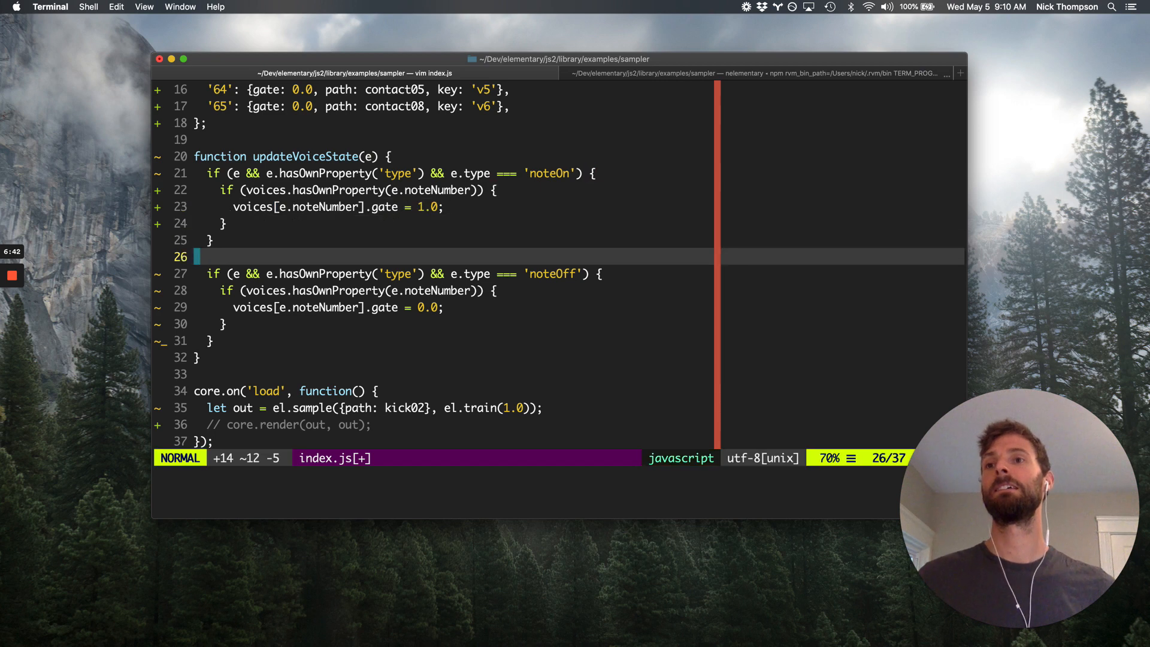
{"action": "key", "text": "V"}
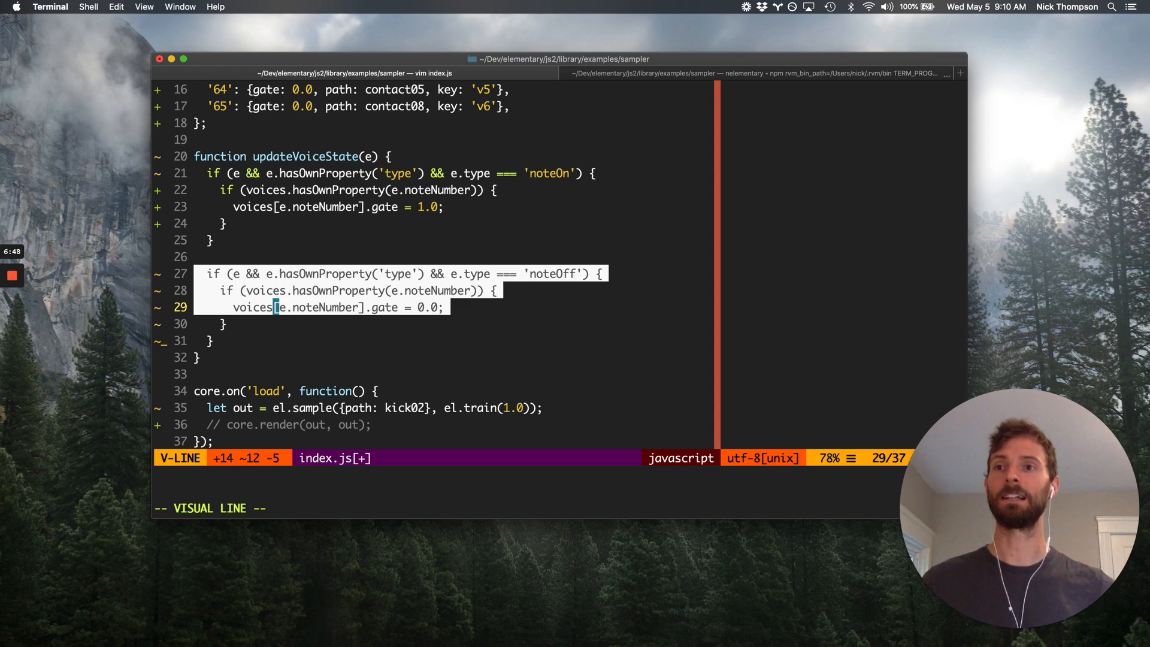
{"action": "key", "text": "Escape"}
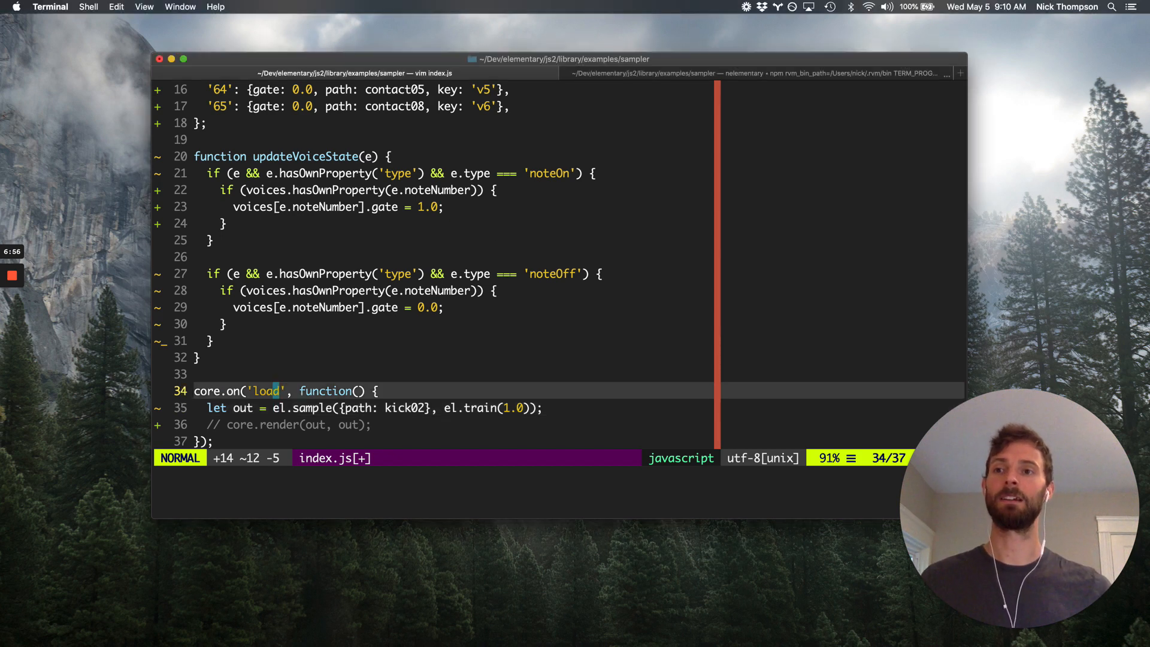
Start a core.on('midi', function(e) listener inside the load callback
{"action": "key", "text": "o"}
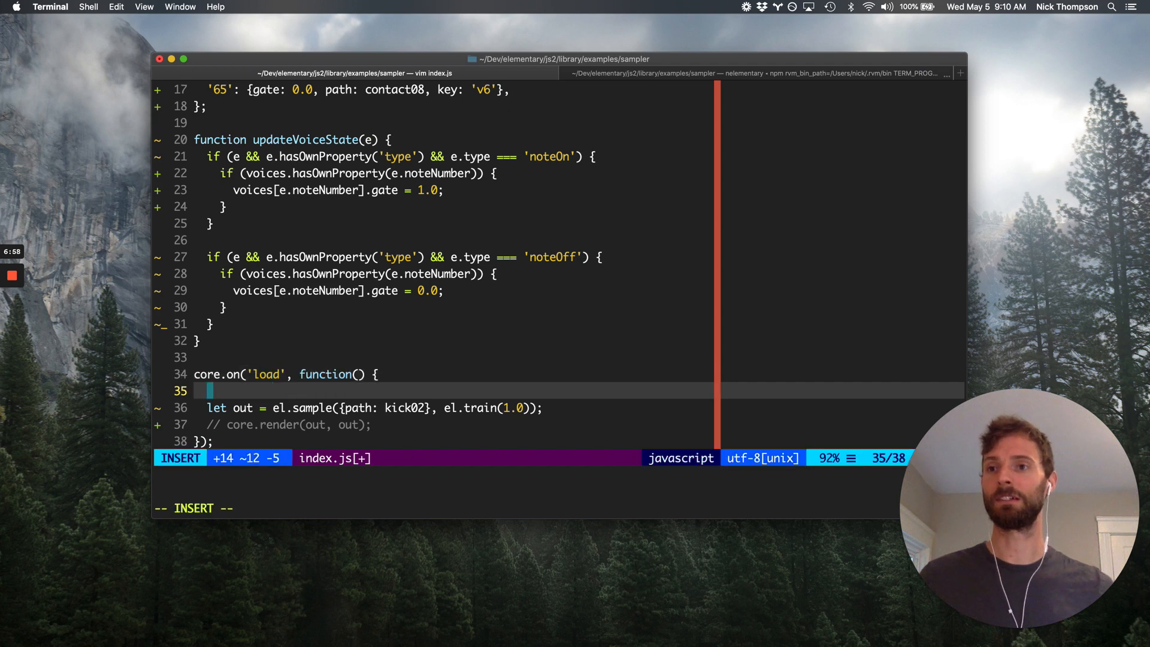
{"action": "type", "text": "core.on('midi')"}
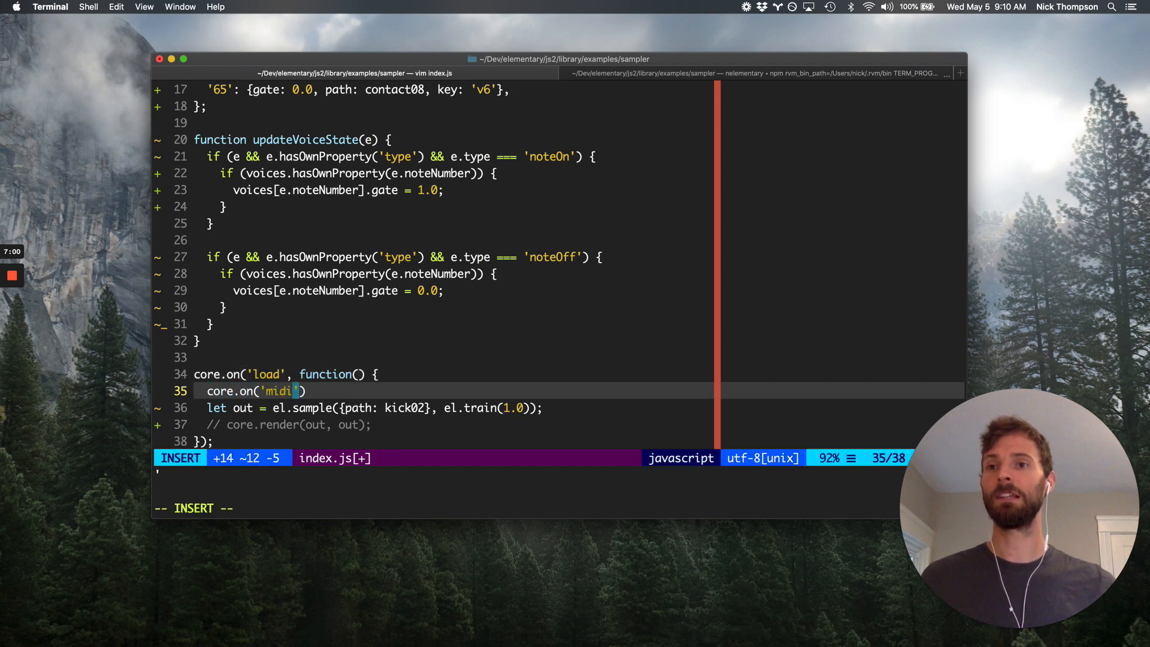
{"action": "type", "text": ", function(e"}
{"action": "type", "text": "let"}
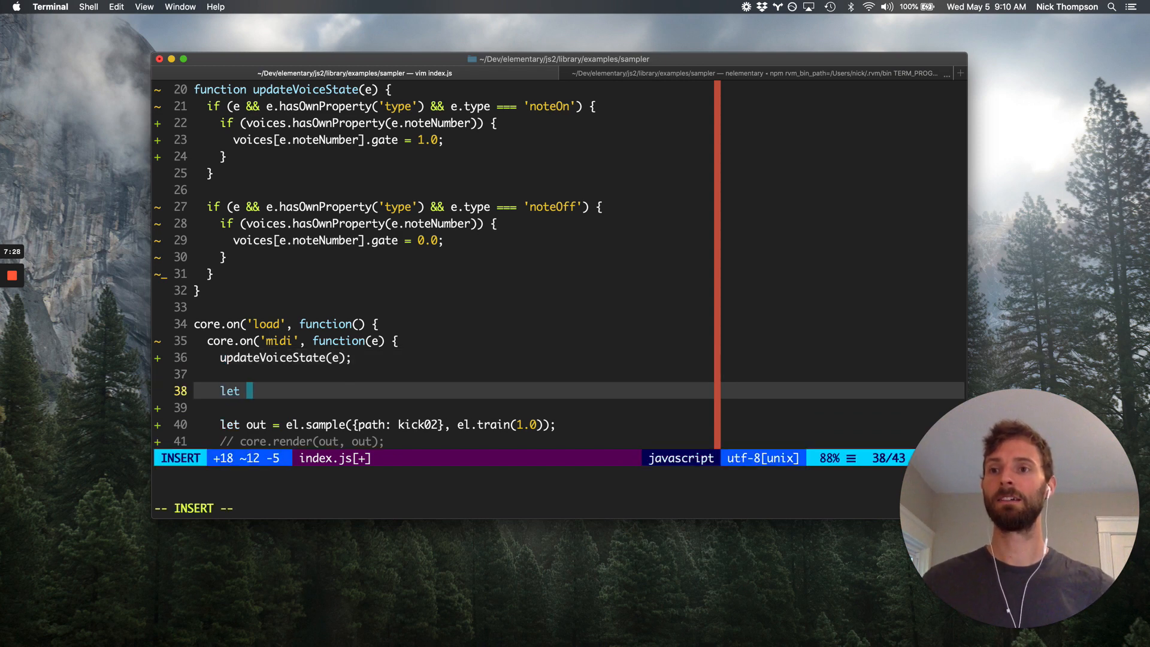
Define out = el.add(Object.keys(voices).map(n => samplerVoice(voices[n]))) inside the midi handler
{"action": "type", "text": "out ="}
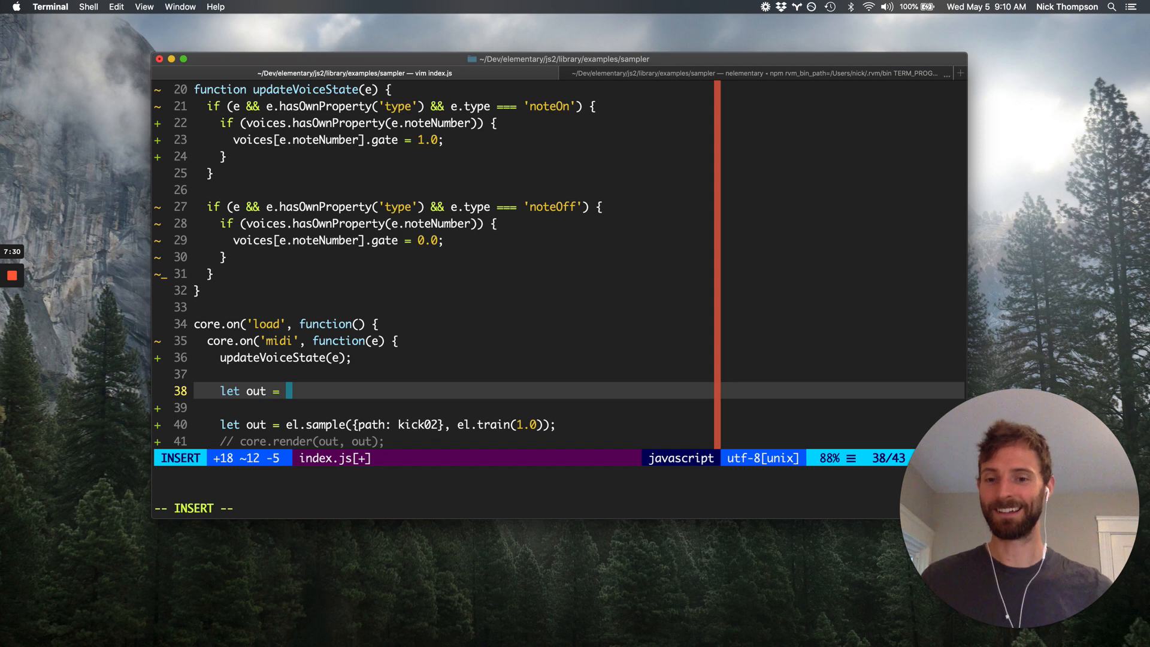
{"action": "type", "text": "el.add()"}
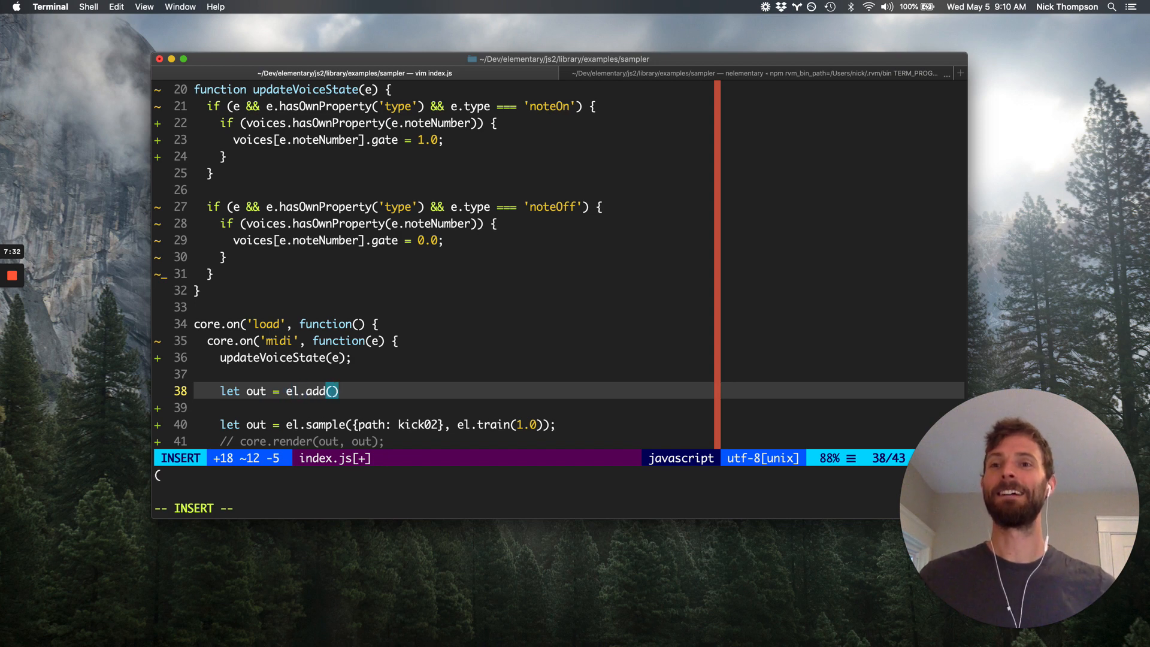
{"action": "type", "text": "0"}
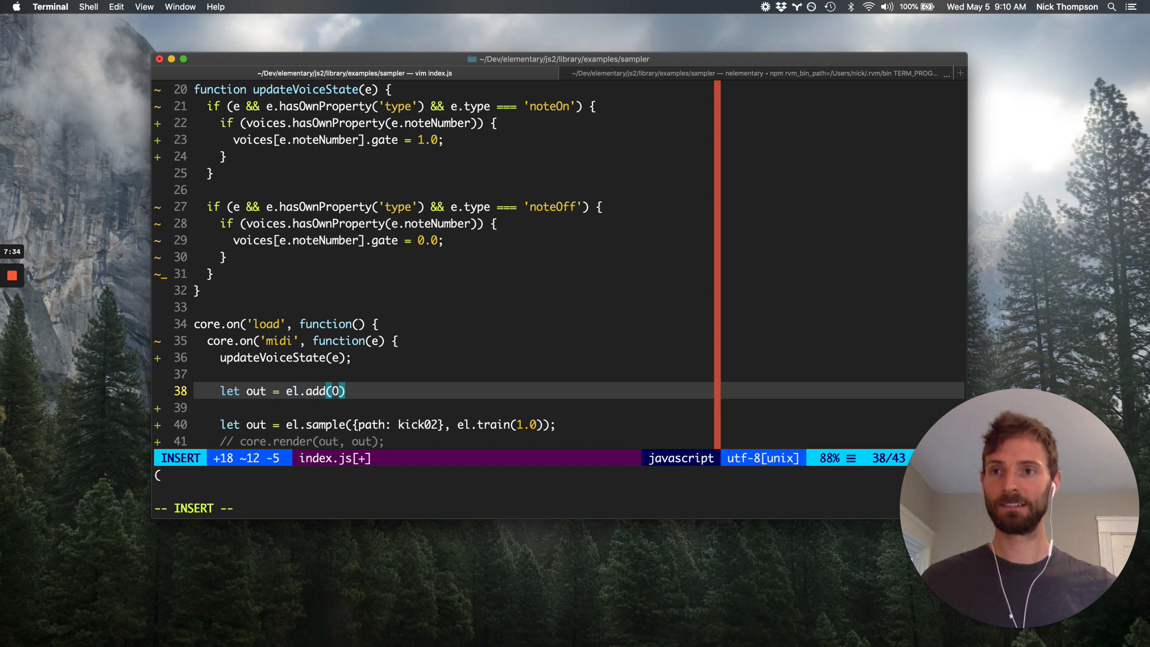
{"action": "type", "text": "Object.keys(voices"}
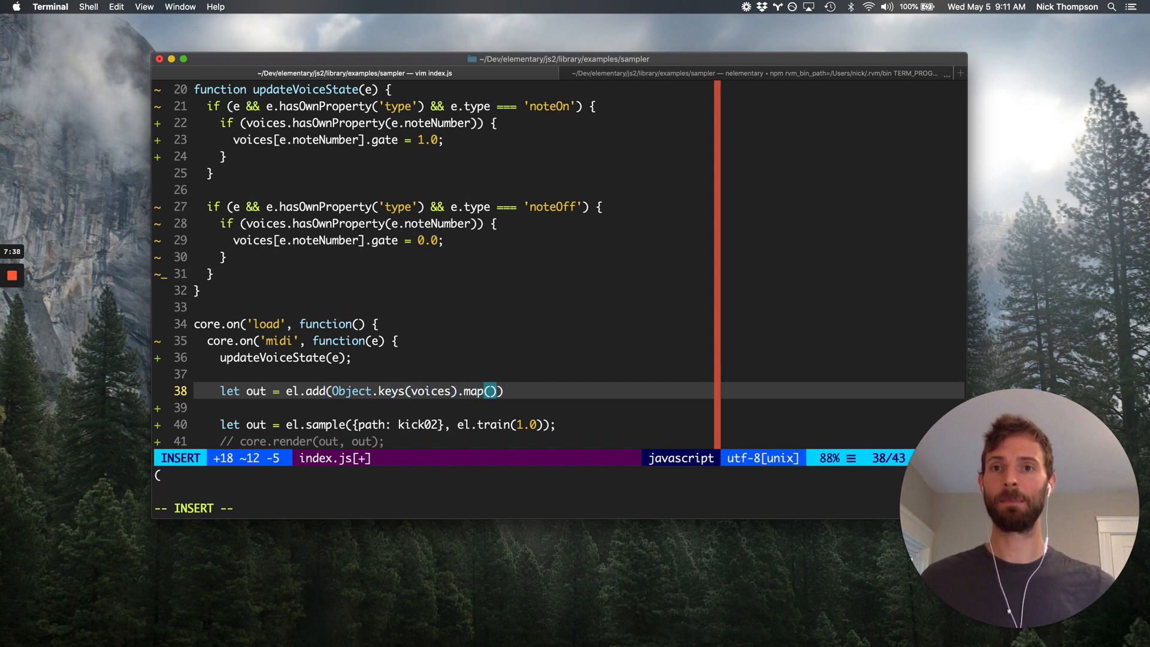
{"action": "type", "text": "function(n"}
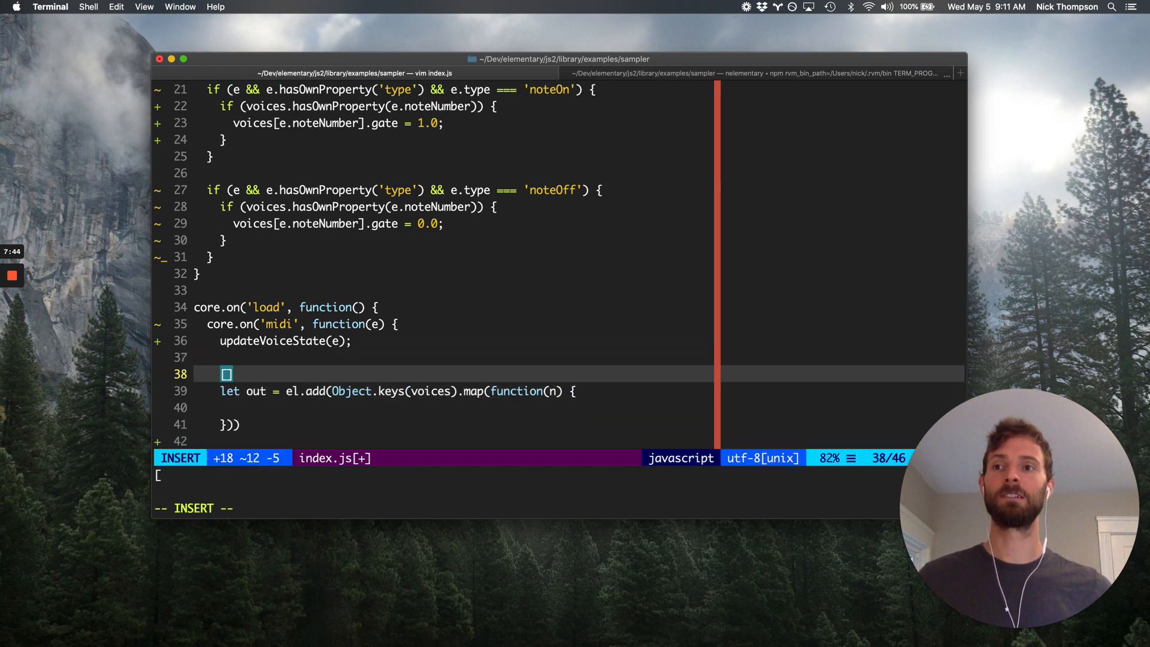
{"action": "type", "text": "['60', ]"}
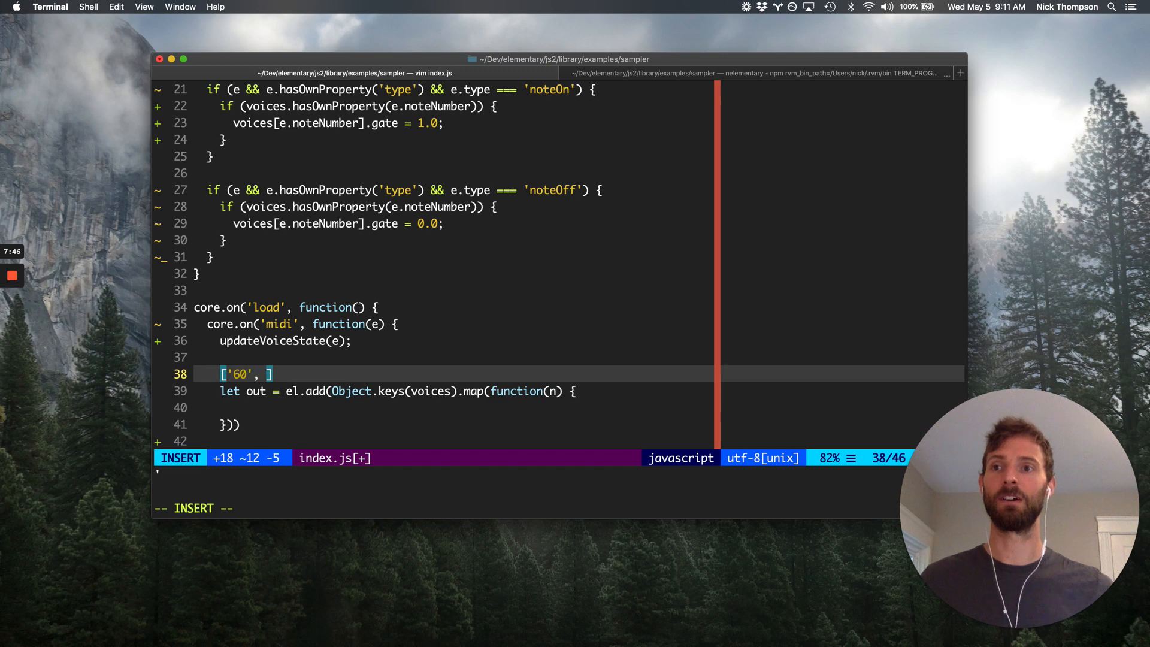
{"action": "type", "text": "61'"}
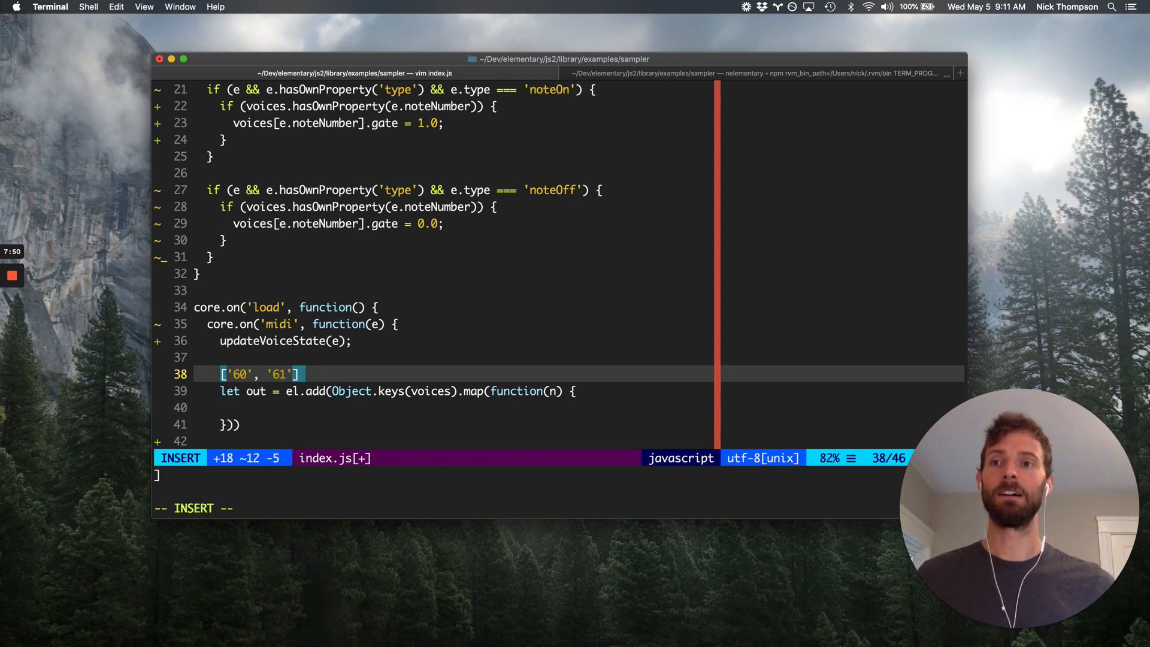
{"action": "type", "text": ", ..."}
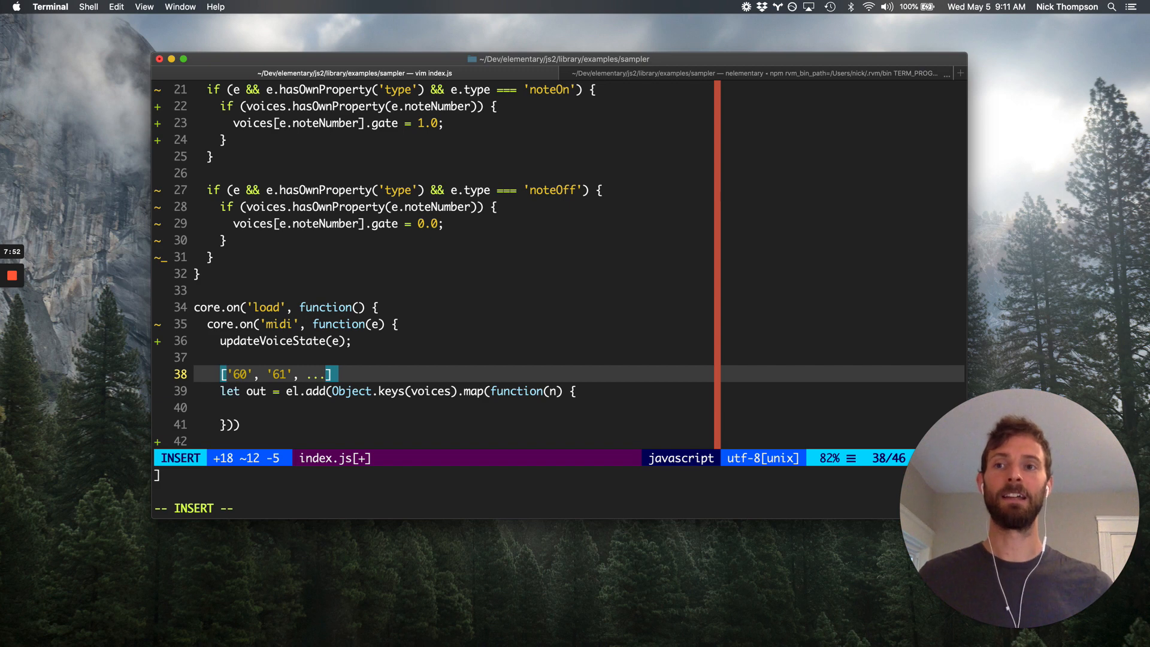
{"action": "type", "text": ".map(f"}
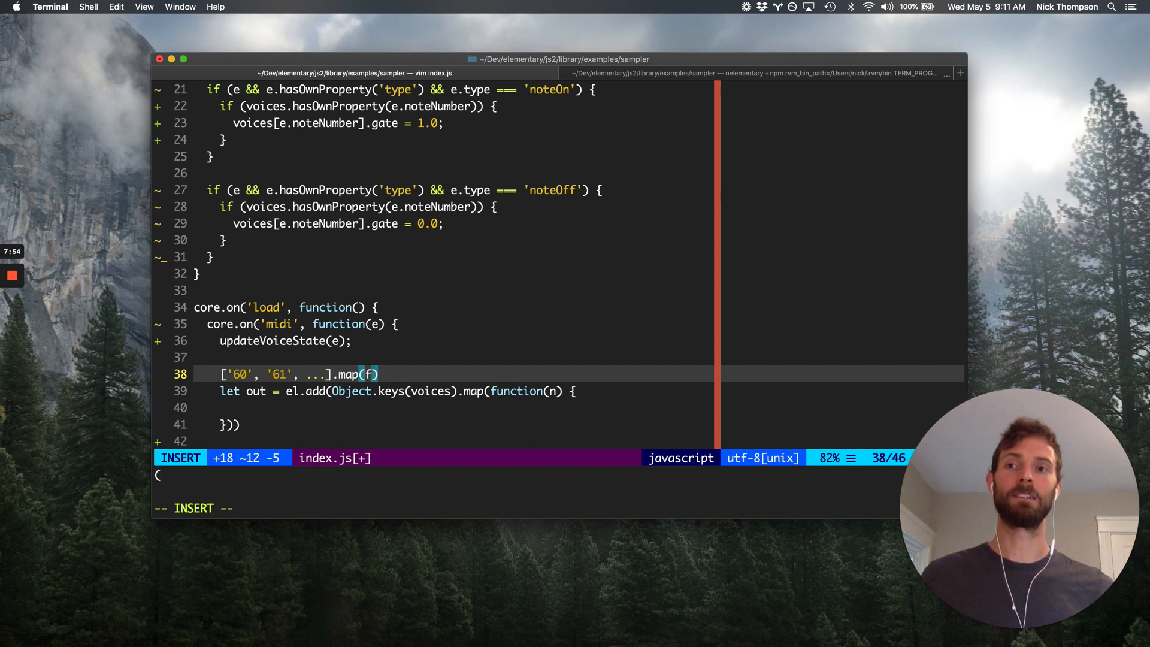
{"action": "type", "text": "ucn"}
{"action": "left_click", "coordinate": [455, 406]}
{"action": "type", "text": "// n = 60"}
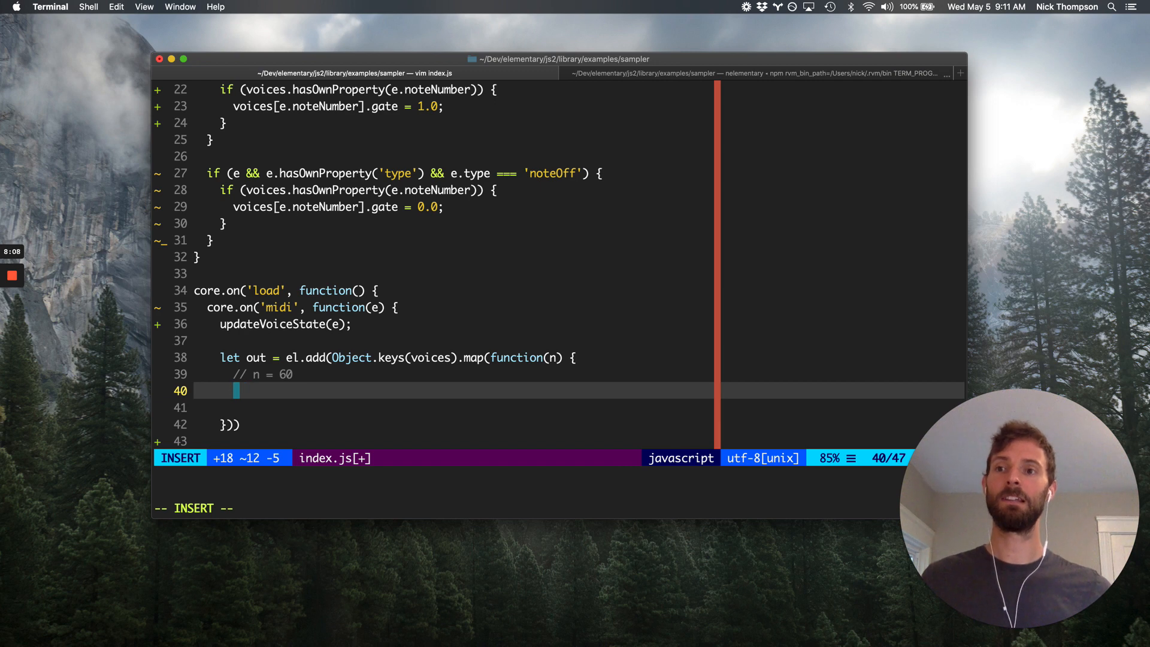
{"action": "type", "text": "return samplerVoi"}
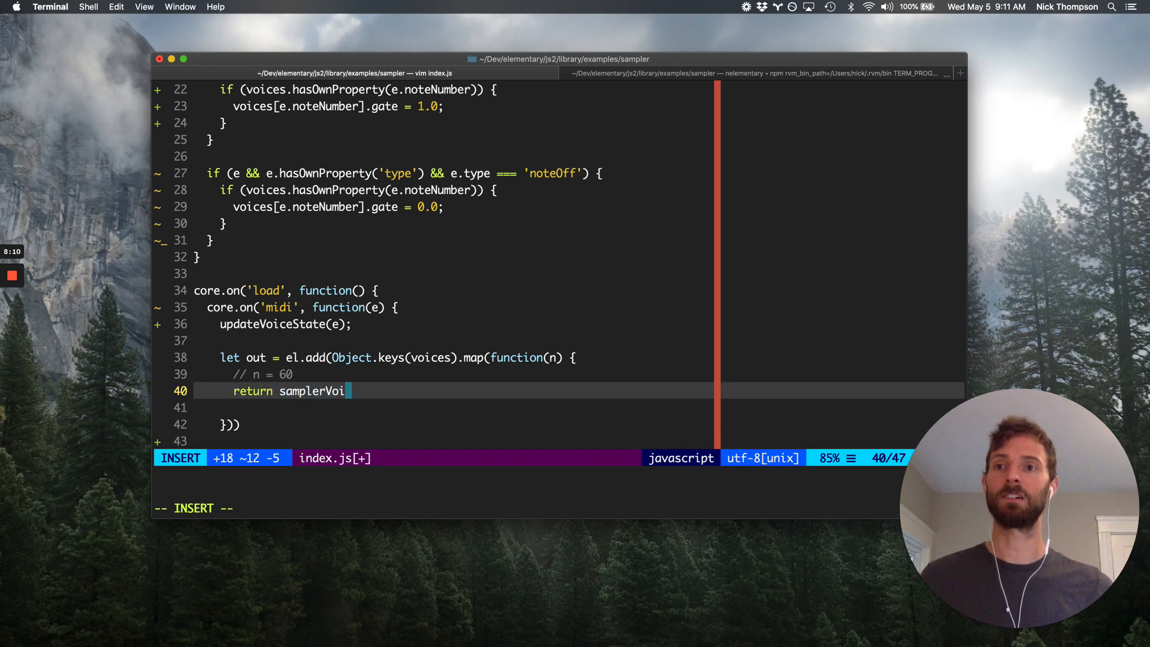
{"action": "type", "text": "ce(voices[n])"}
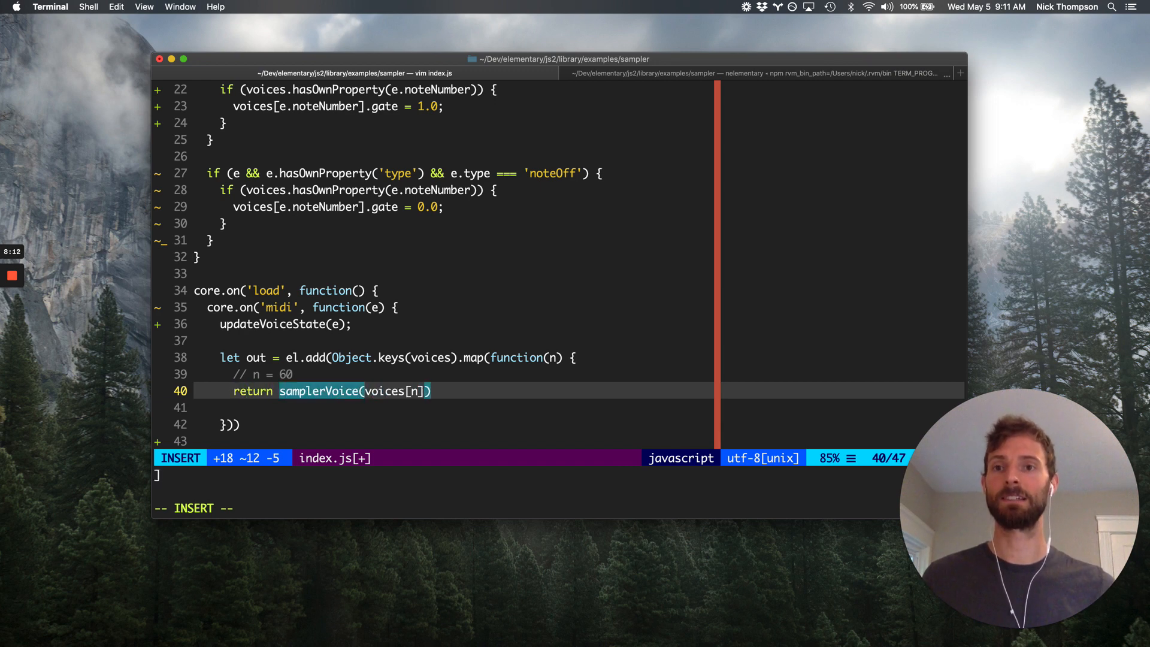
{"action": "key", "text": "Escape"}
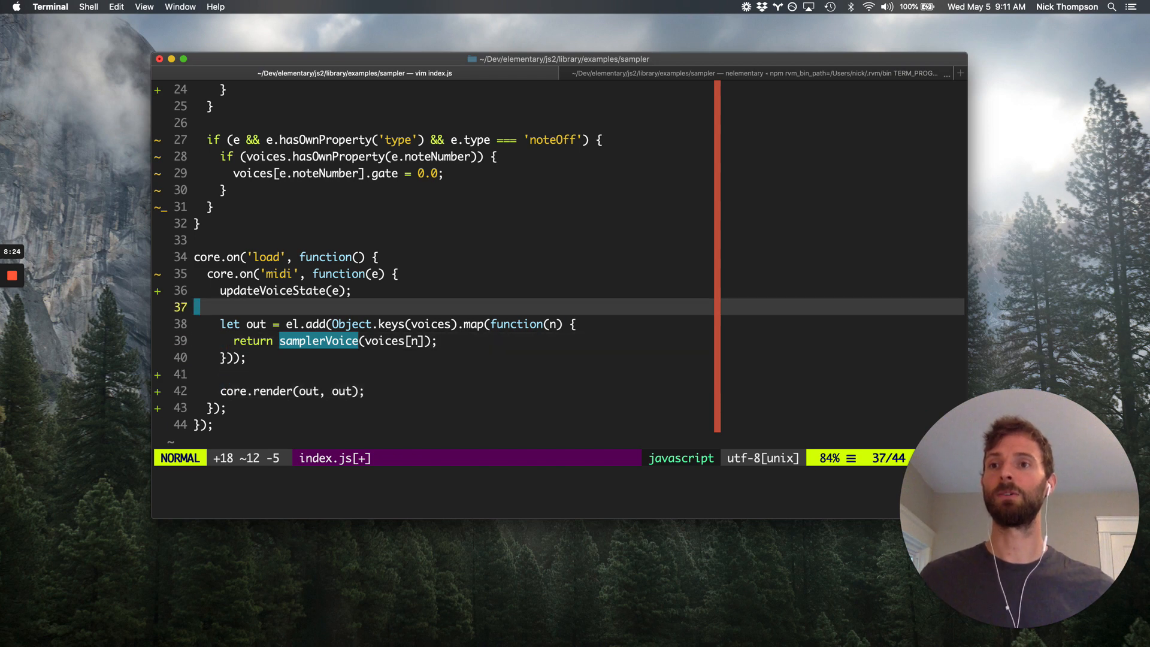
Add a samplerVoice function returning el.sample({path: voice.path}, gate) above the load callback
{"action": "key", "text": "k"}
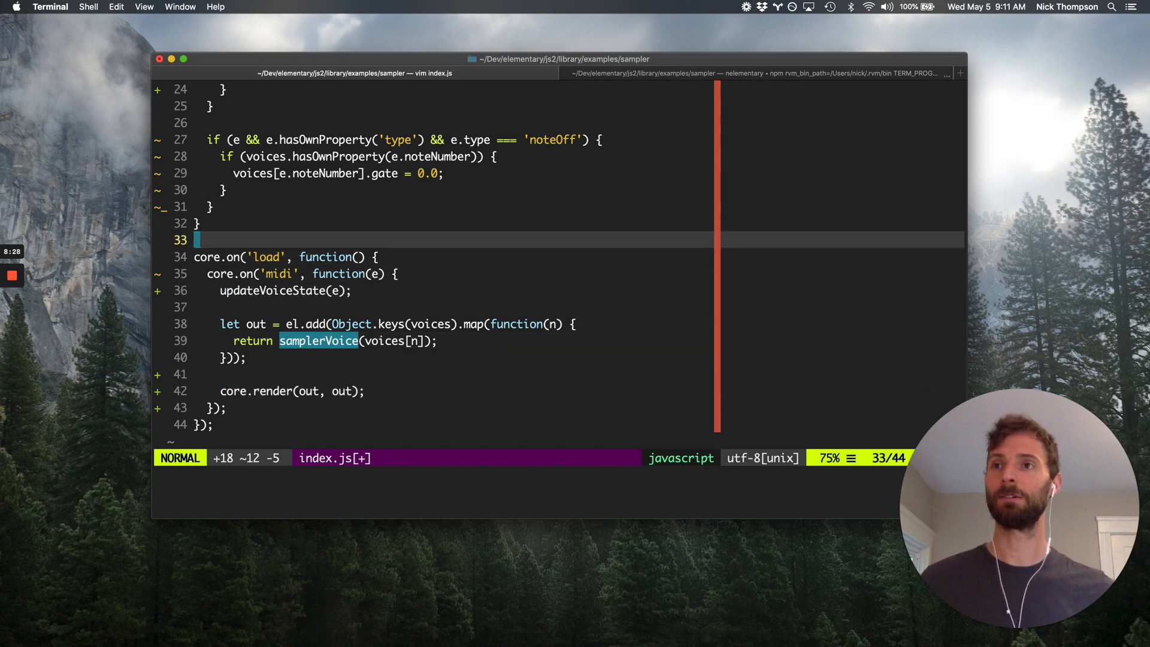
{"action": "key", "text": "o"}
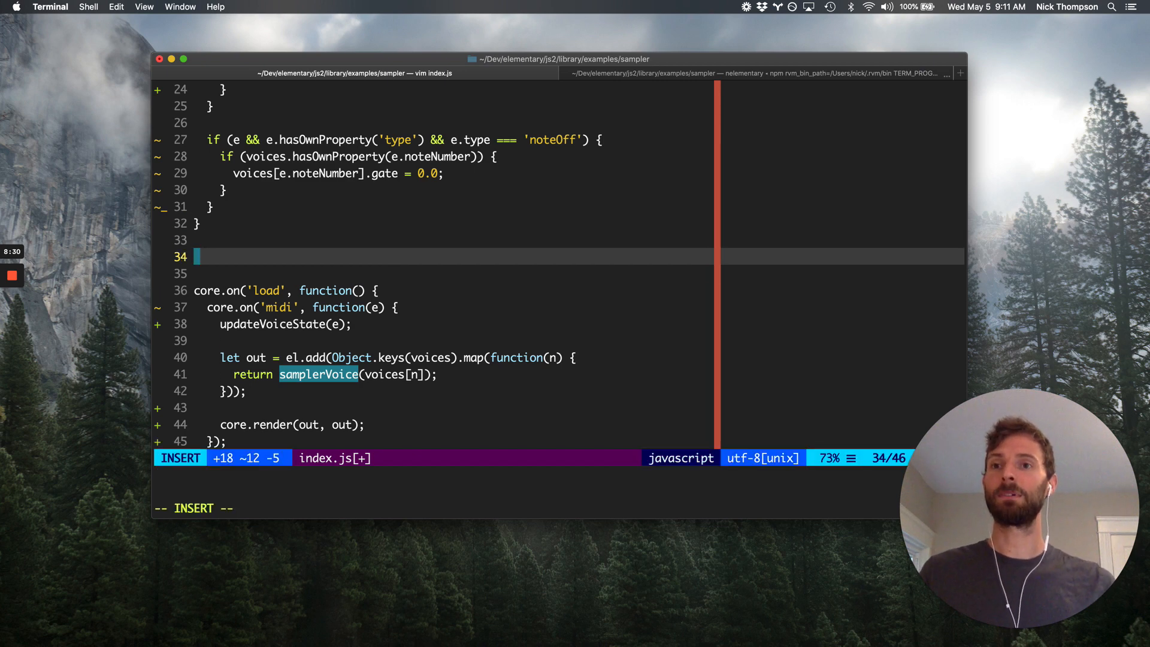
{"action": "type", "text": "function Samples"}
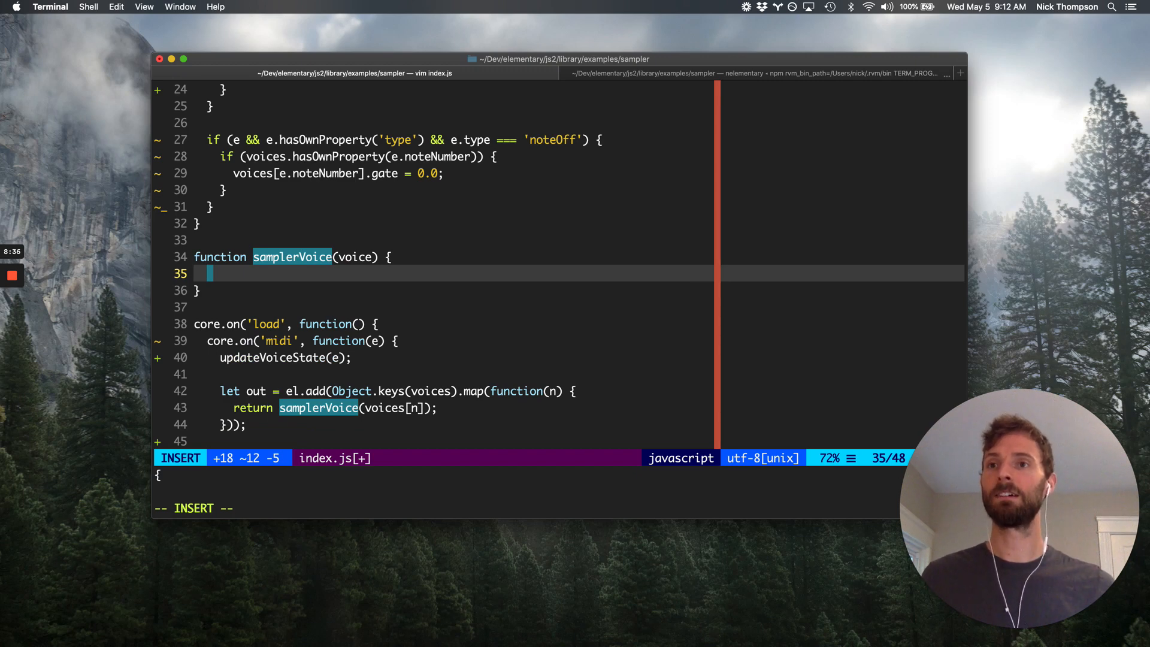
{"action": "type", "text": "retu"}
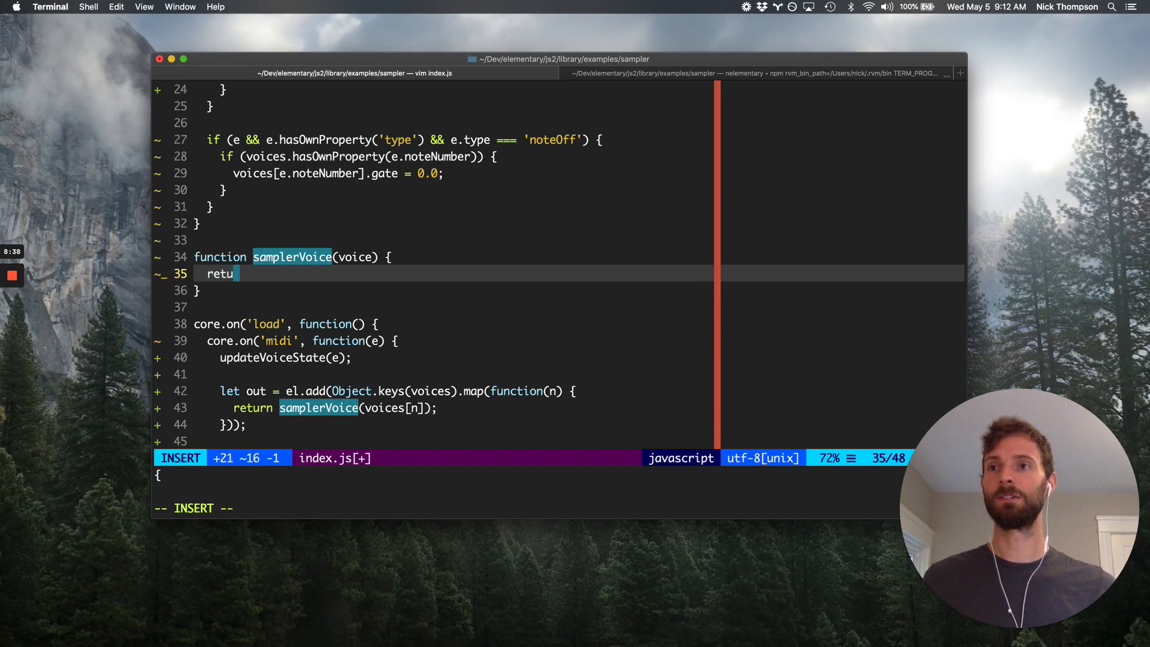
{"action": "type", "text": "rn el.sample({vo"}
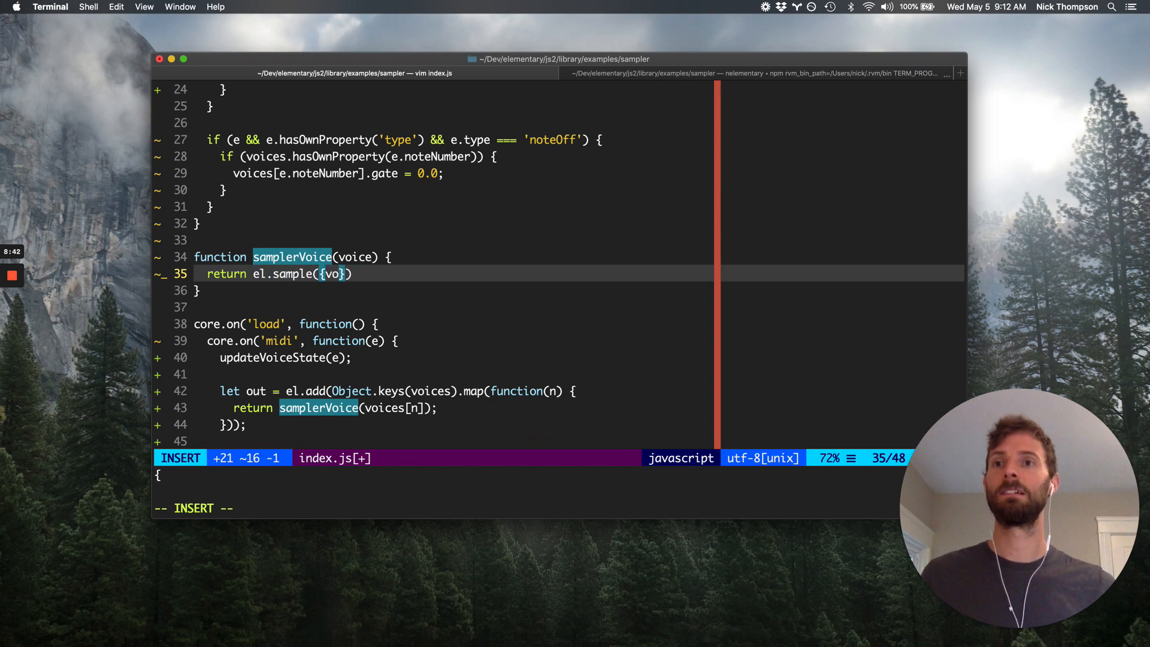
{"action": "type", "text": "path: voice.path"}
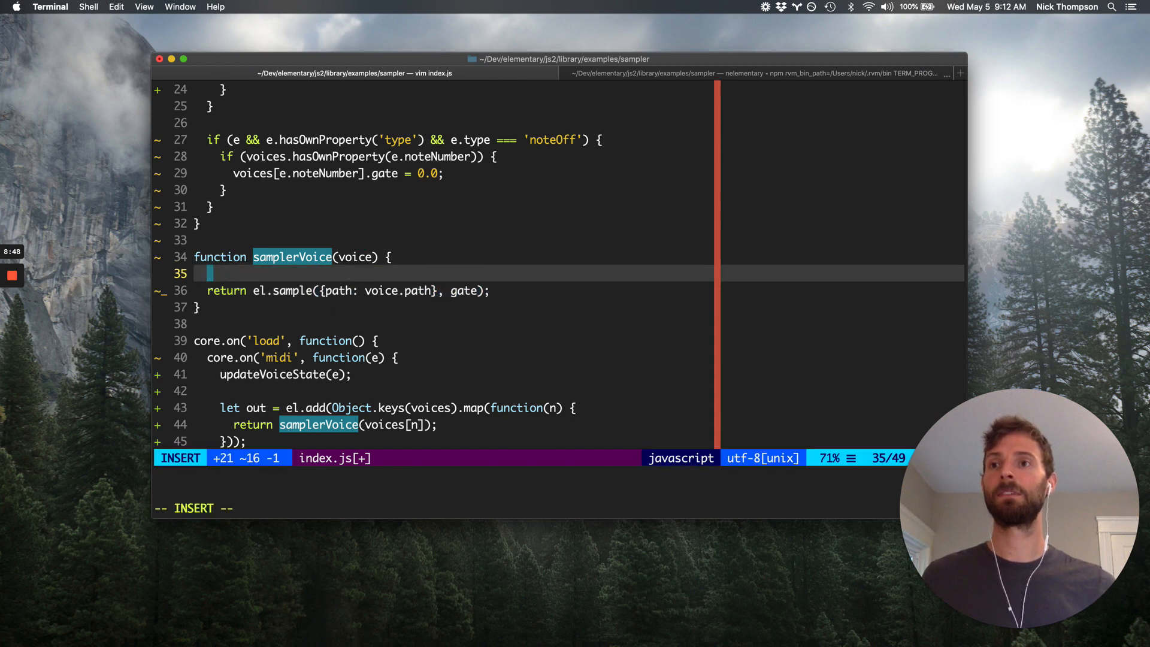
Make gate an el.const keyed by voice.key with value voice.gate
{"action": "type", "text": "let gate = el.const({"}
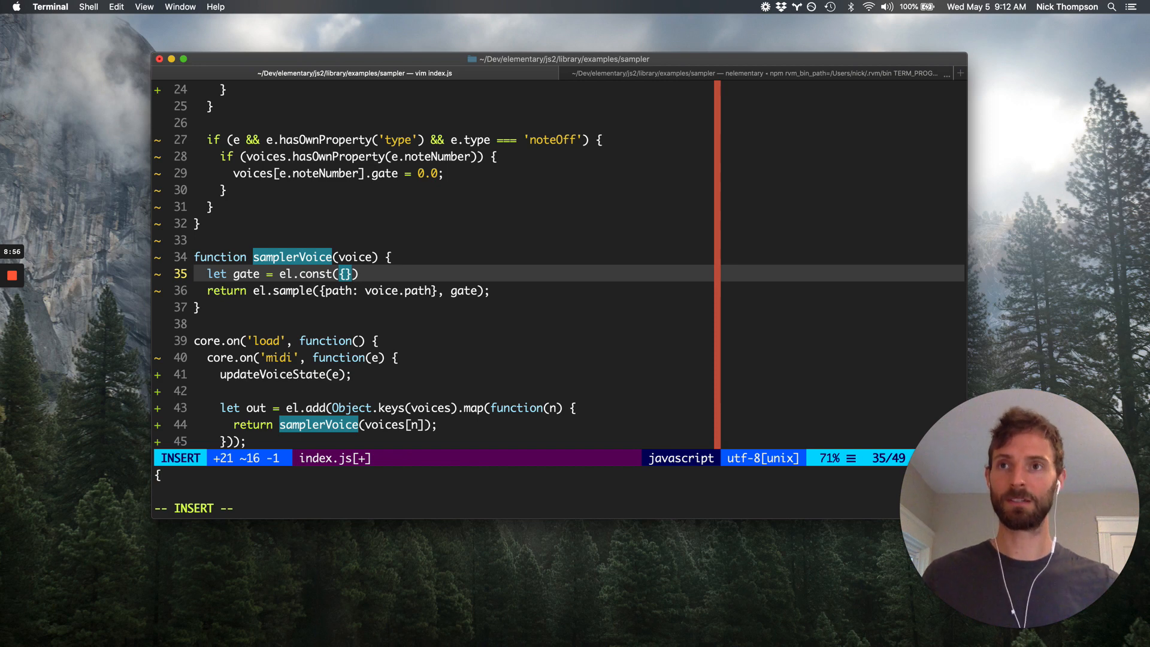
{"action": "type", "text": "key: voice.key, value:"}
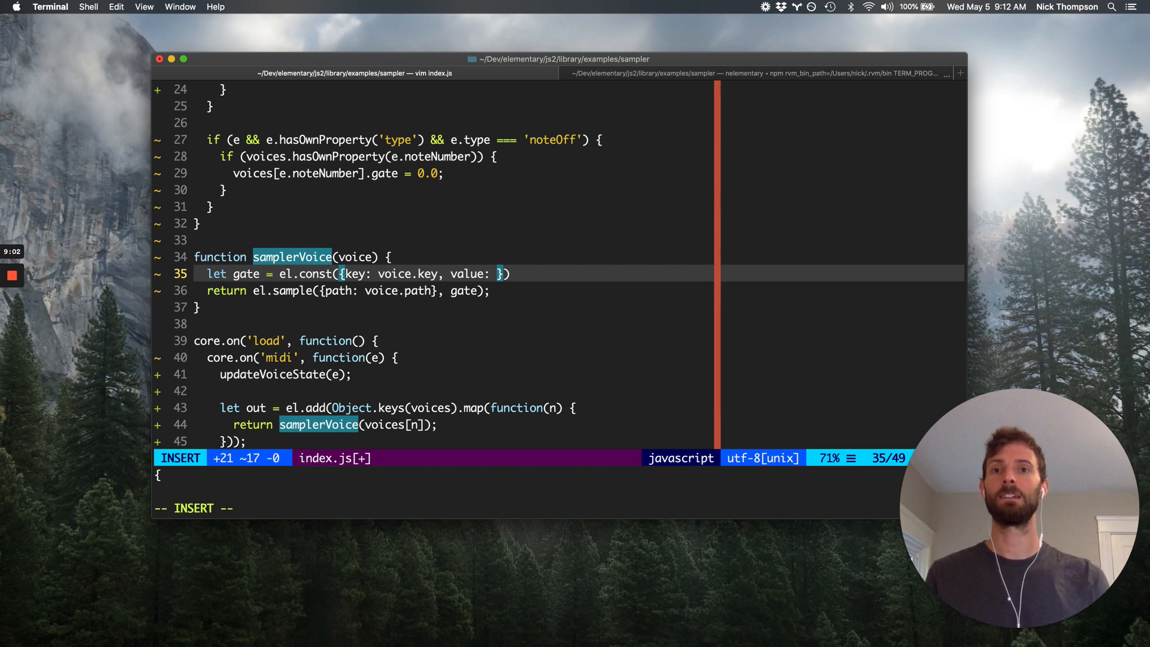
{"action": "type", "text": "voice.gate"}
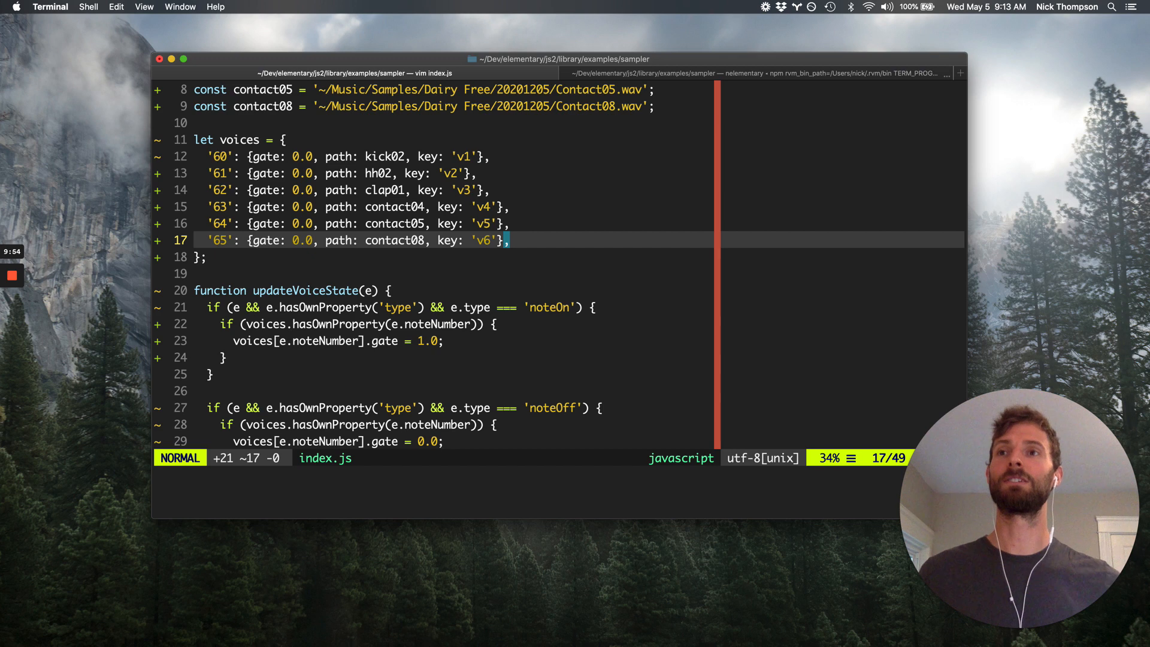
{"action": "scroll", "scroll_direction": "down", "scroll_amount": 3}
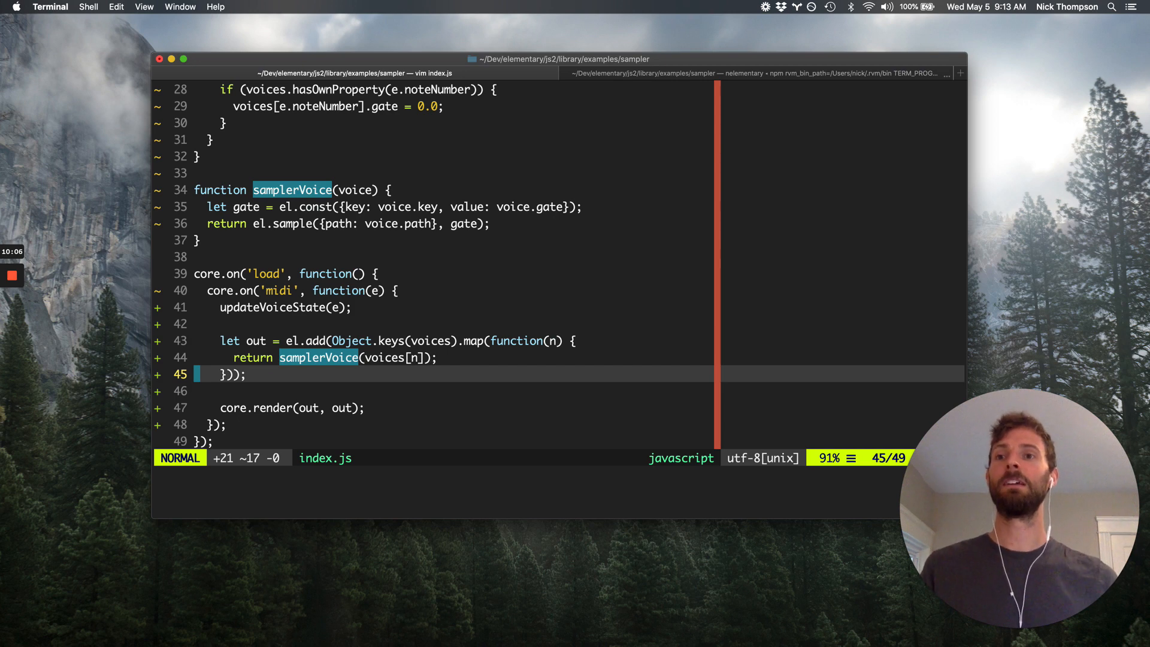
Declare filtered = el.lowpass(800, ...) on the summed voices below the el.add block
{"action": "key", "text": "o"}
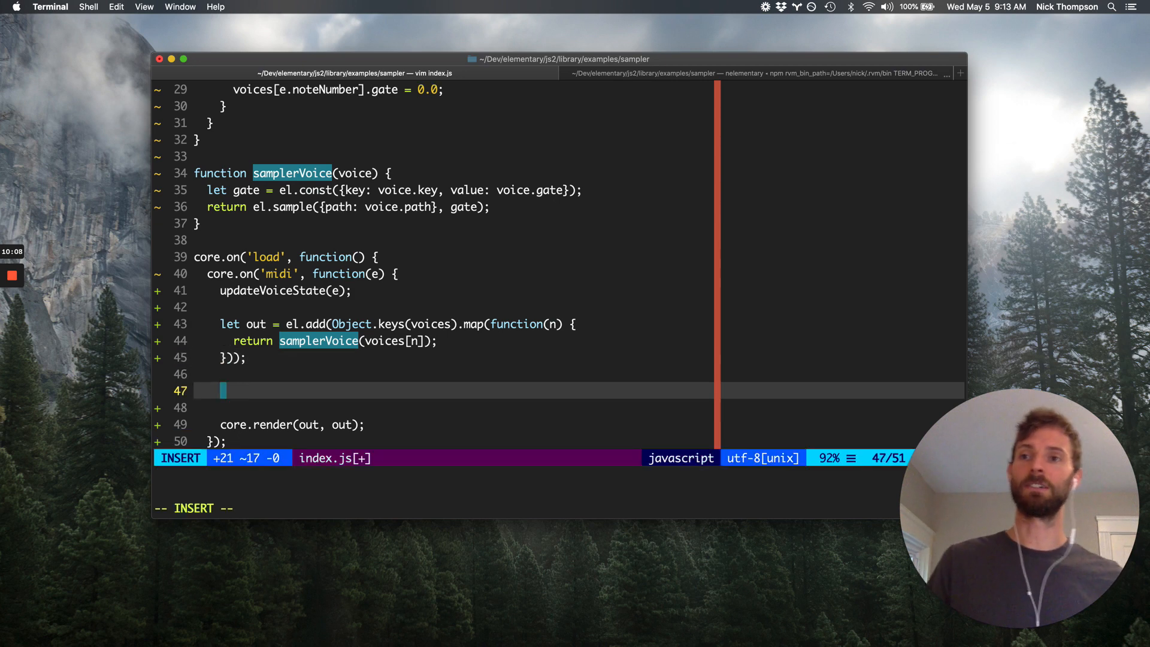
{"action": "type", "text": "let filtered ="}
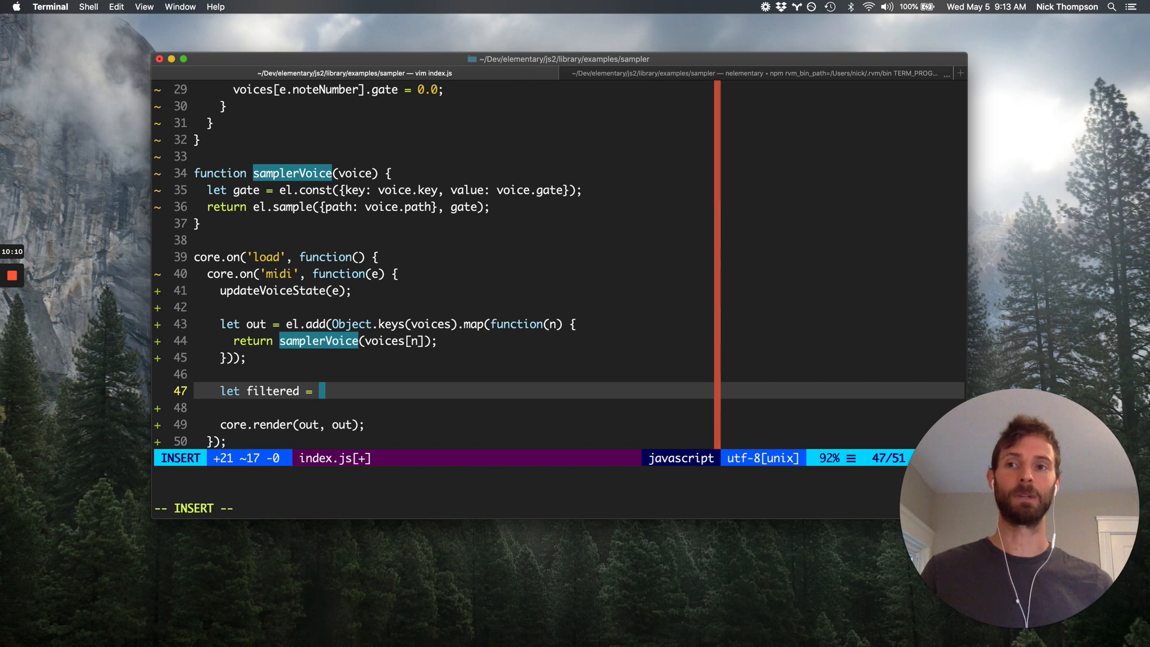
{"action": "type", "text": "el.lowpass(80)"}
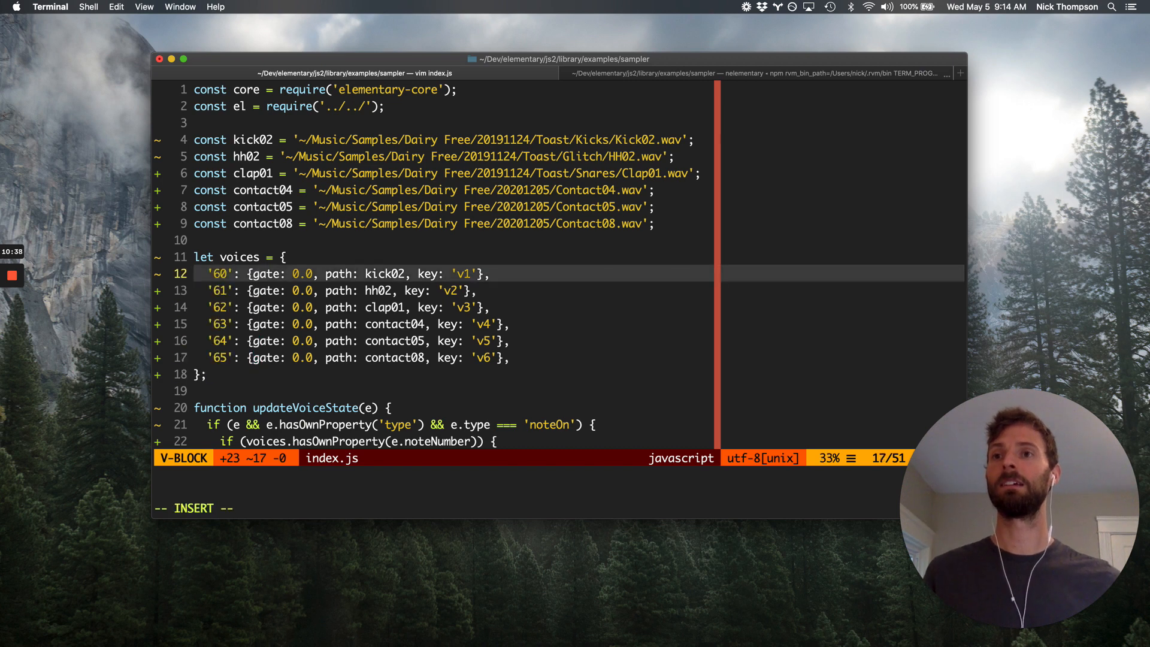
Block-insert gain: 1.0 into all six voice entries of the voices table
{"action": "key", "text": "Escape"}
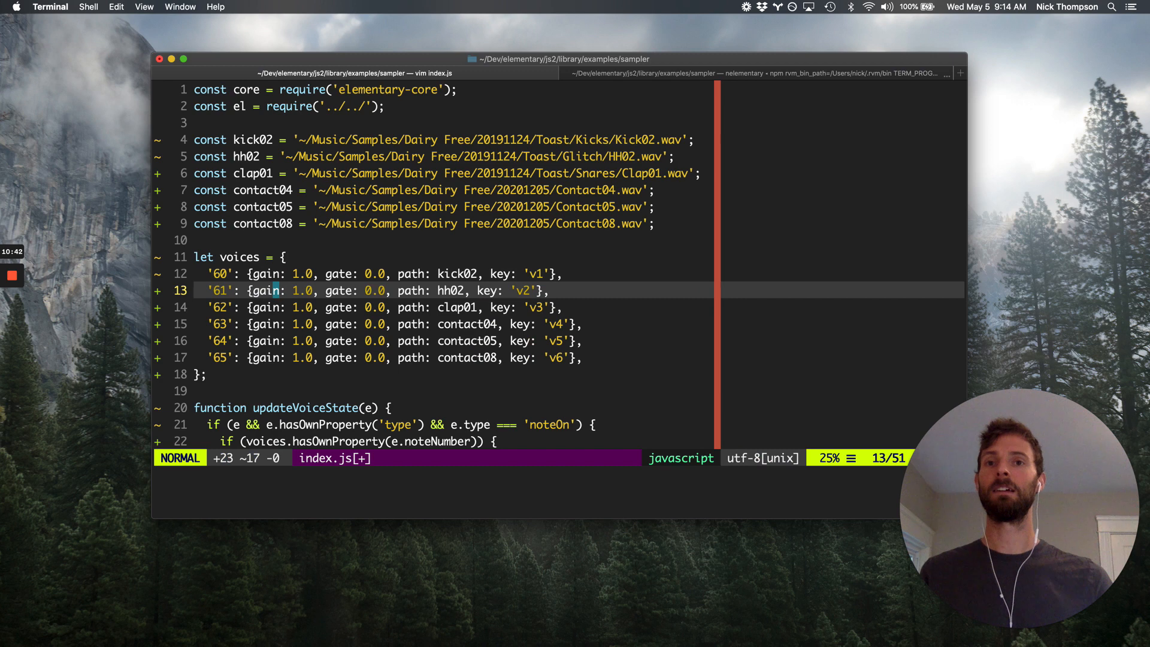
{"action": "key", "text": "j"}
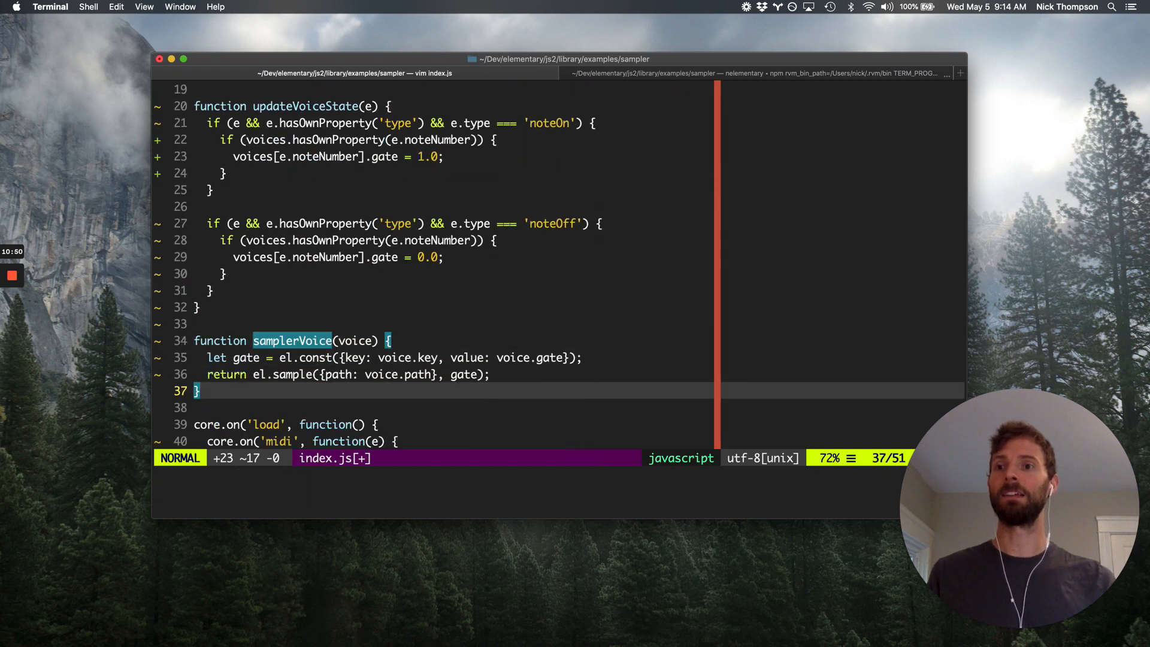
Wrap samplerVoice's return in el.mul(voice.gain, el.sample(...)) to scale playback by gain
{"action": "key", "text": "k"}
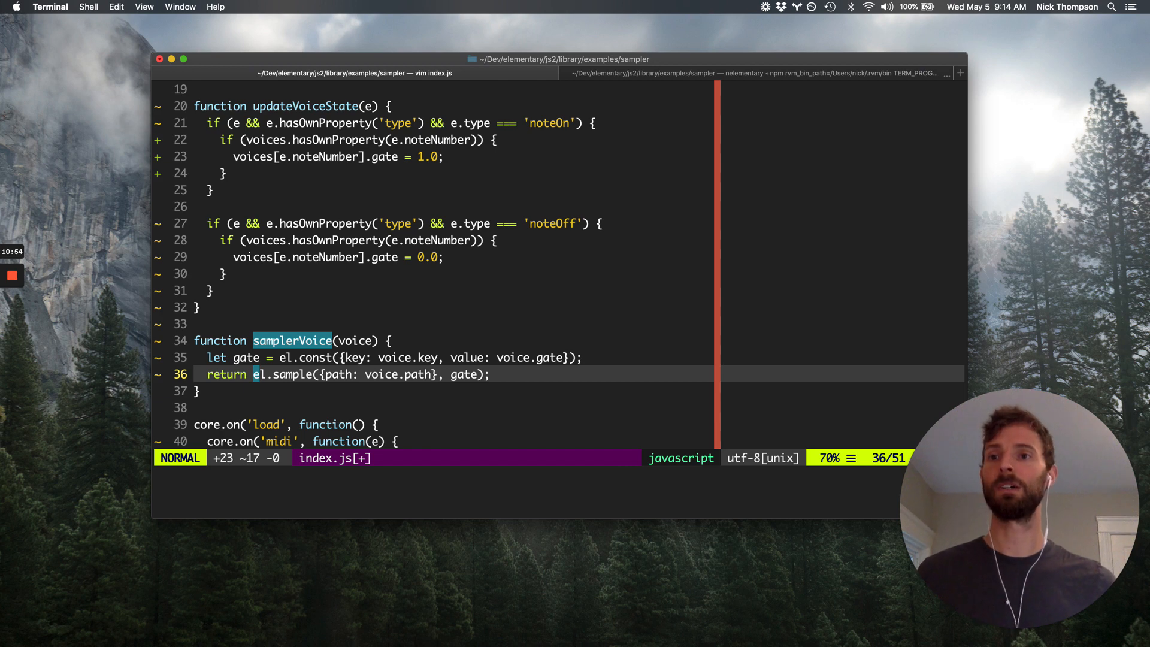
{"action": "type", "text": "el.mul("}
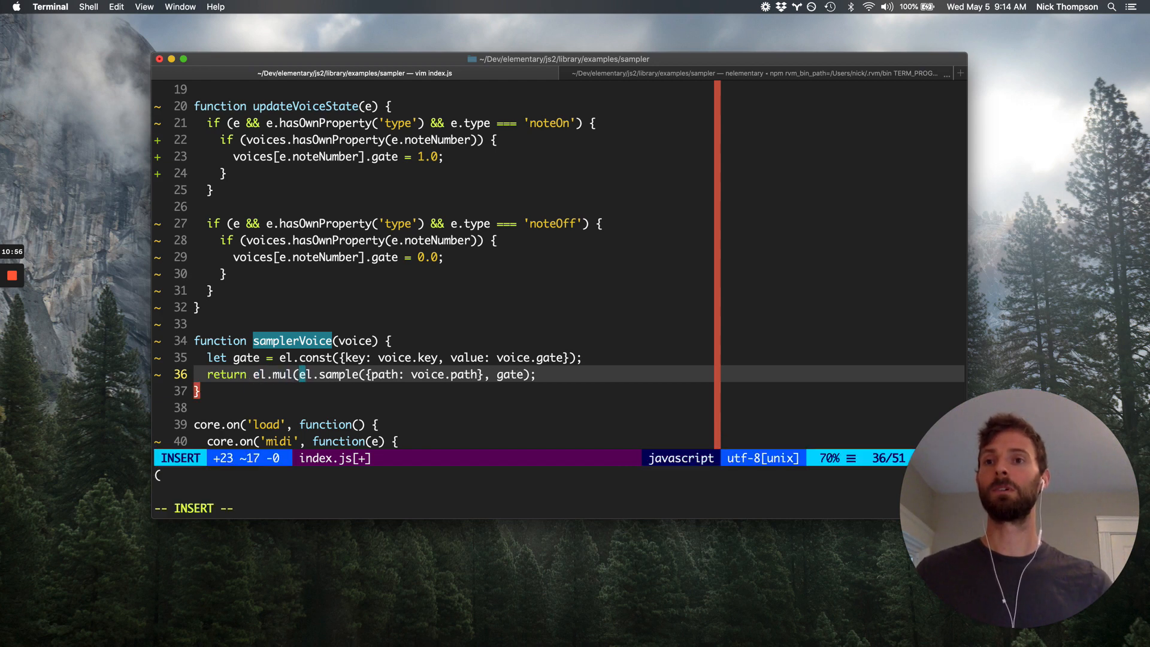
{"action": "type", "text": "voice.gain,"}
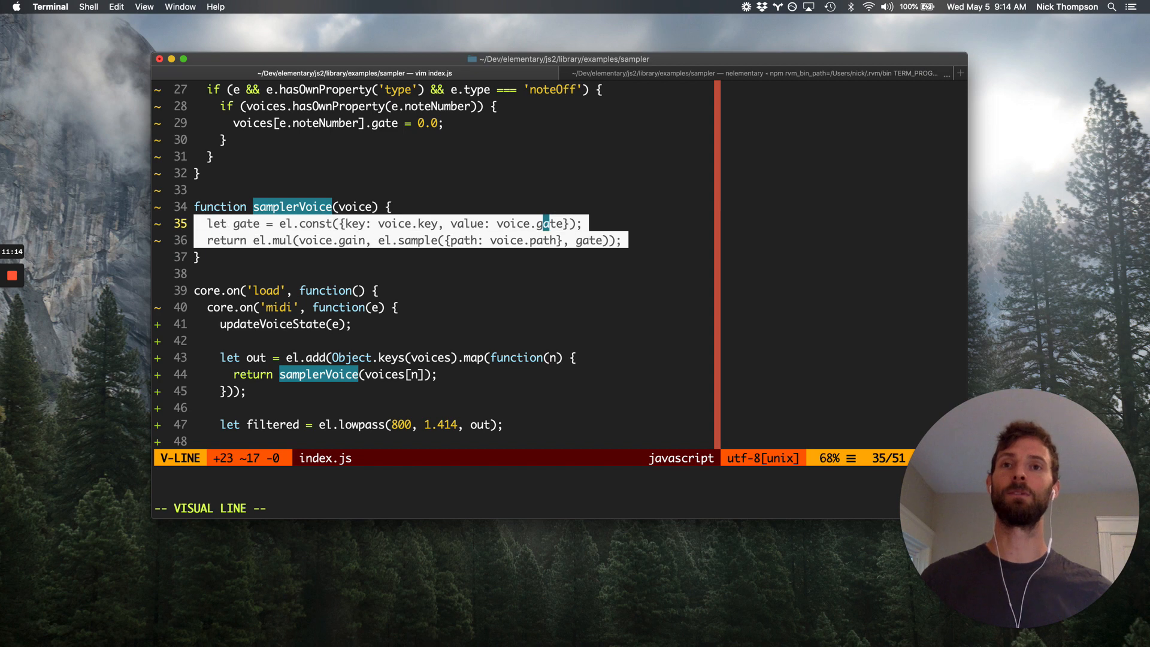
{"action": "key", "text": "up"}
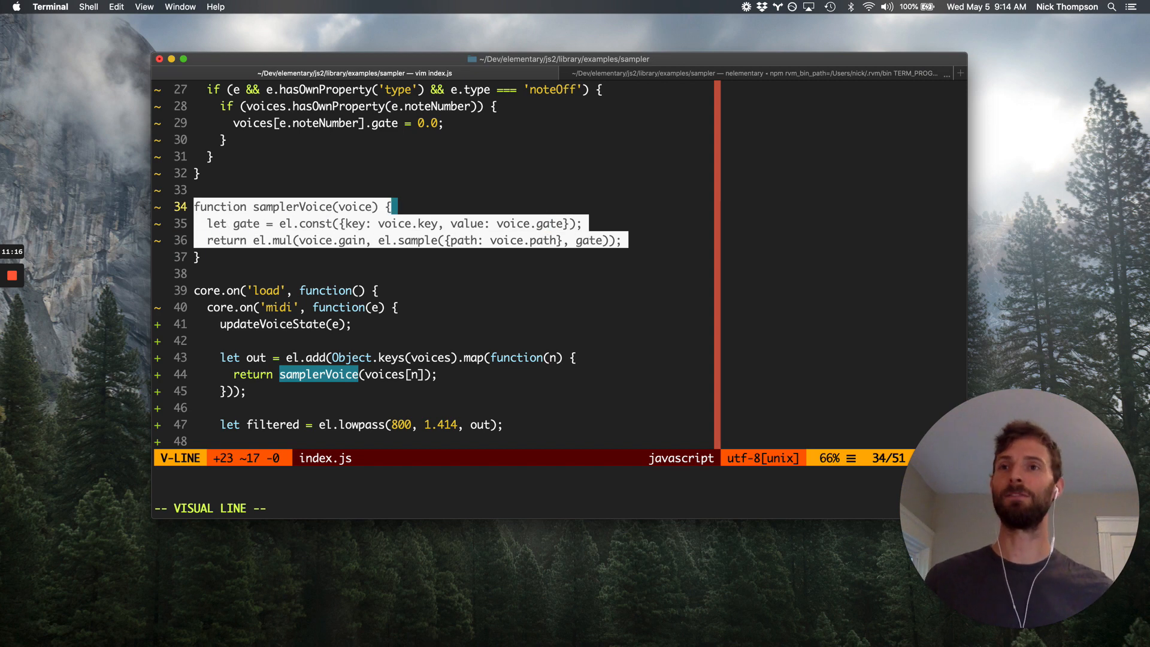
{"action": "key", "text": "Escape"}
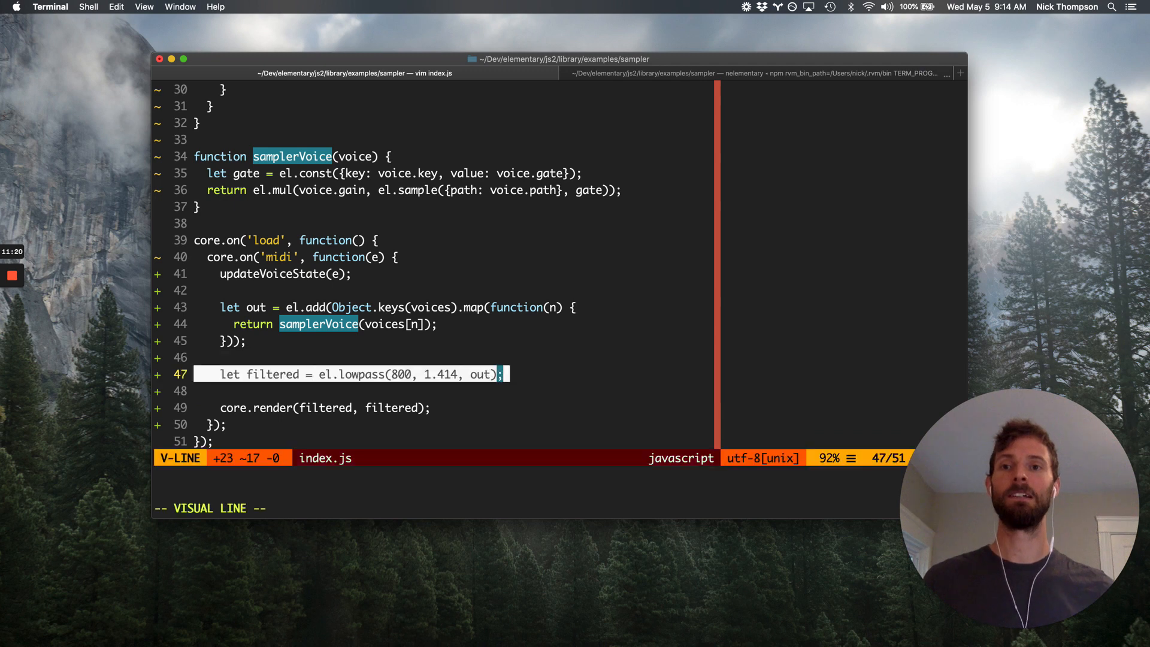
{"action": "key", "text": "Escape"}
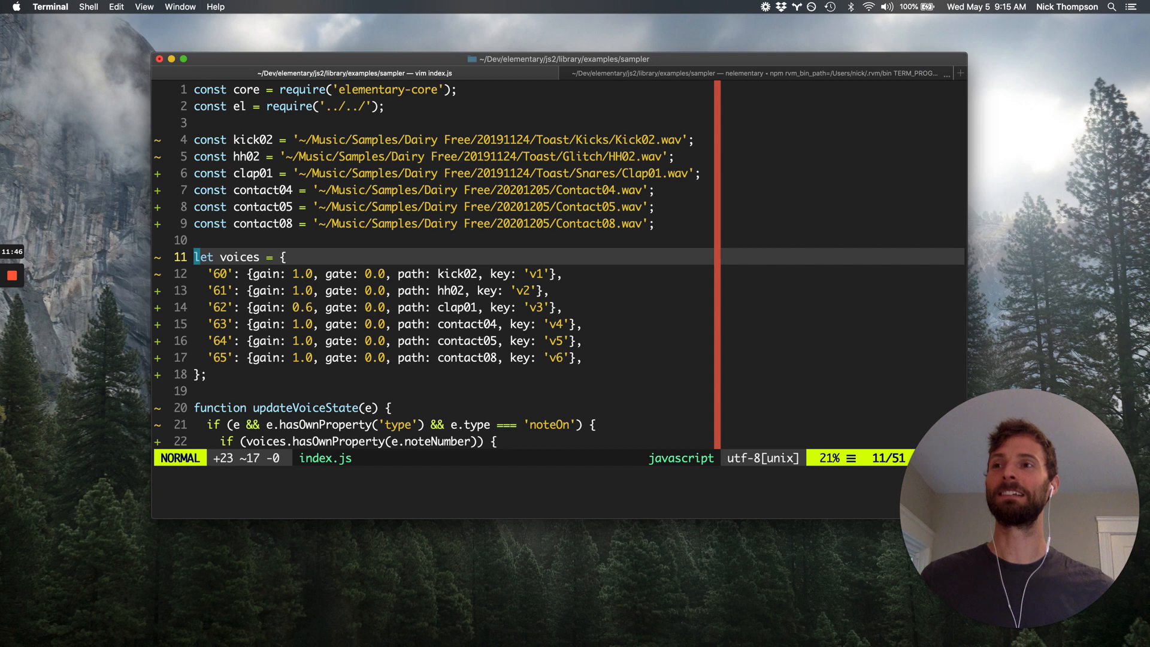
Define function kickfx(x) { return el.tanh(x); } below the sample path constants
{"action": "key", "text": "j"}
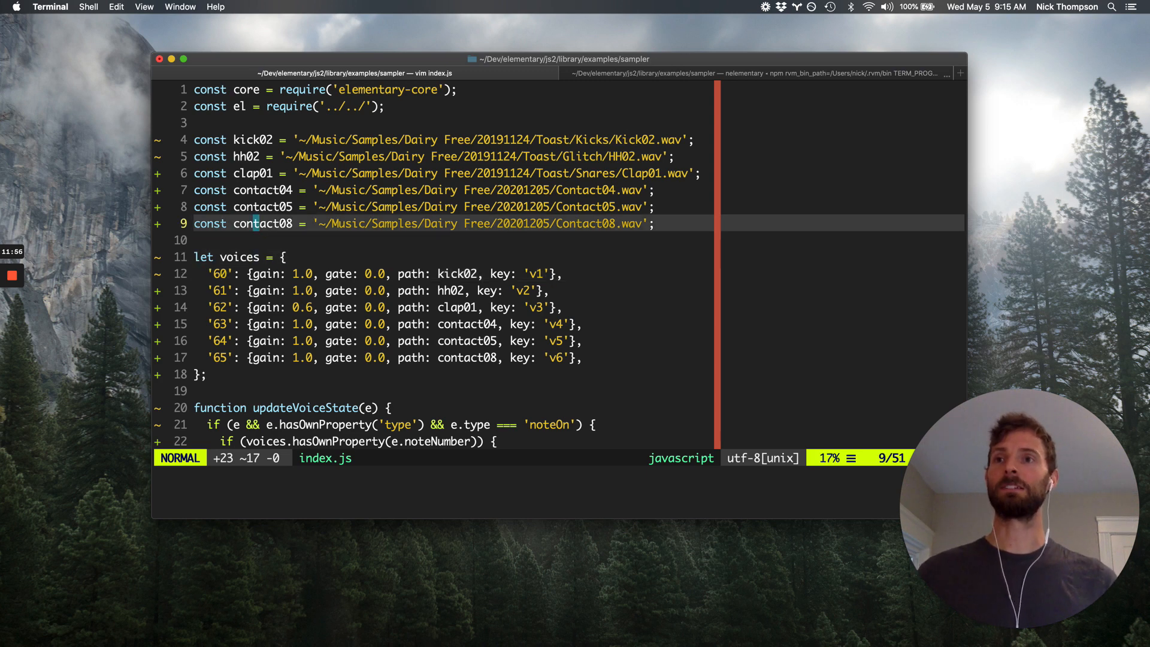
{"action": "key", "text": "o"}
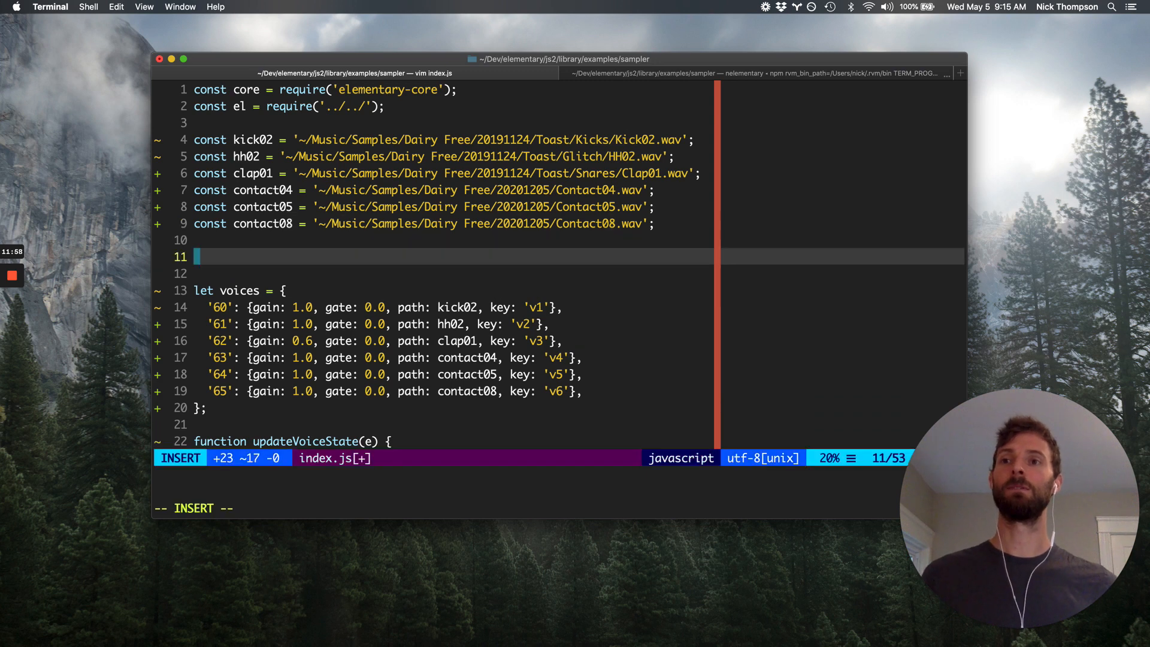
{"action": "type", "text": "function fx("}
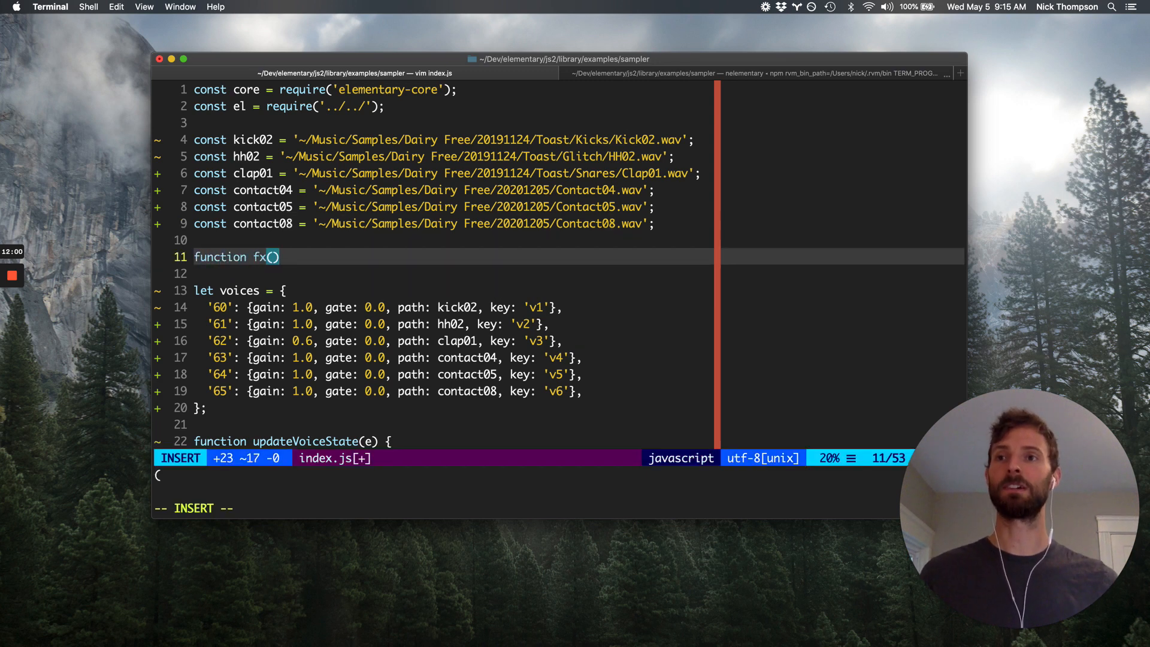
{"action": "type", "text": "k"}
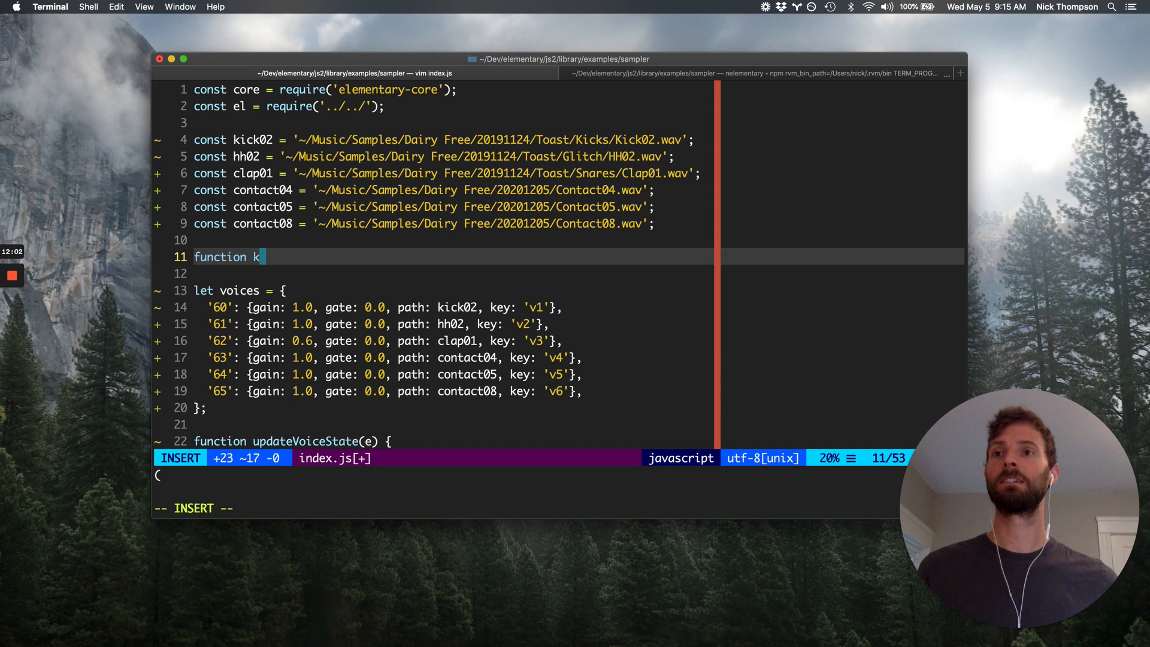
{"action": "type", "text": "ickfx(x) {"}
{"action": "type", "text": "return"}
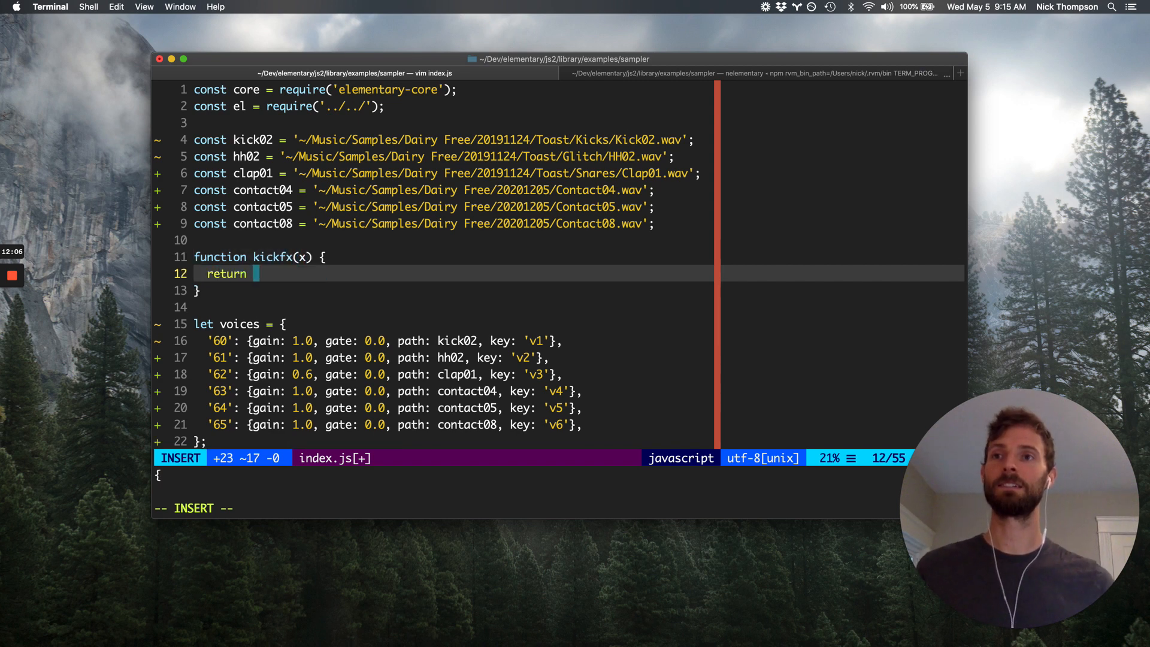
{"action": "type", "text": "el.e"}
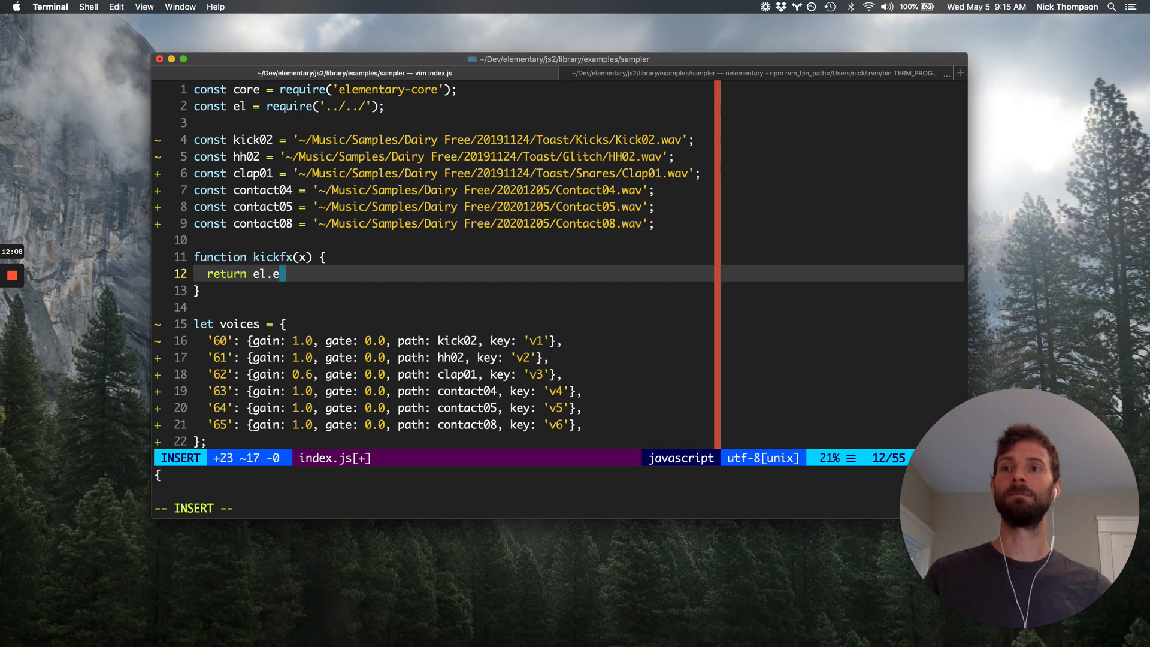
{"action": "key", "text": "backspace"}
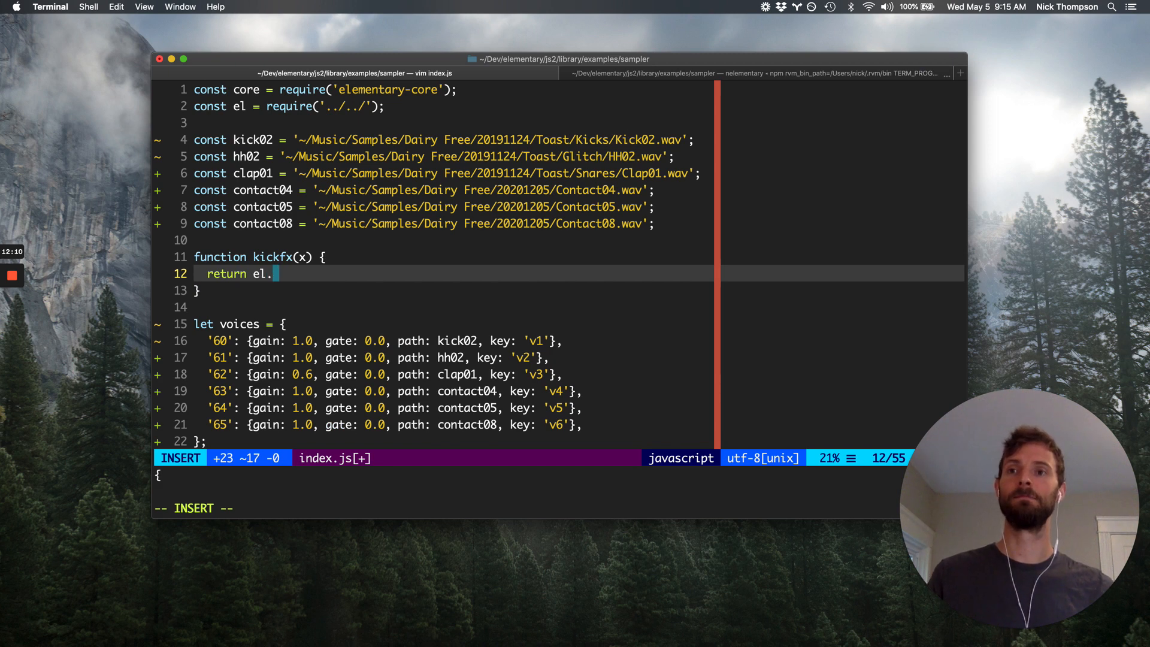
{"action": "type", "text": "tanh()"}
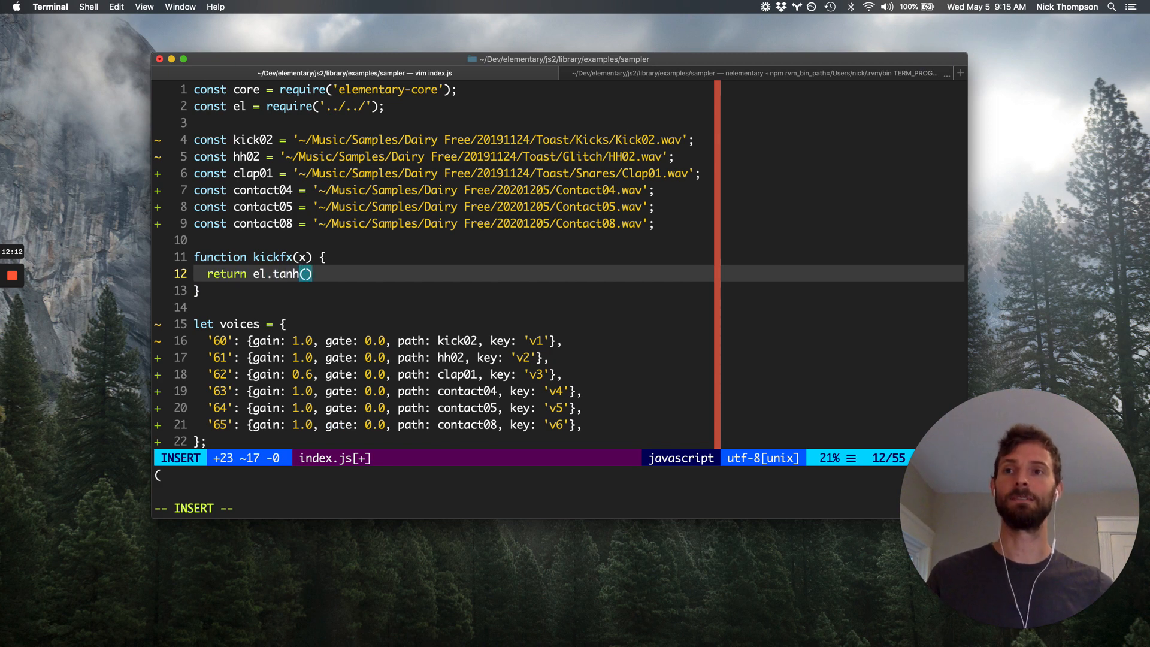
{"action": "key", "text": "Escape"}
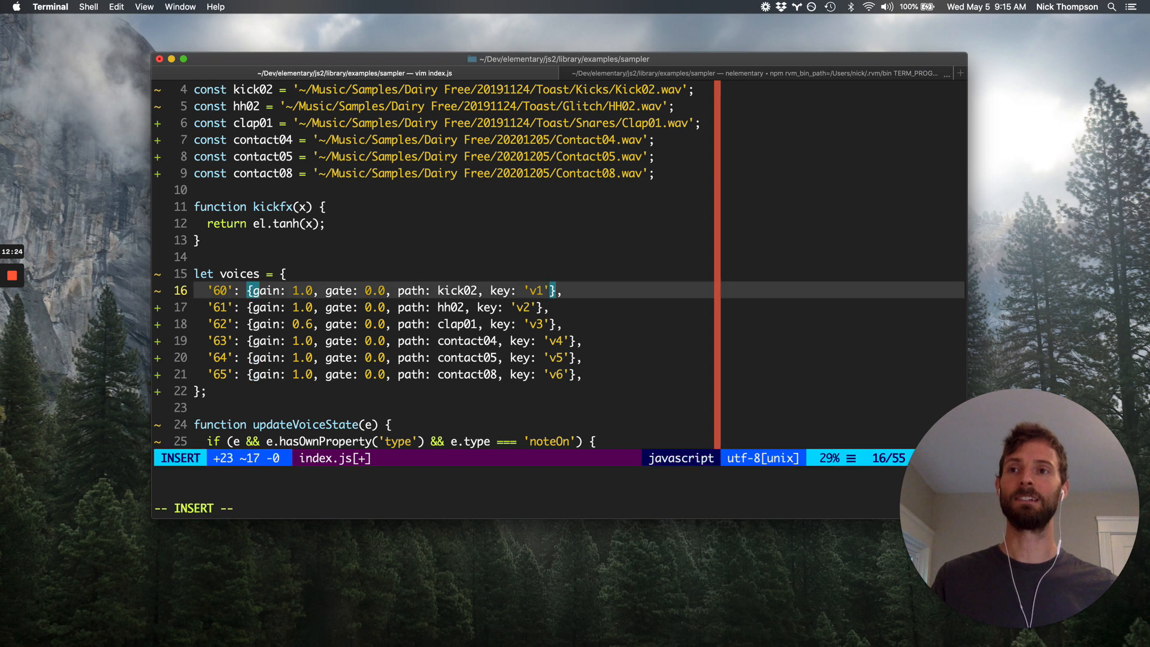
Give the voice entries an fx field, kickfx for note 60
{"action": "type", "text": "fx: null,"}
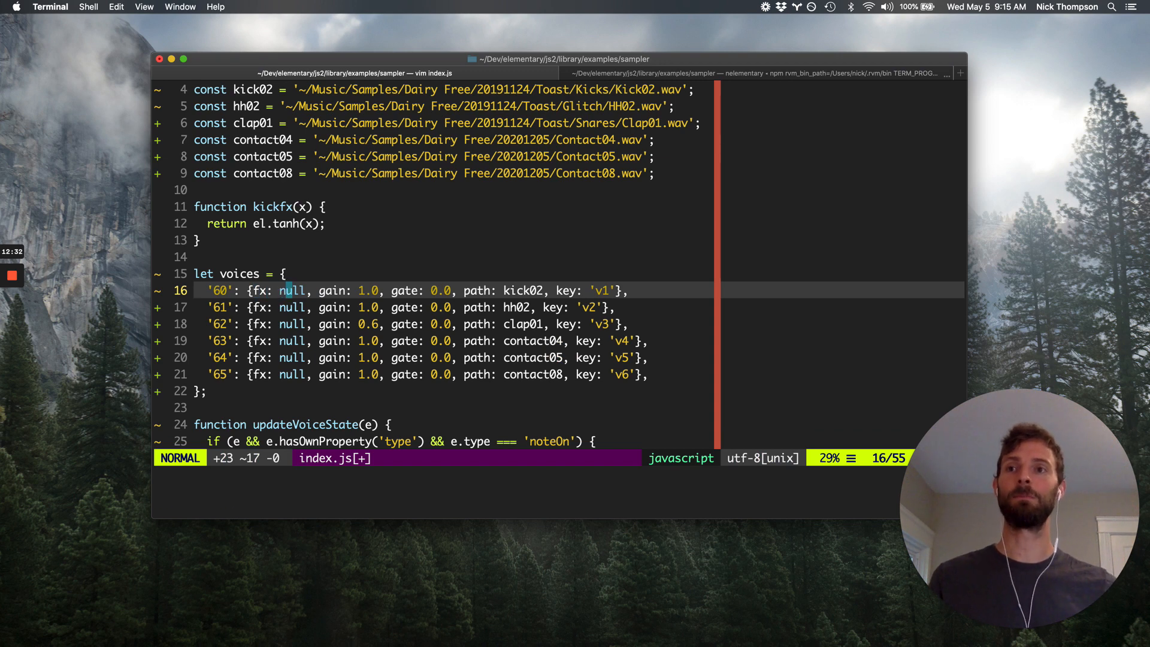
{"action": "type", "text": "kickfx"}
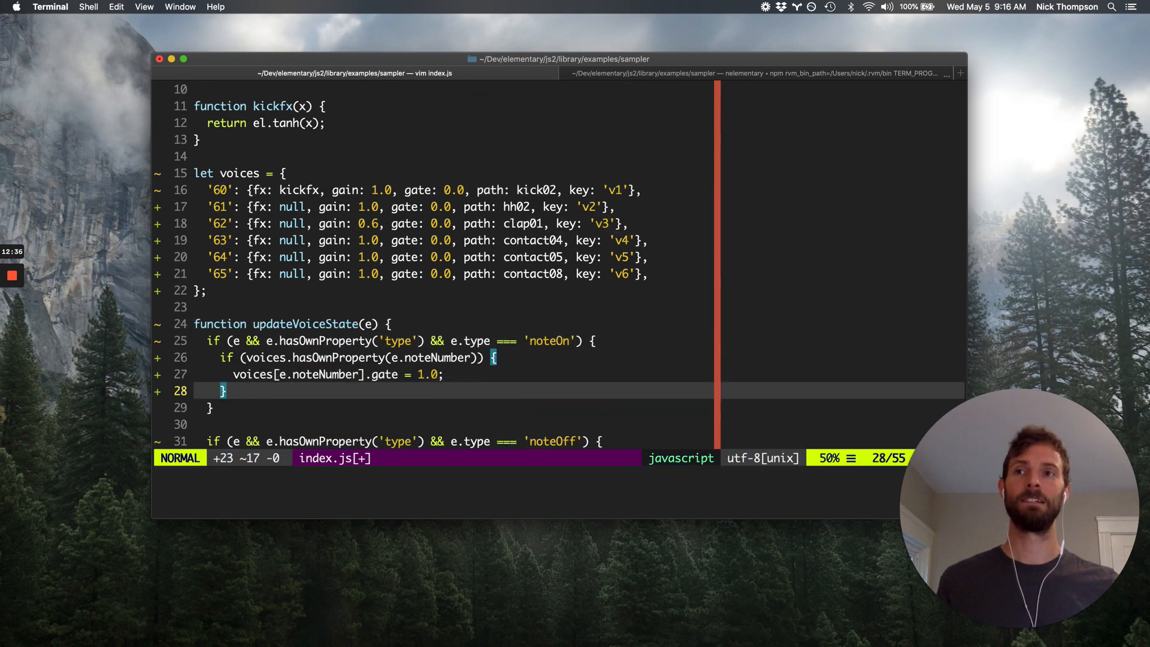
Add an if (voice.fx) branch with a return inside samplerVoice
{"action": "scroll", "scroll_direction": "down", "scroll_amount": 3}
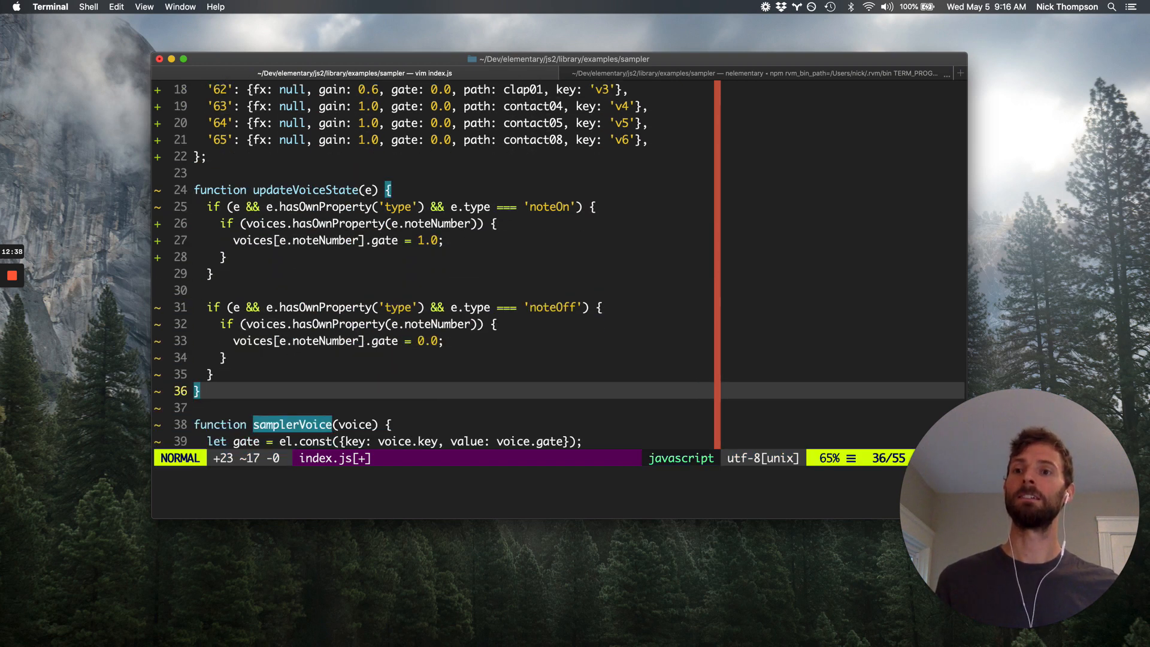
{"action": "scroll", "scroll_direction": "down", "scroll_amount": 3}
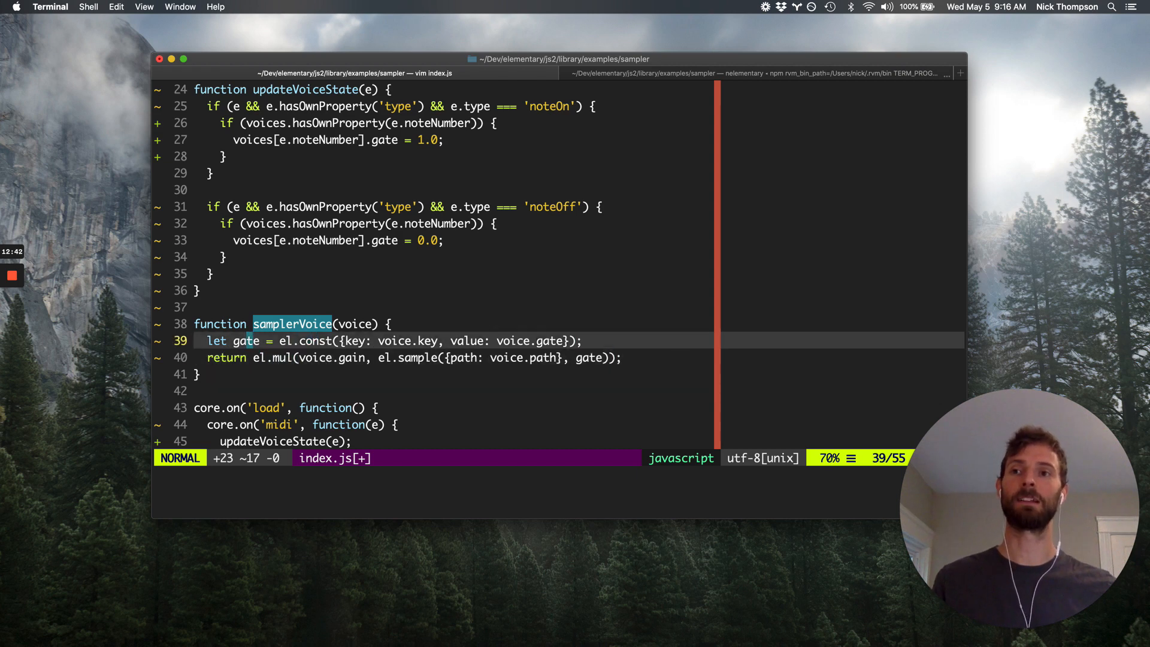
{"action": "type", "text": "if (voice.fx) {"}
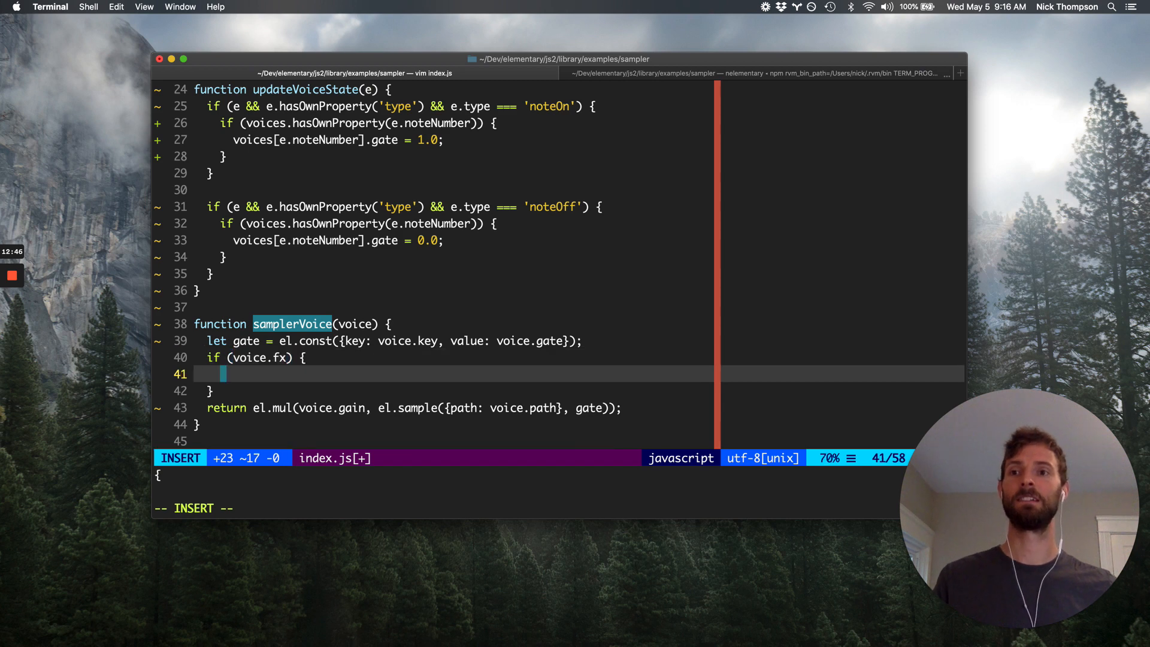
{"action": "type", "text": "return"}
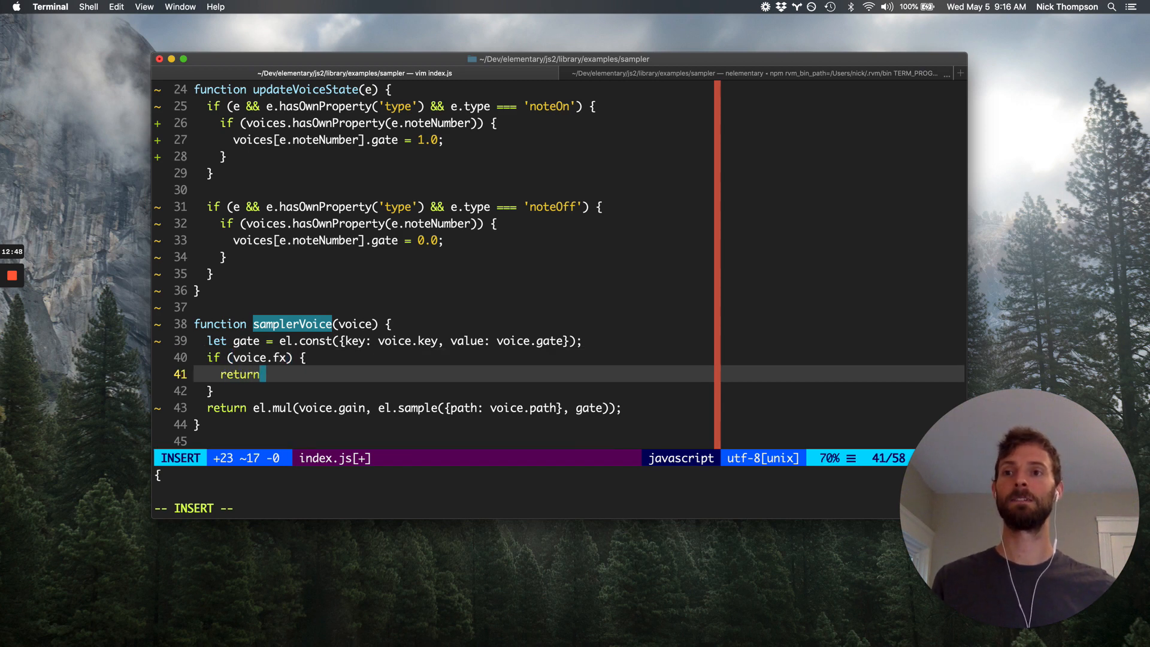
{"action": "key", "text": "Escape"}
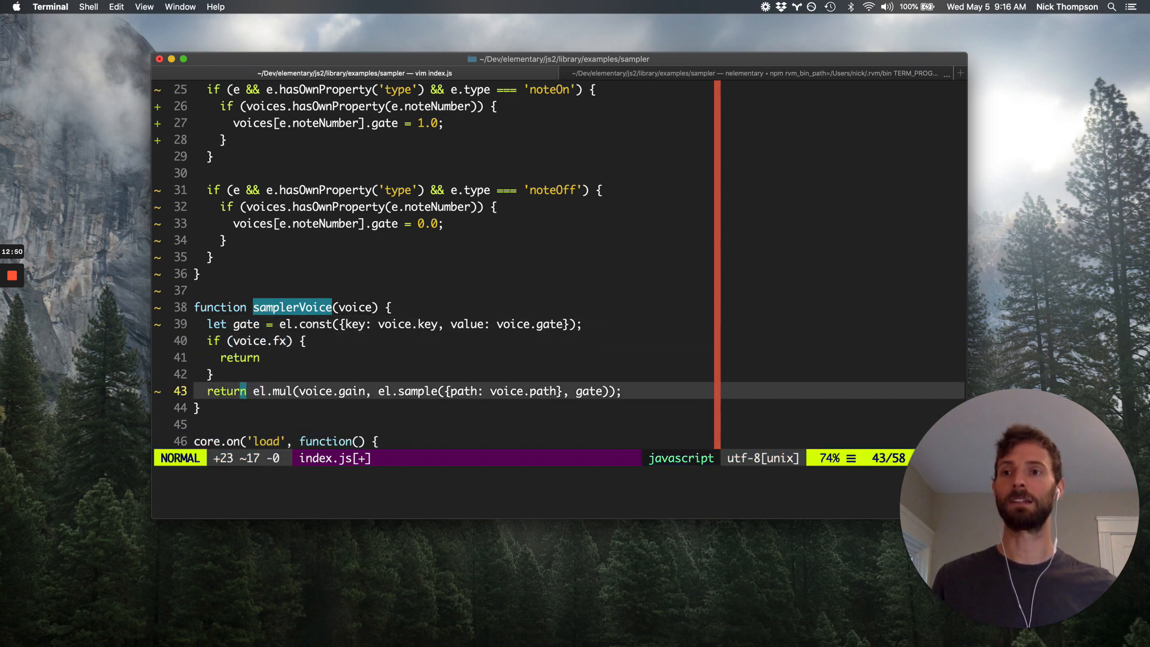
Store el.mul(voice.gain, el.sample(...)) in voiceOut and return voice.fx(voiceOut) or voiceOut
{"action": "type", "text": "let voiceOut"}
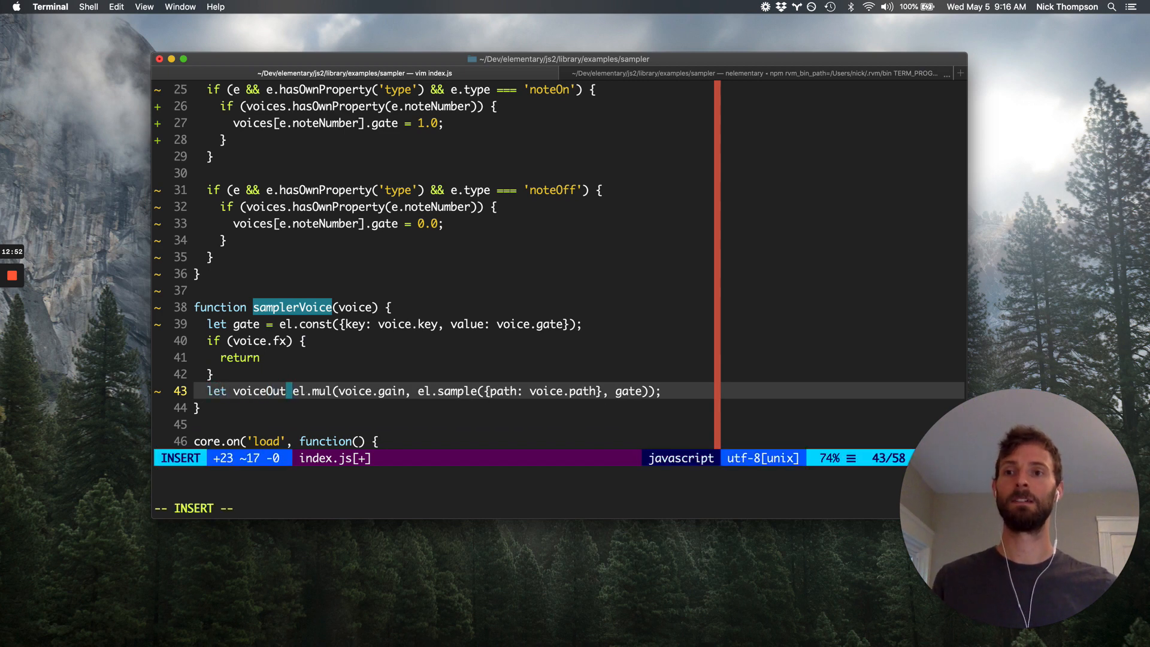
{"action": "key", "text": "Escape"}
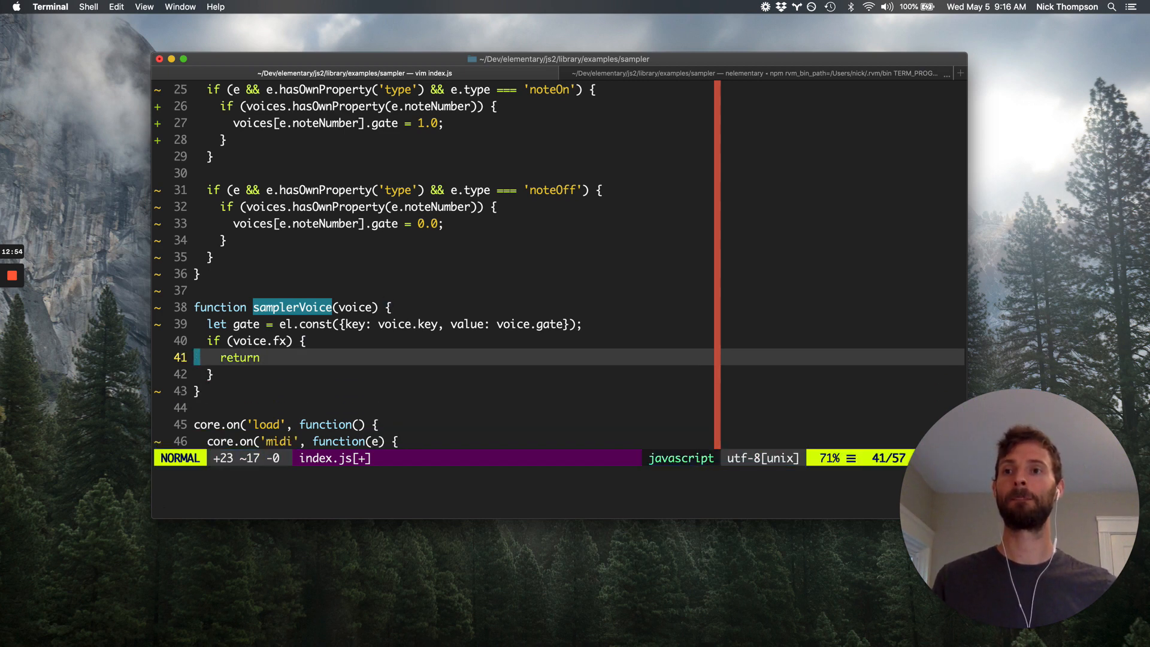
{"action": "type", "text": "let voiceOut = el.mul(voice.gain, el.sample({path: voice.path}, gate));"}
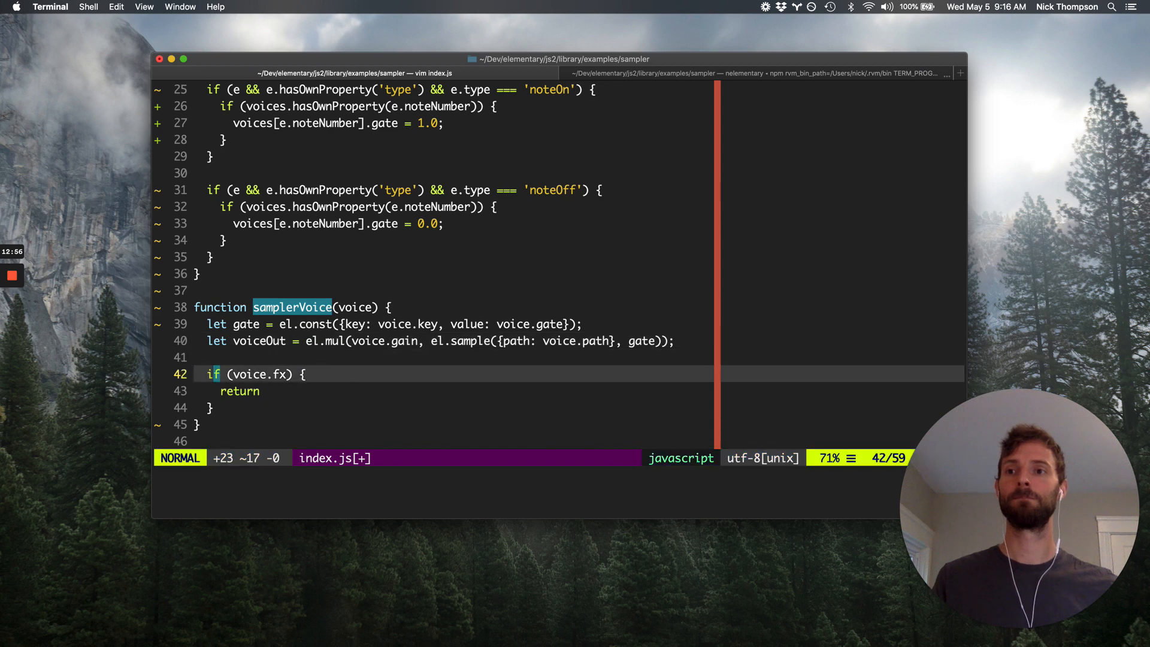
{"action": "key", "text": "j"}
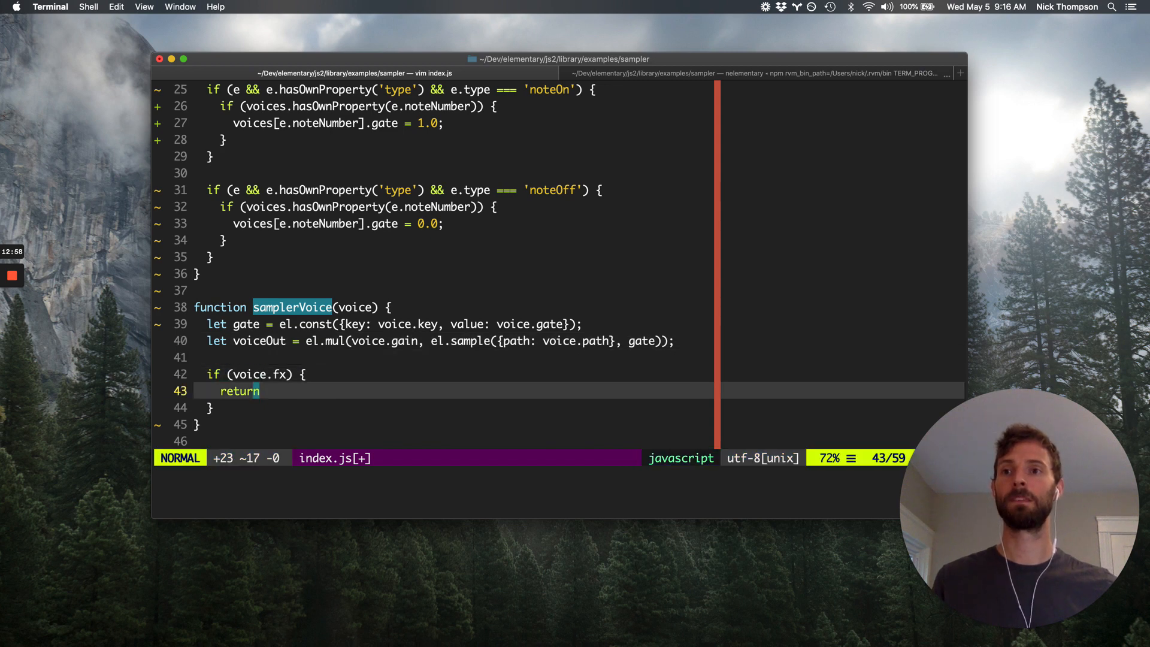
{"action": "type", "text": "voice.fx(voiceOut);"}
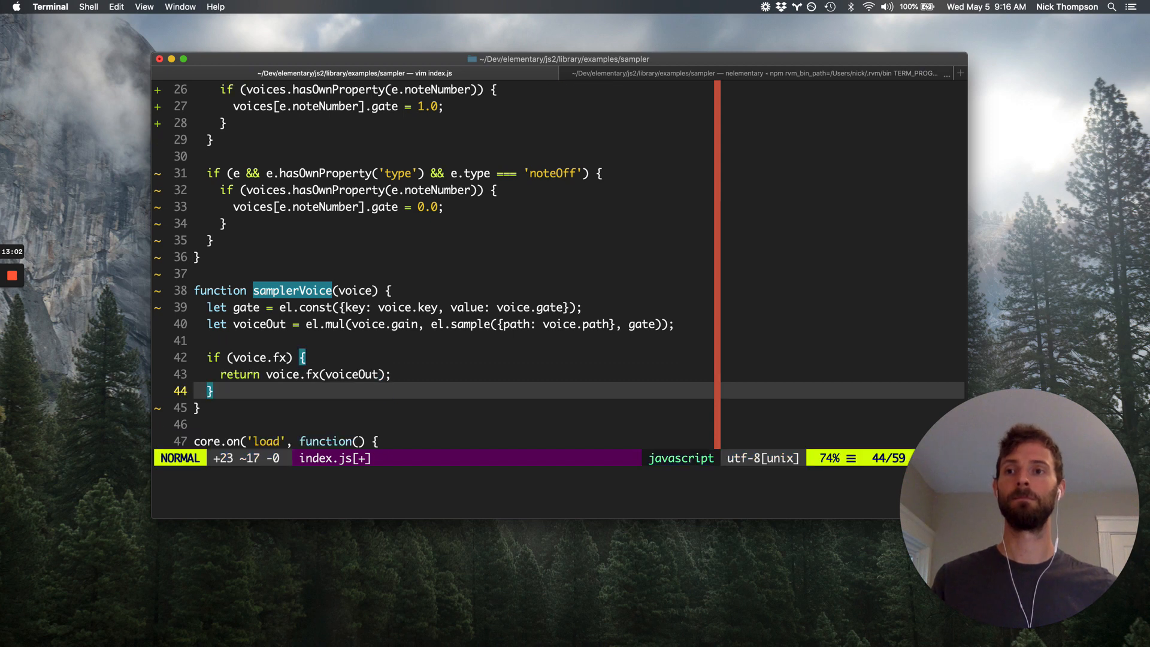
{"action": "type", "text": "return voiceOut;"}
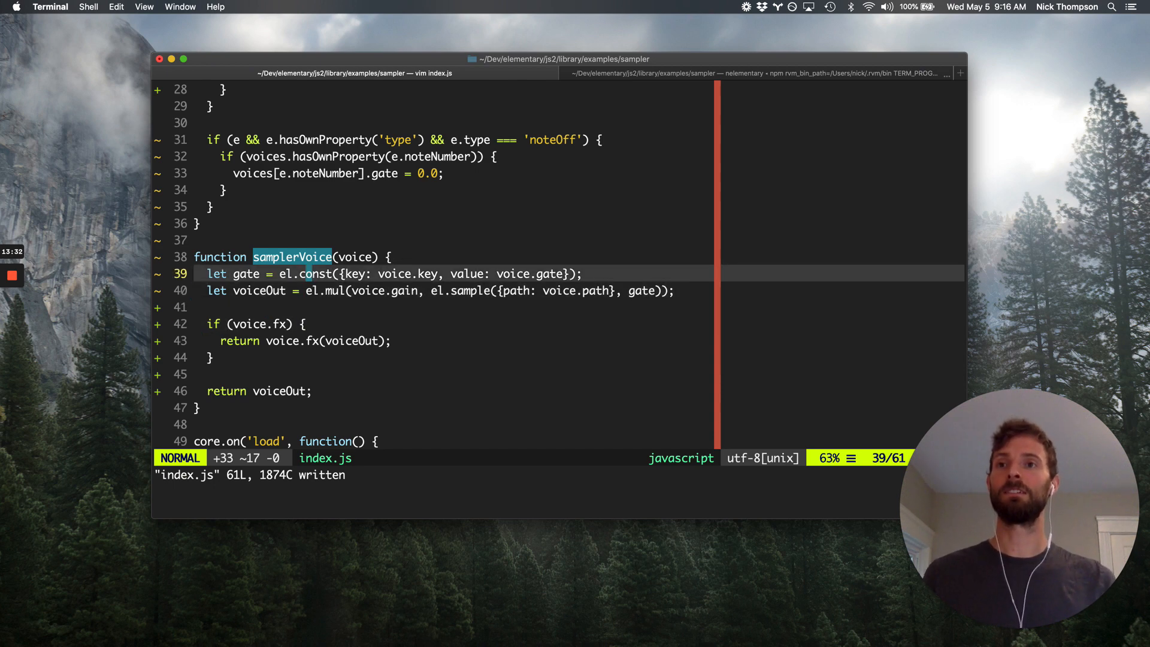
{"action": "key", "text": "V"}
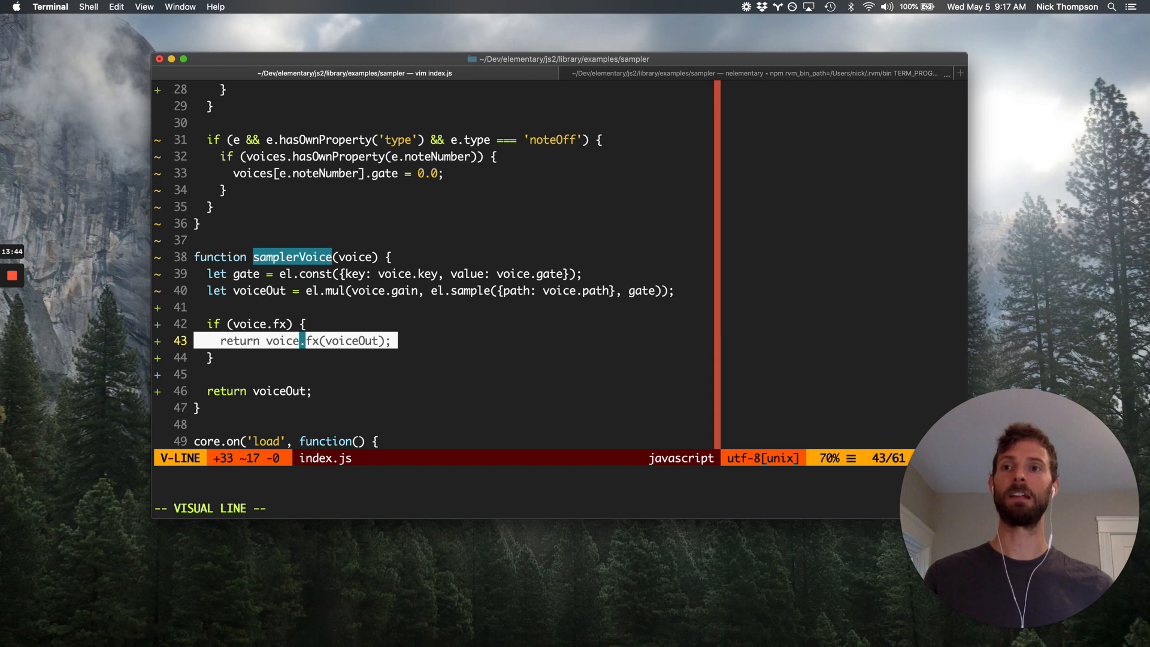
{"action": "key", "text": "Escape"}
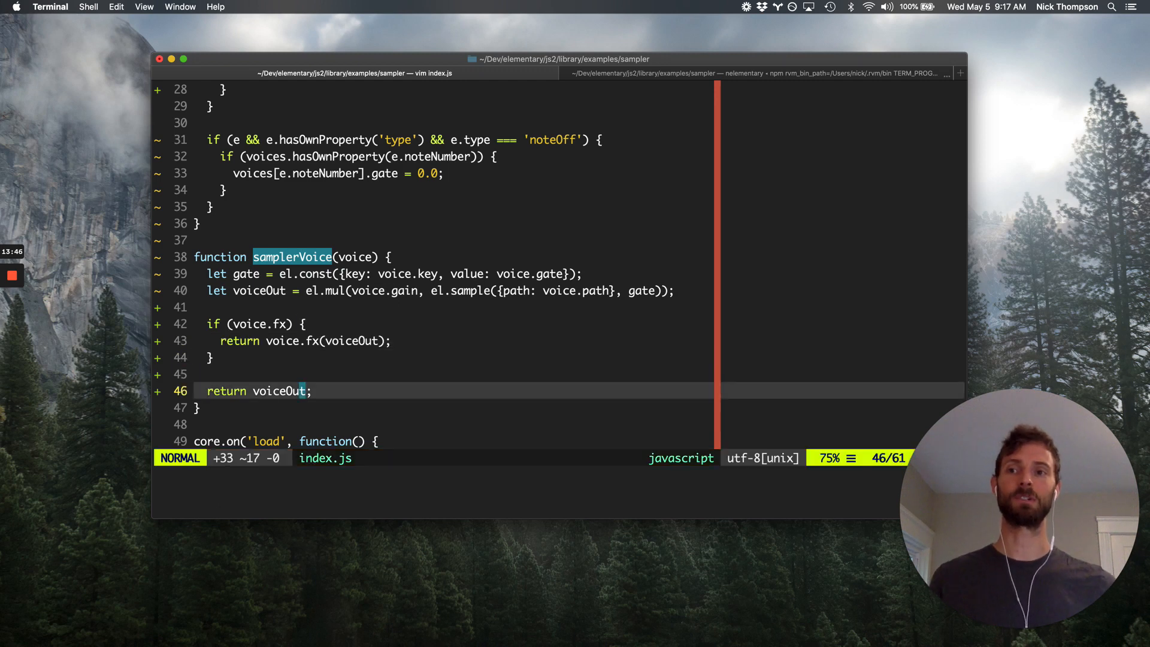
{"action": "key", "text": "V"}
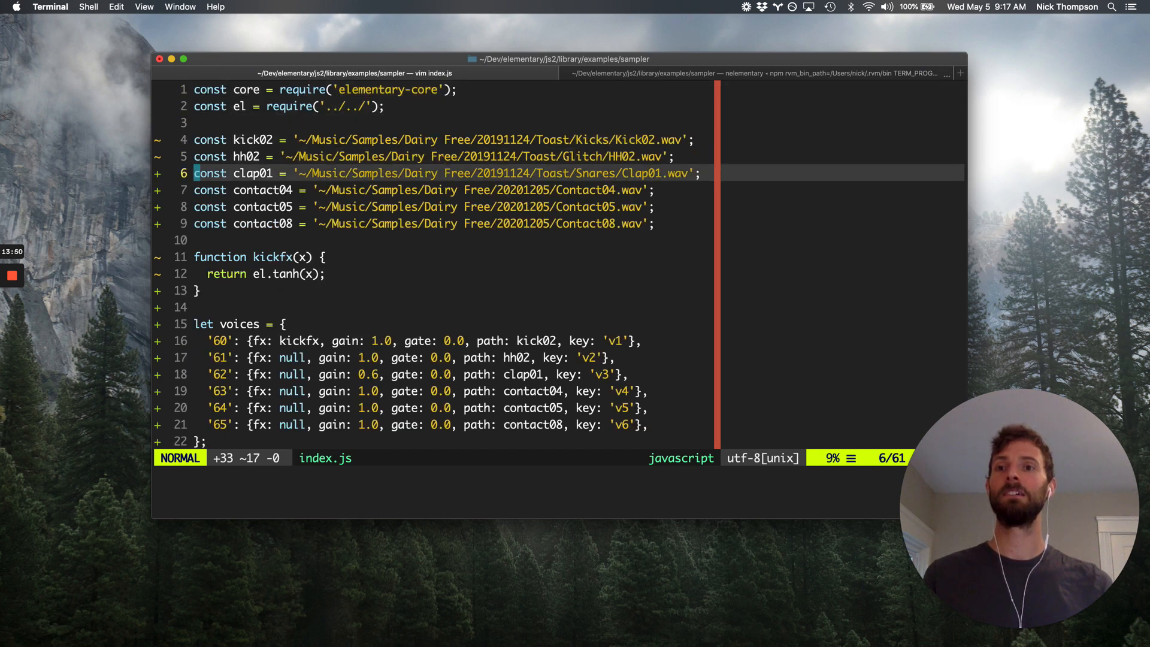
{"action": "scroll", "scroll_direction": "down", "scroll_amount": 3}
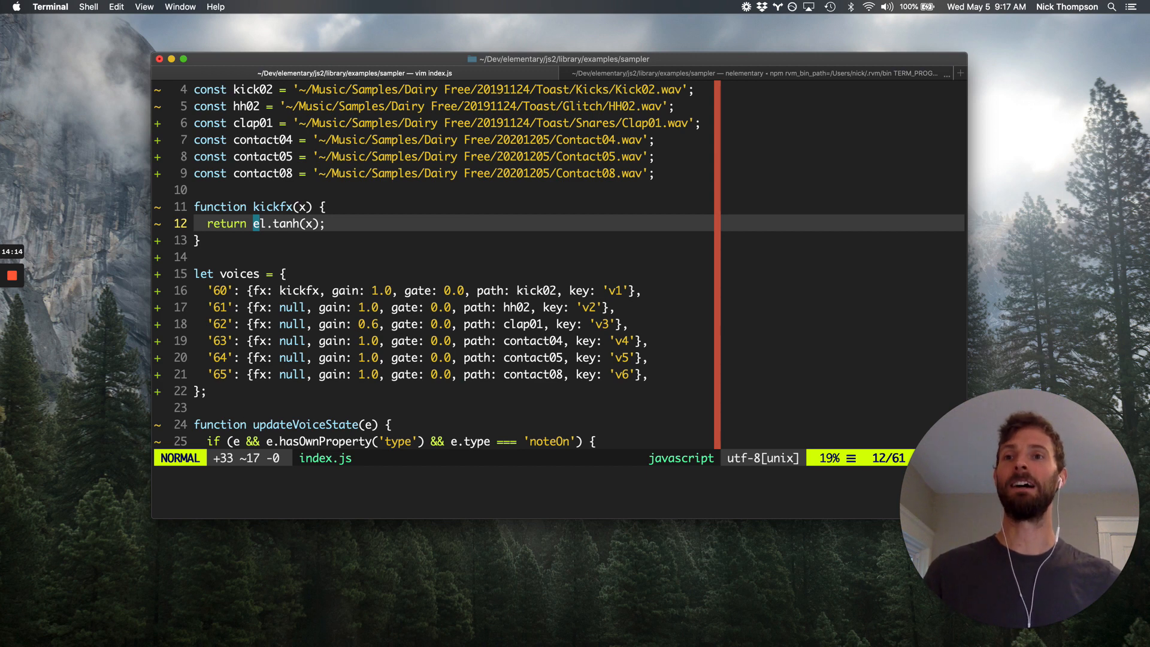
Write index.js with :w and jump back to the top of the file
{"action": "type", "text": ":w"}
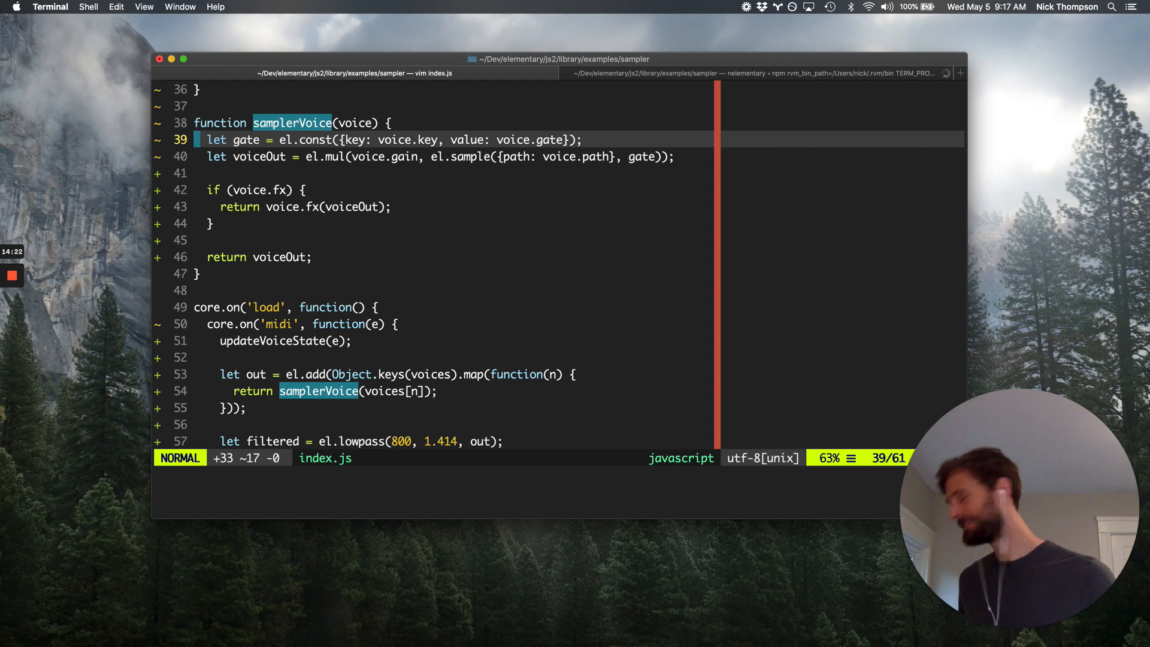
{"action": "key", "text": "j"}
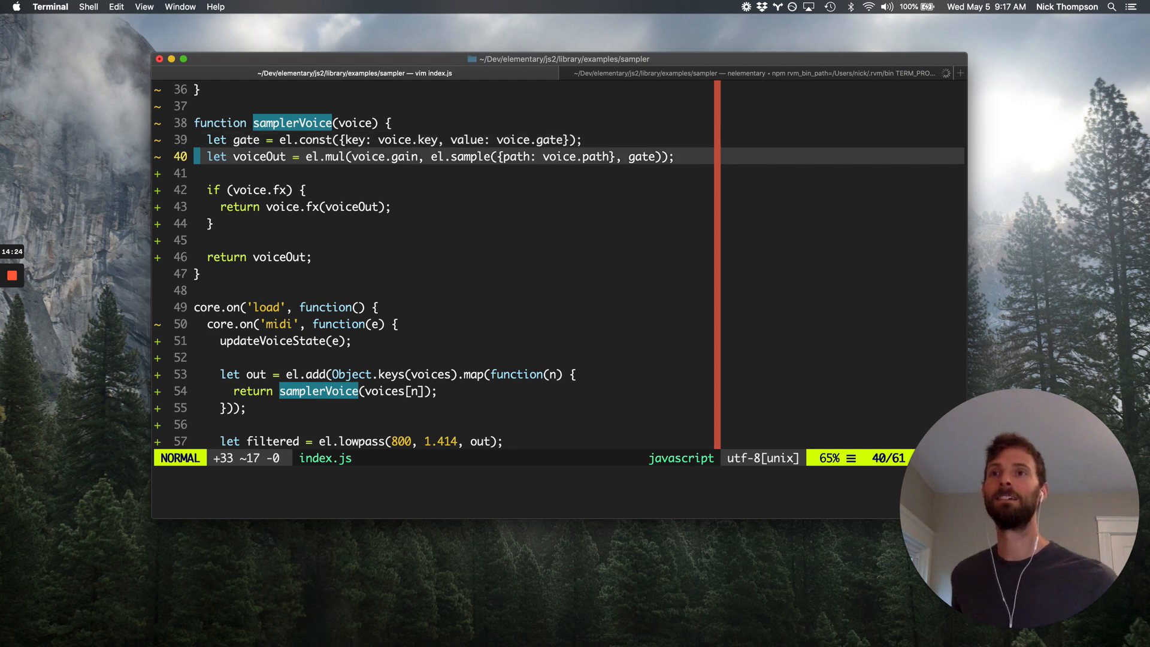
{"action": "scroll", "scroll_direction": "down", "scroll_amount": 3}
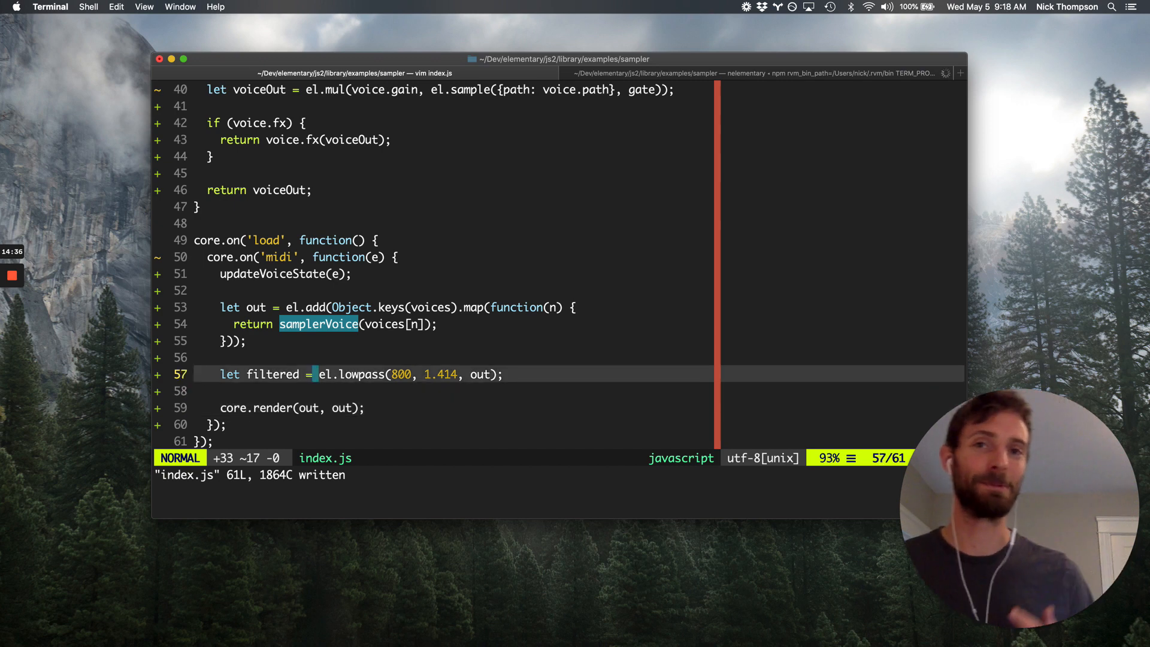
{"action": "key", "text": "gg"}
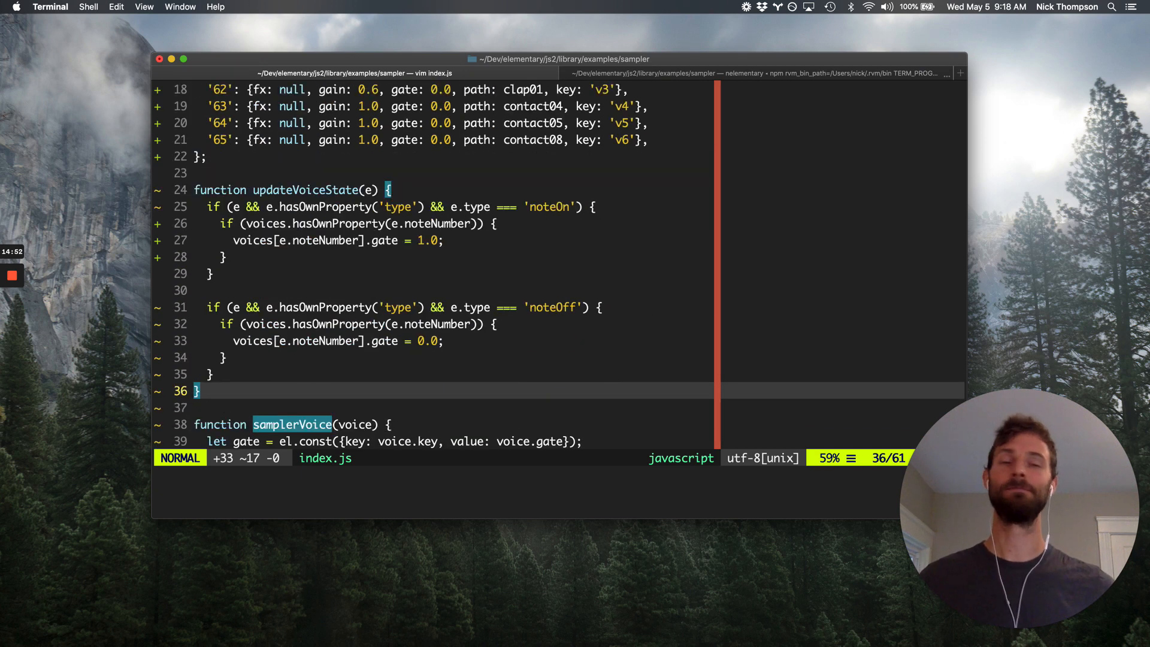
{"action": "scroll", "scroll_direction": "down", "scroll_amount": 3}
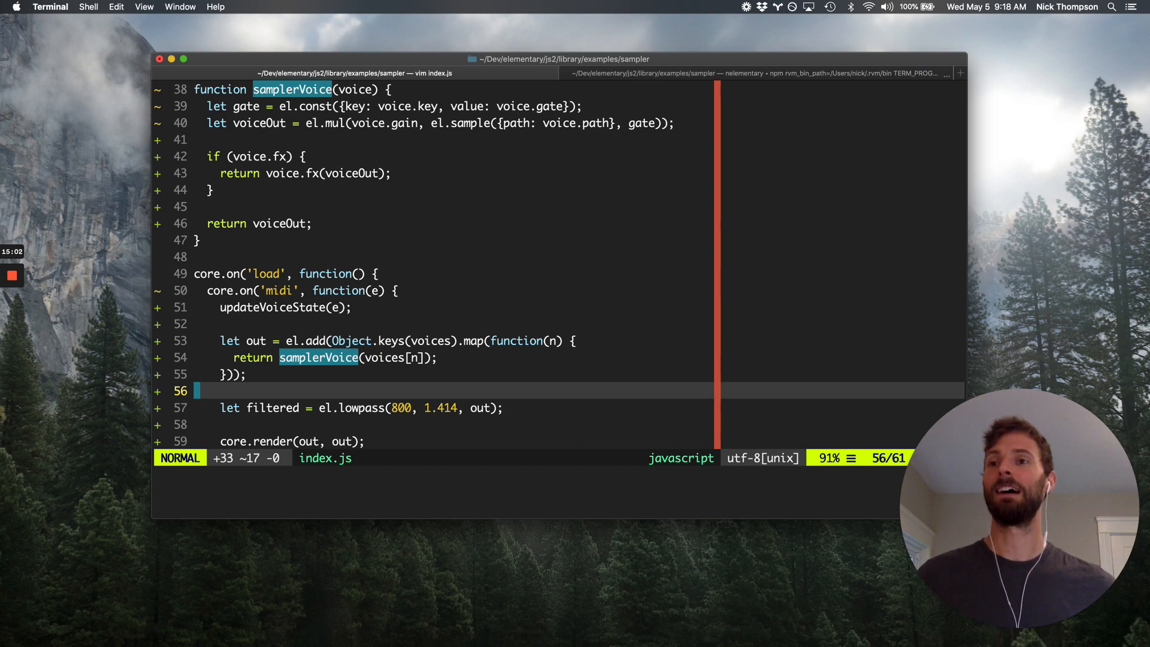
{"action": "scroll", "scroll_direction": "down", "scroll_amount": 3}
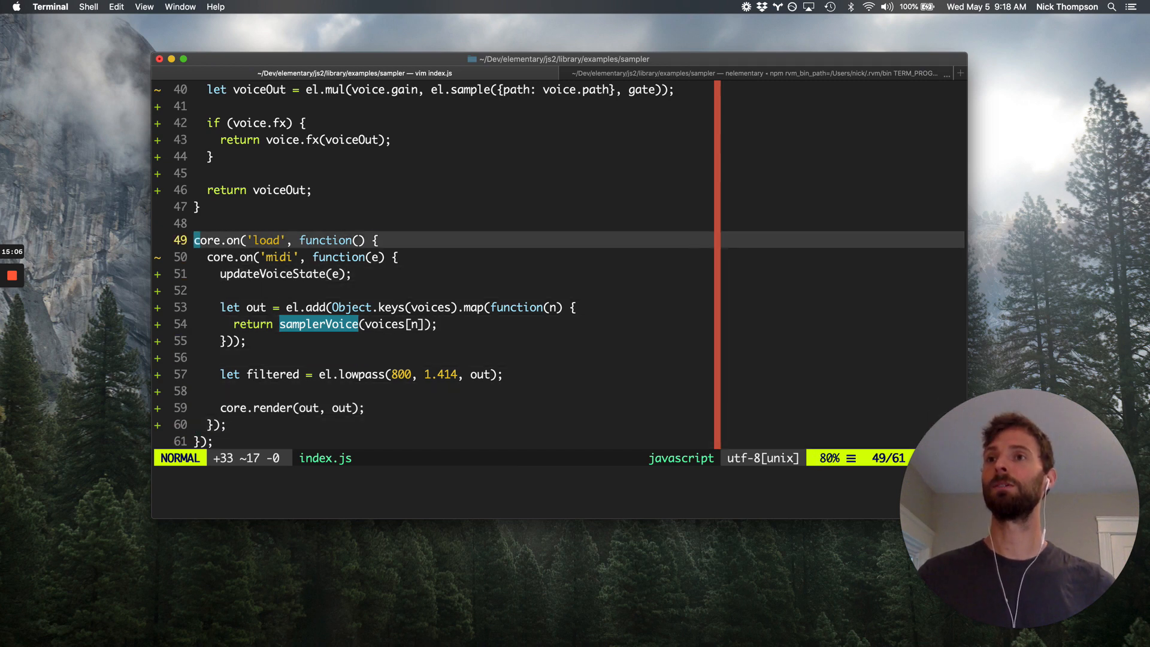
{"action": "key", "text": "Up"}
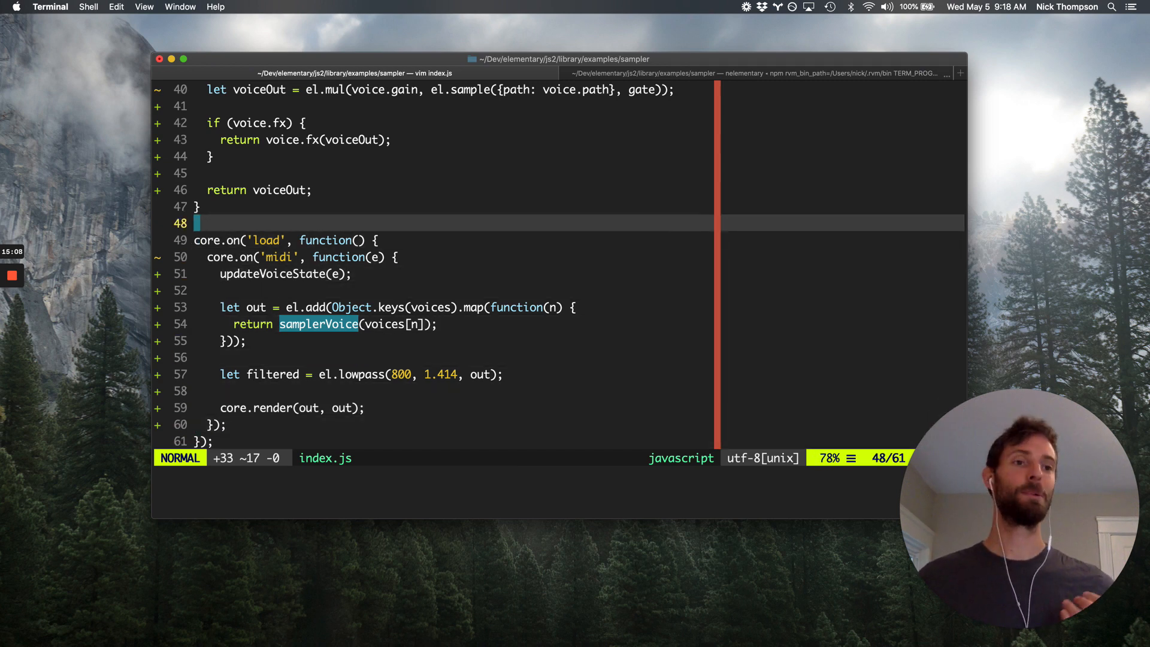